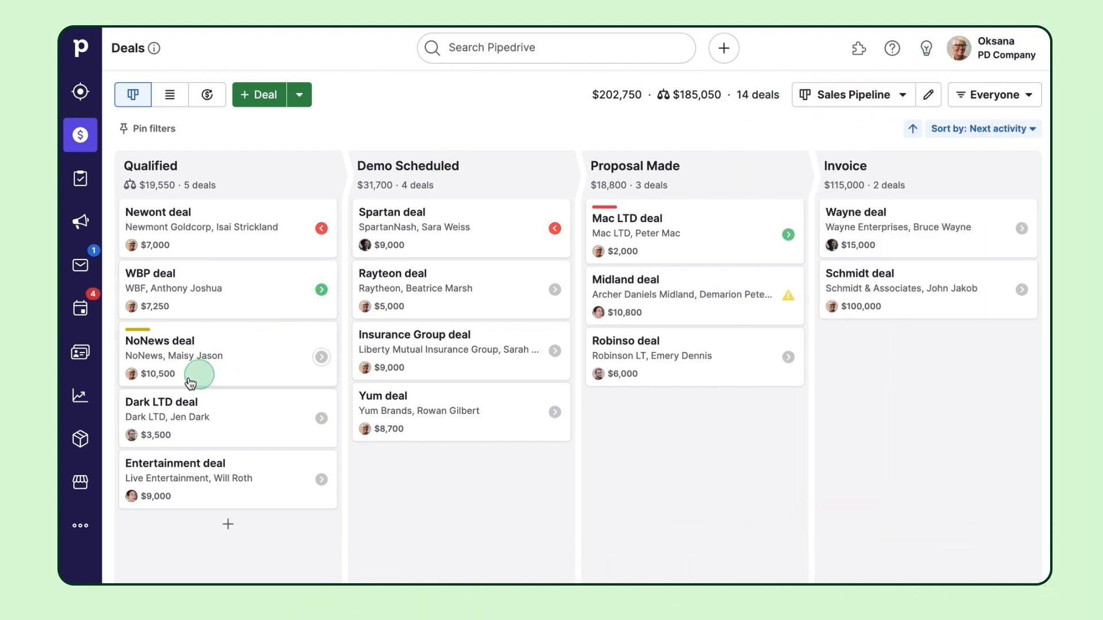
- In Insights, review the Deal conversion report and the PD Company dashboard
left_click(81, 395)
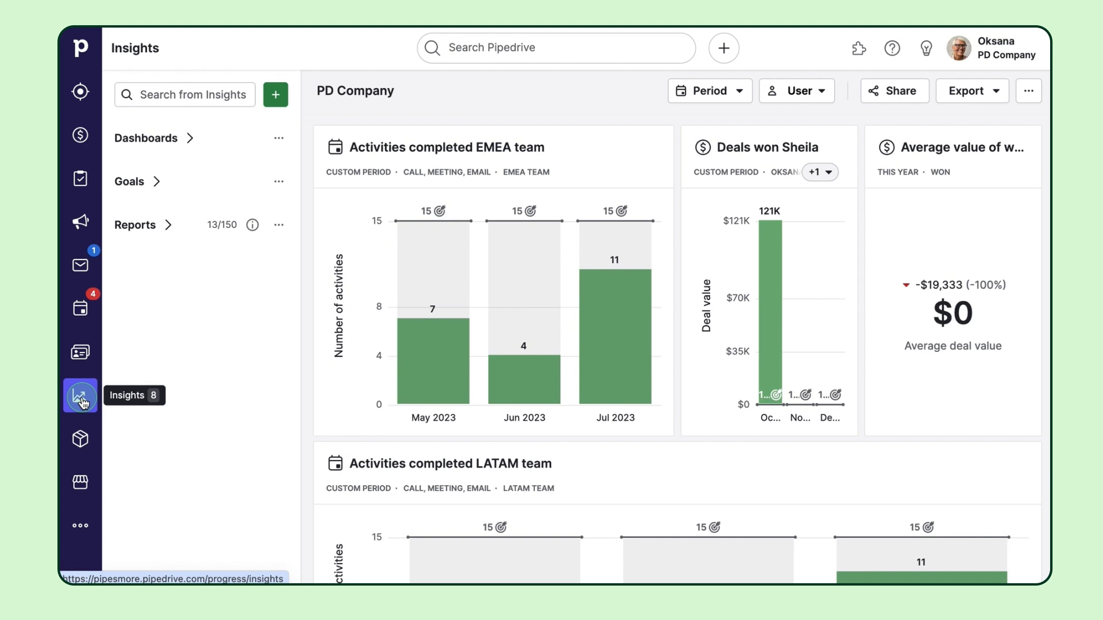
mouse_move(210, 315)
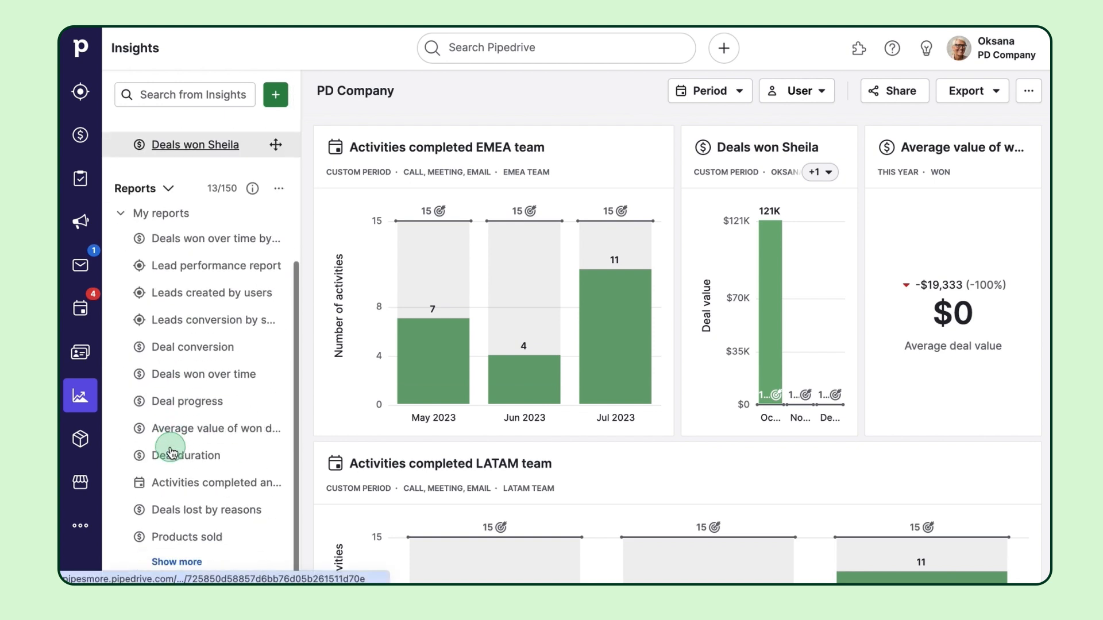
left_click(193, 347)
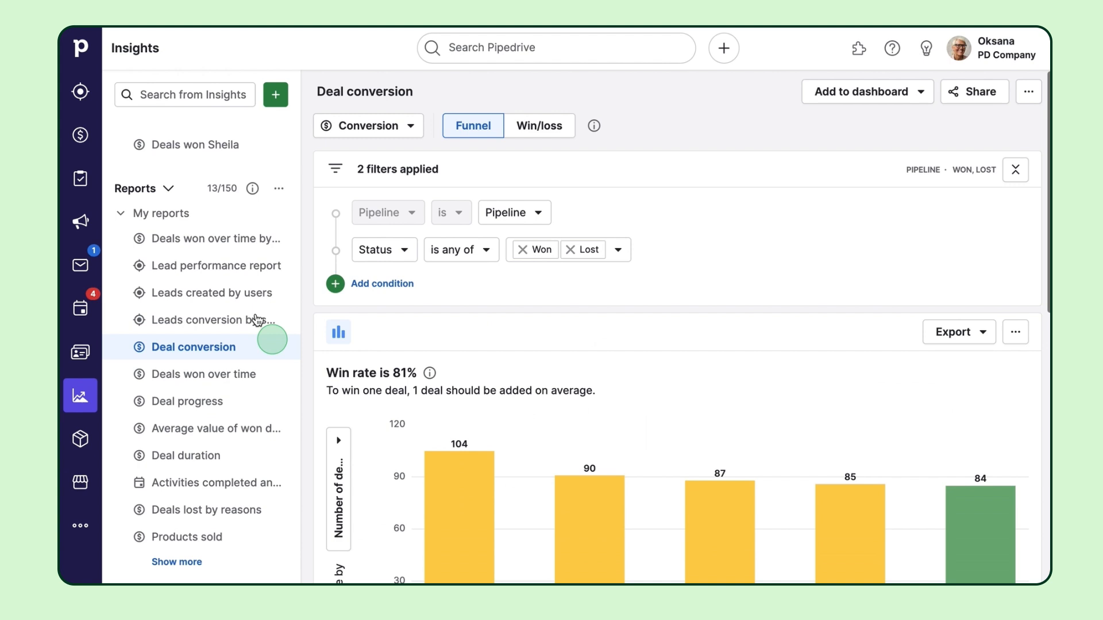
left_click(184, 187)
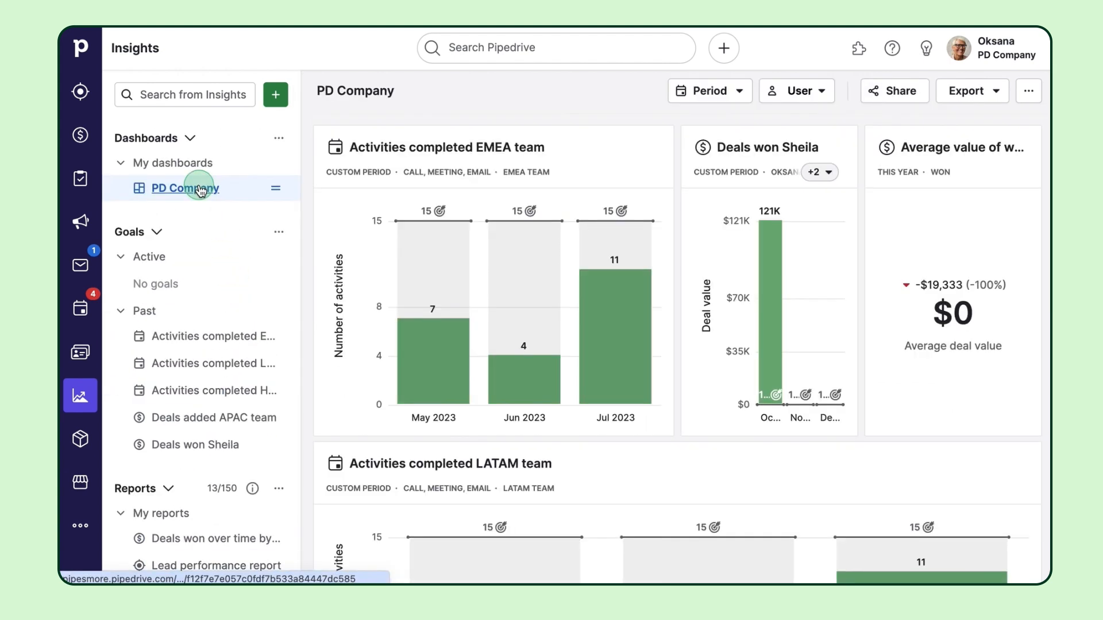
mouse_move(350, 350)
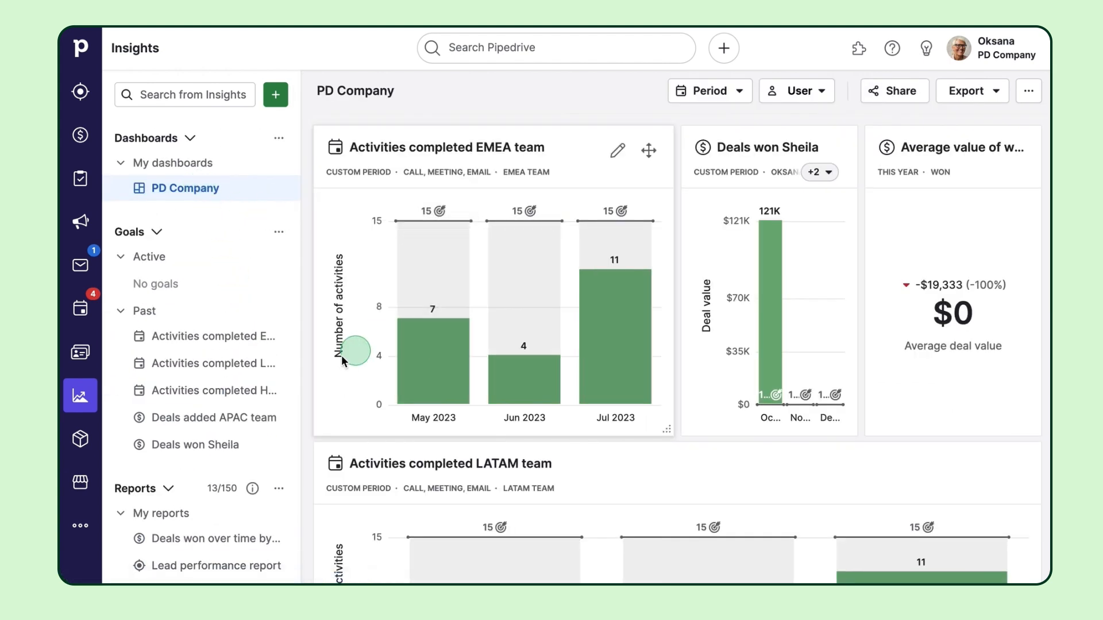
- Review a past activity goal, then bring up the account and company options
left_click(215, 390)
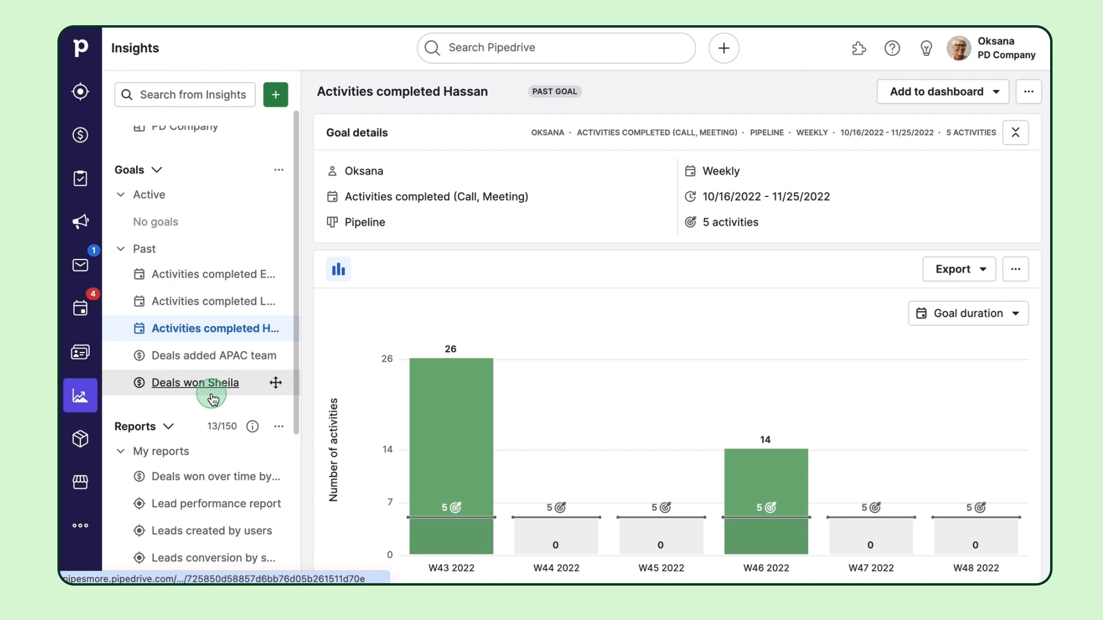
mouse_move(542, 298)
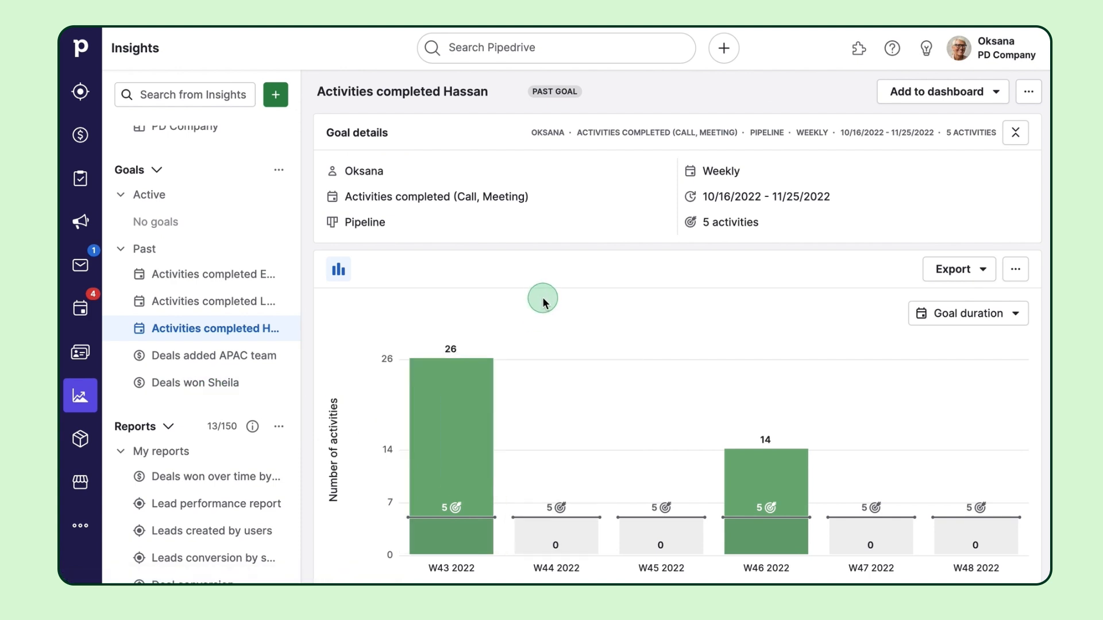
left_click(993, 48)
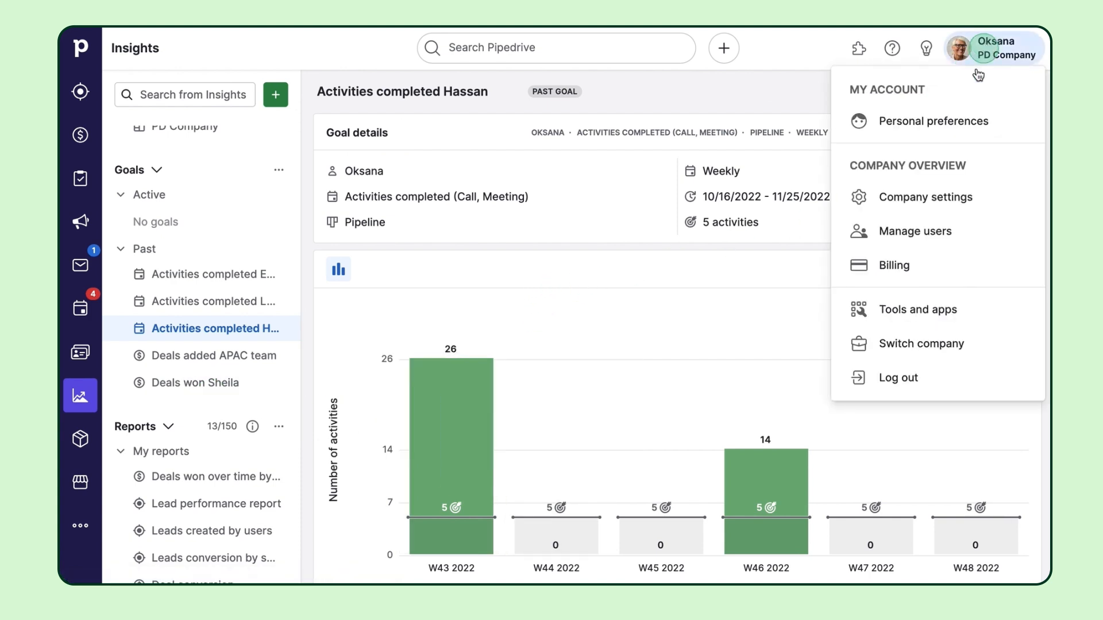
- In user management's visibility groups, review the EMEA group's default lead visibility settings
left_click(914, 231)
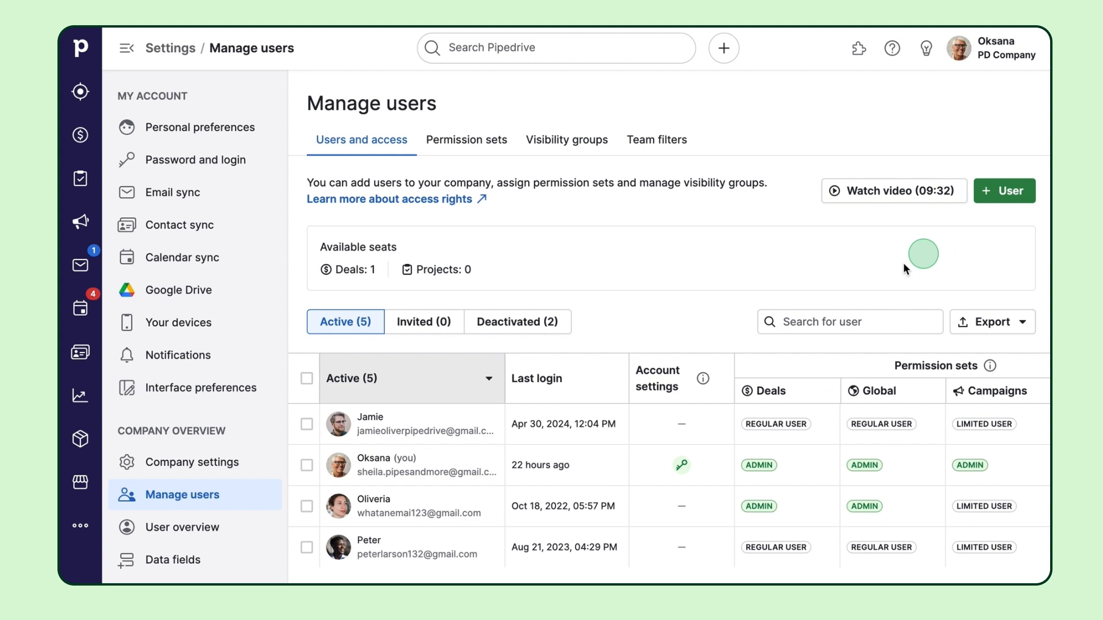
left_click(566, 139)
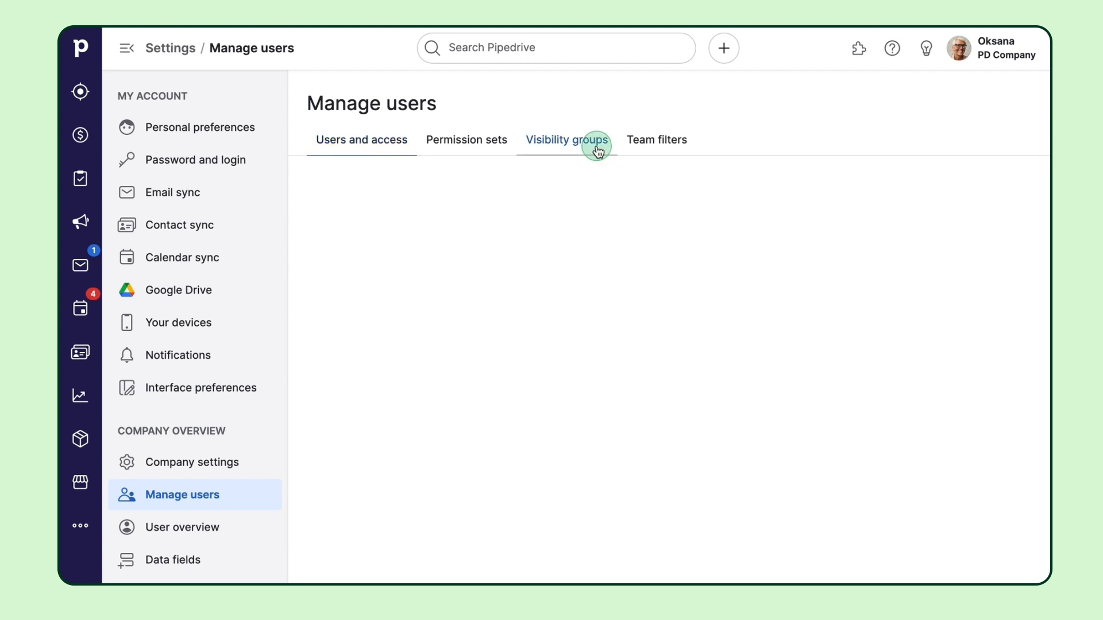
left_click(567, 139)
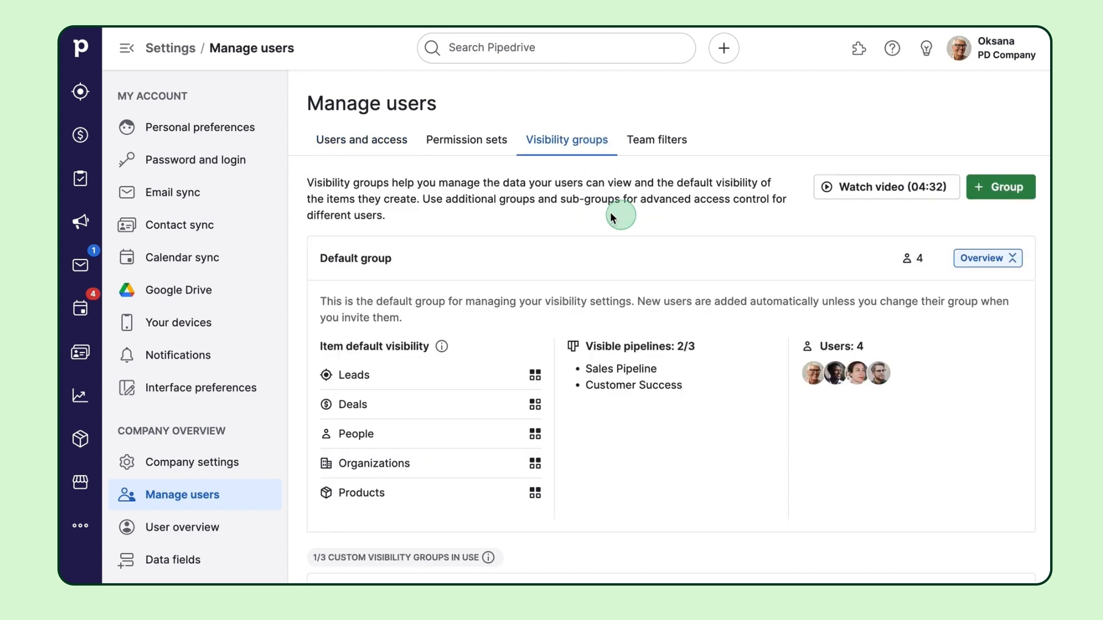
mouse_move(583, 165)
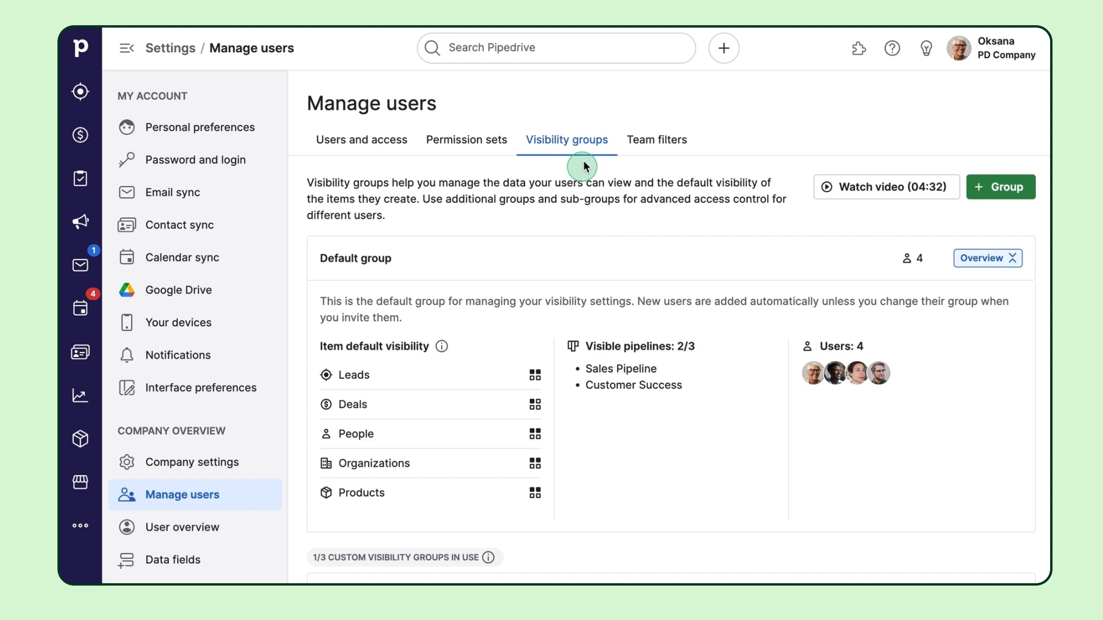
mouse_move(610, 235)
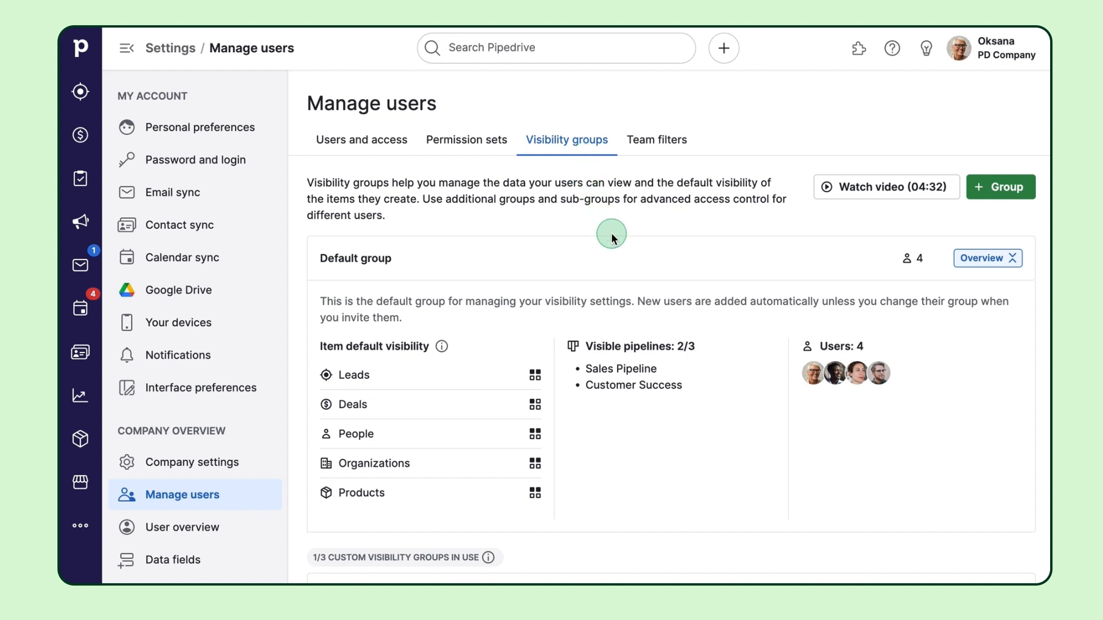
scroll("down", 3)
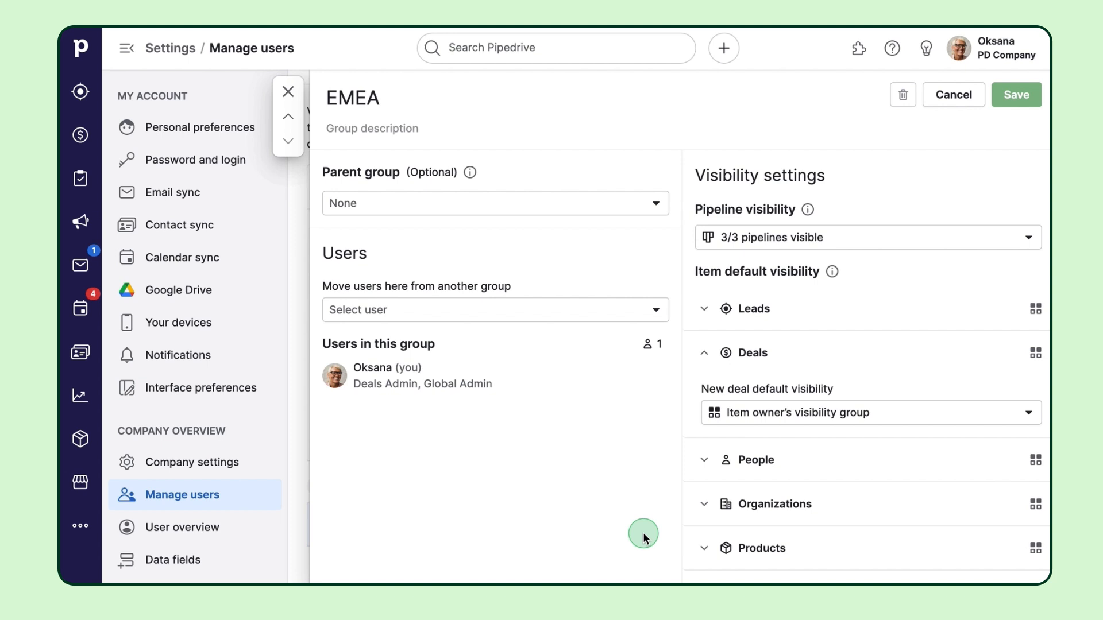
left_click(703, 309)
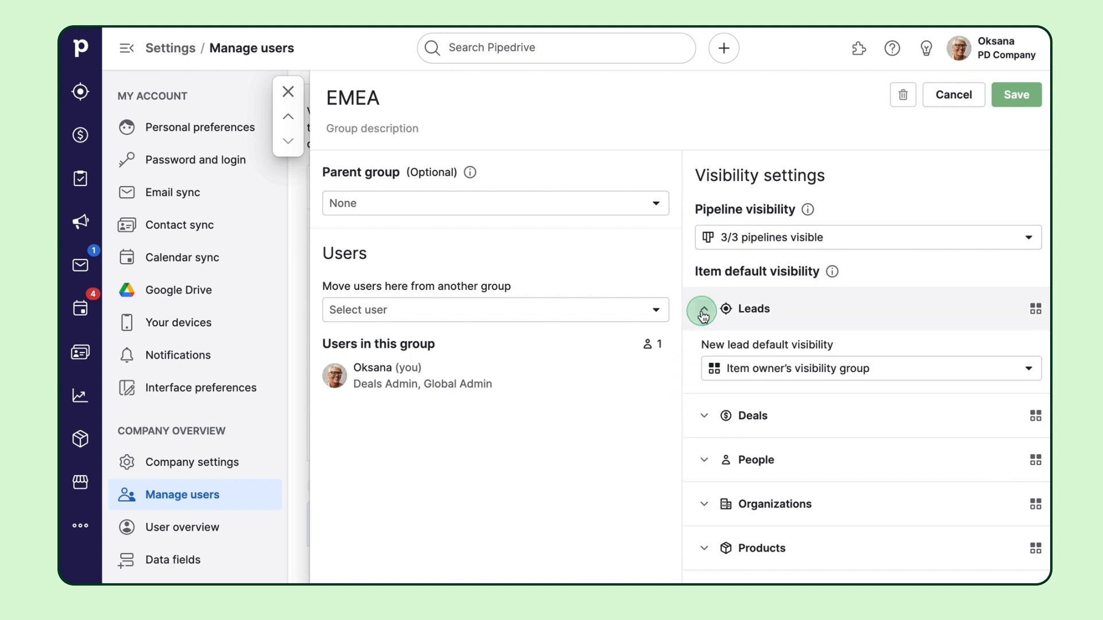
left_click(701, 309)
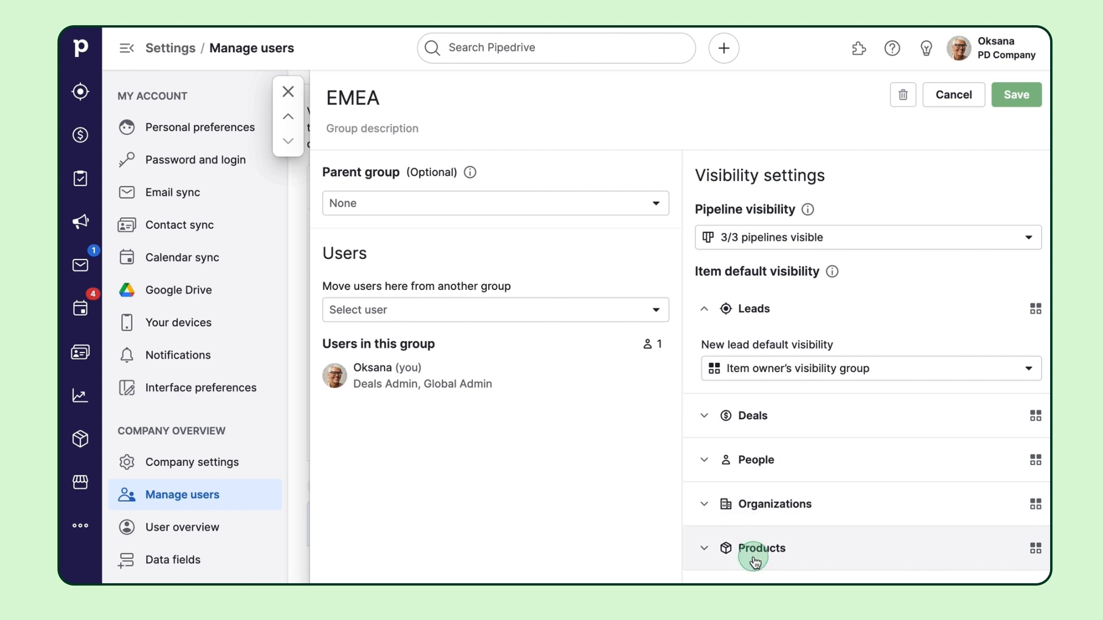
- Set EMEA's new deal default visibility to Item owner and save with confirmation
left_click(752, 415)
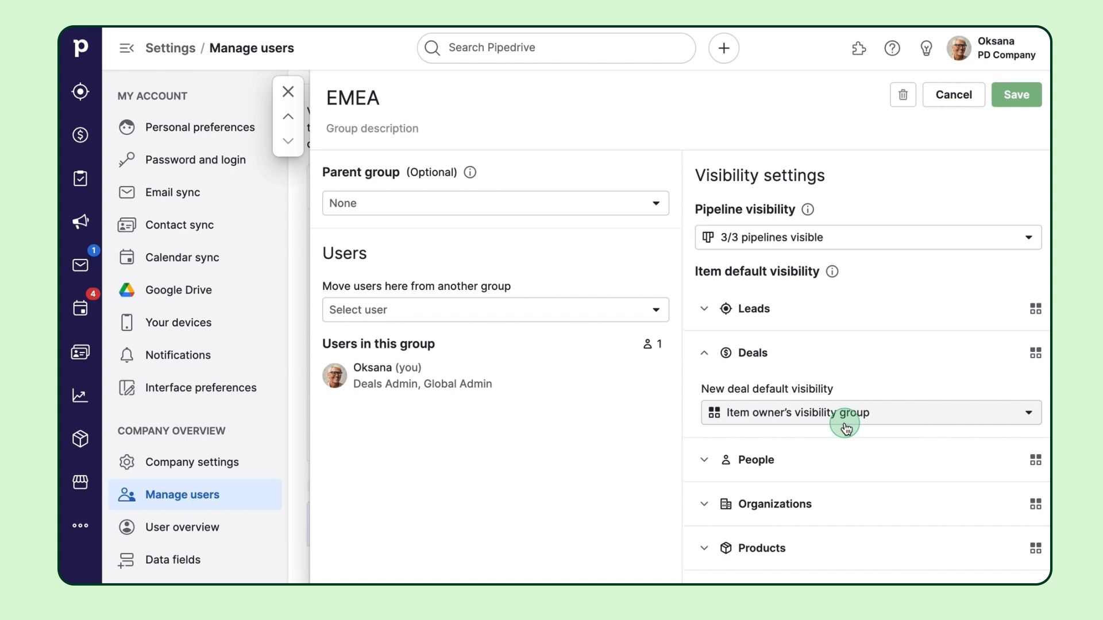
left_click(869, 413)
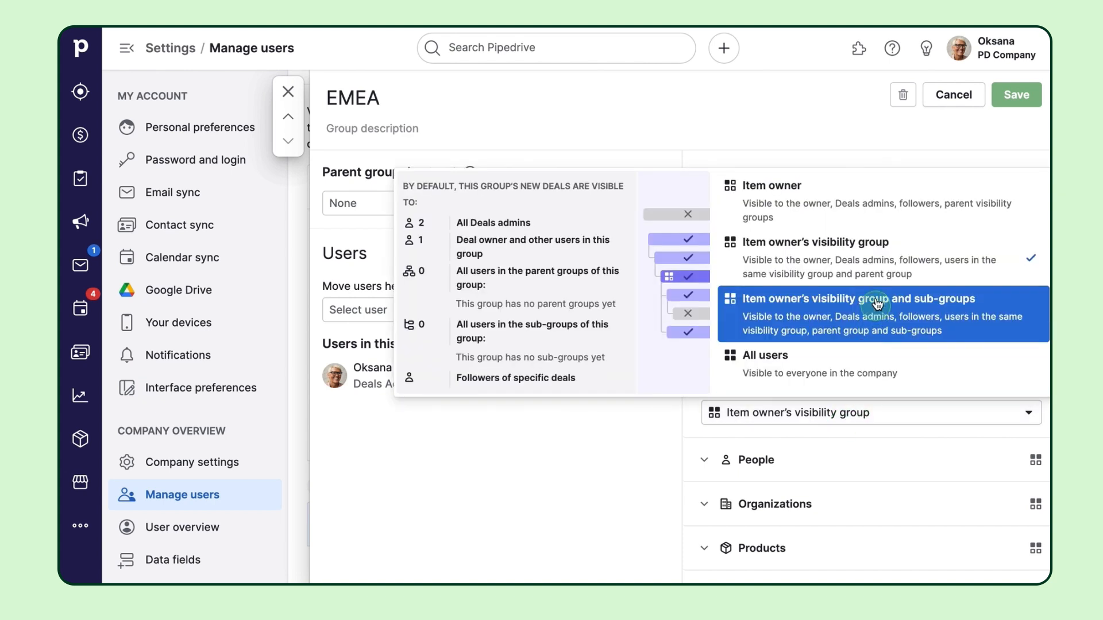
left_click(879, 209)
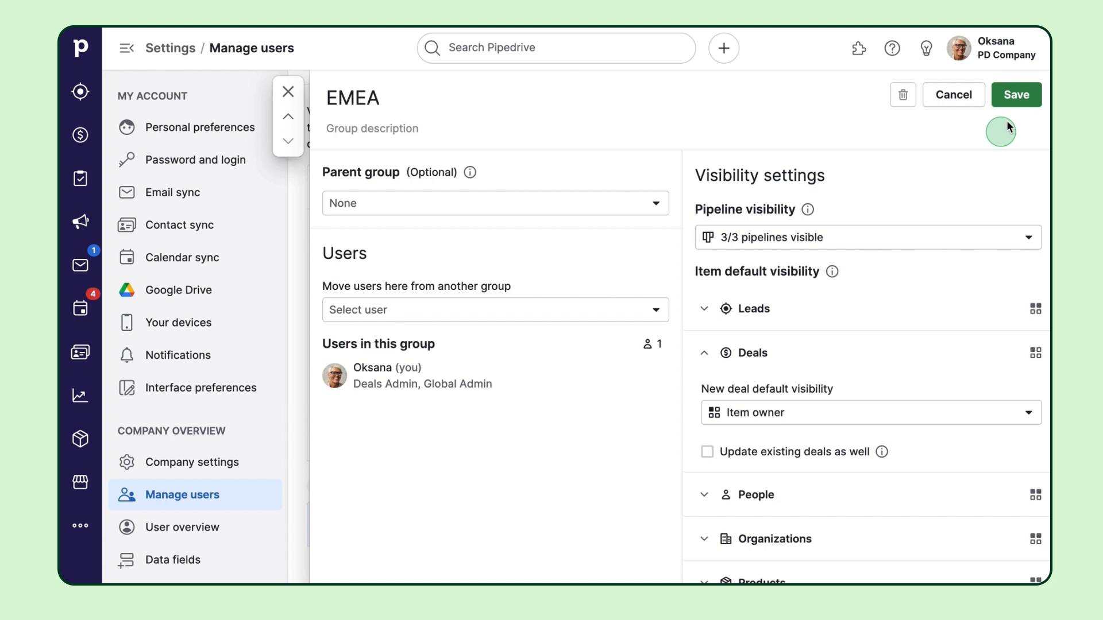
left_click(1016, 94)
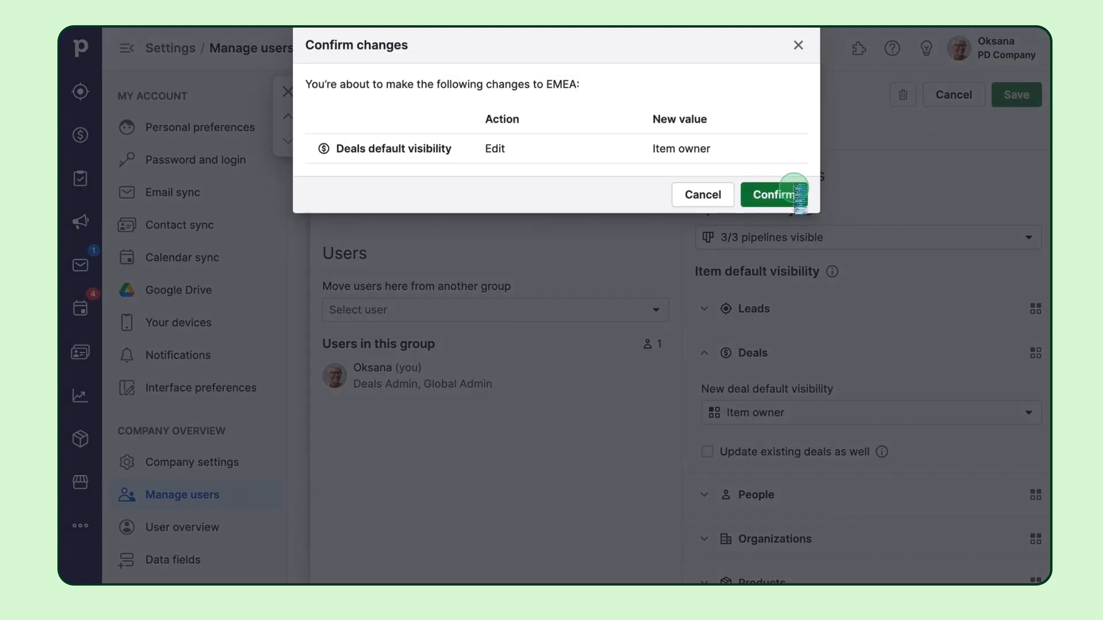
left_click(773, 194)
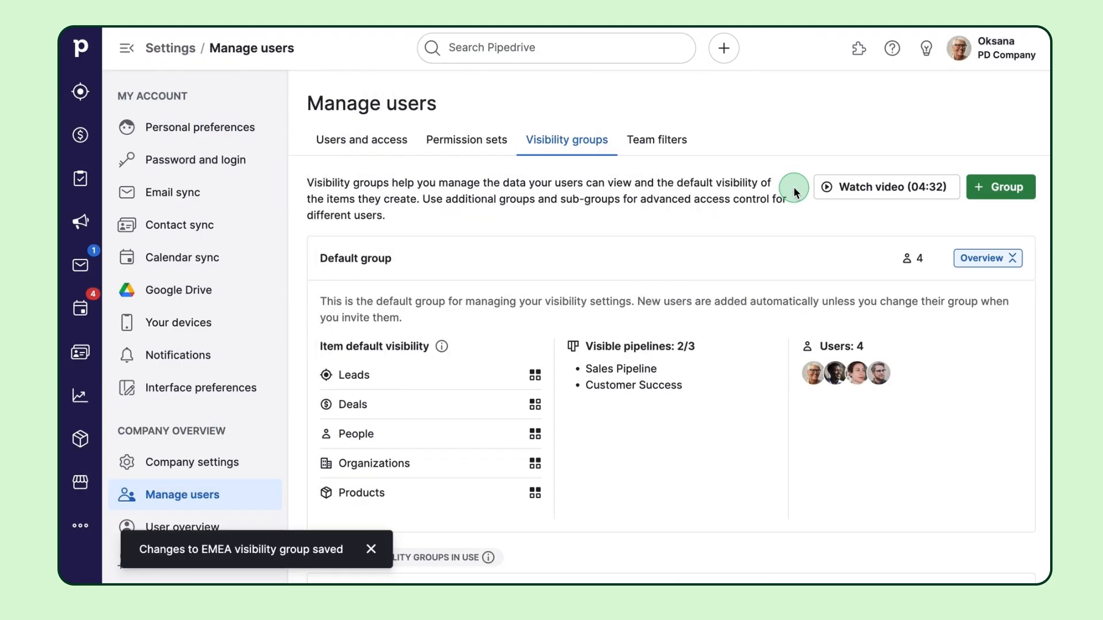
mouse_move(704, 226)
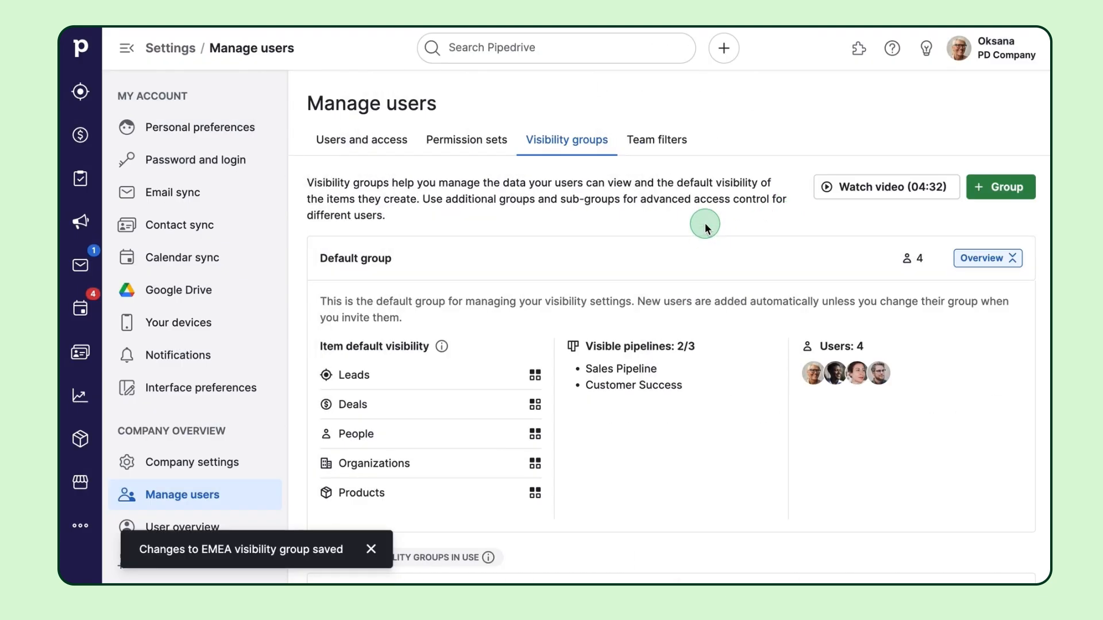
- In Permission sets, review the Deals admin and Global admin permission sets
left_click(466, 139)
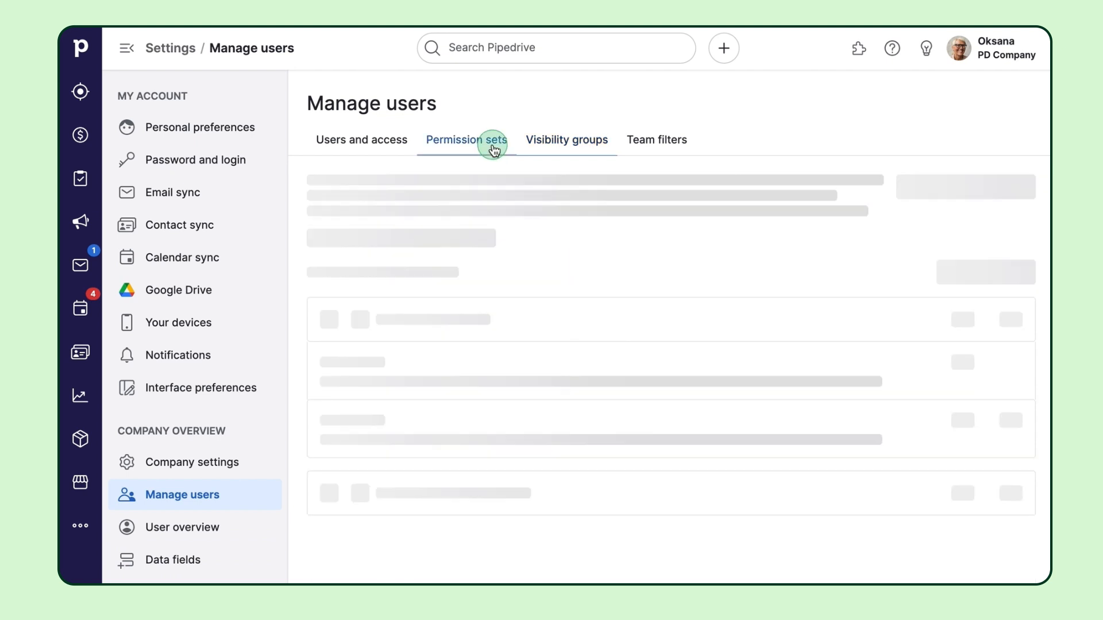
left_click(466, 139)
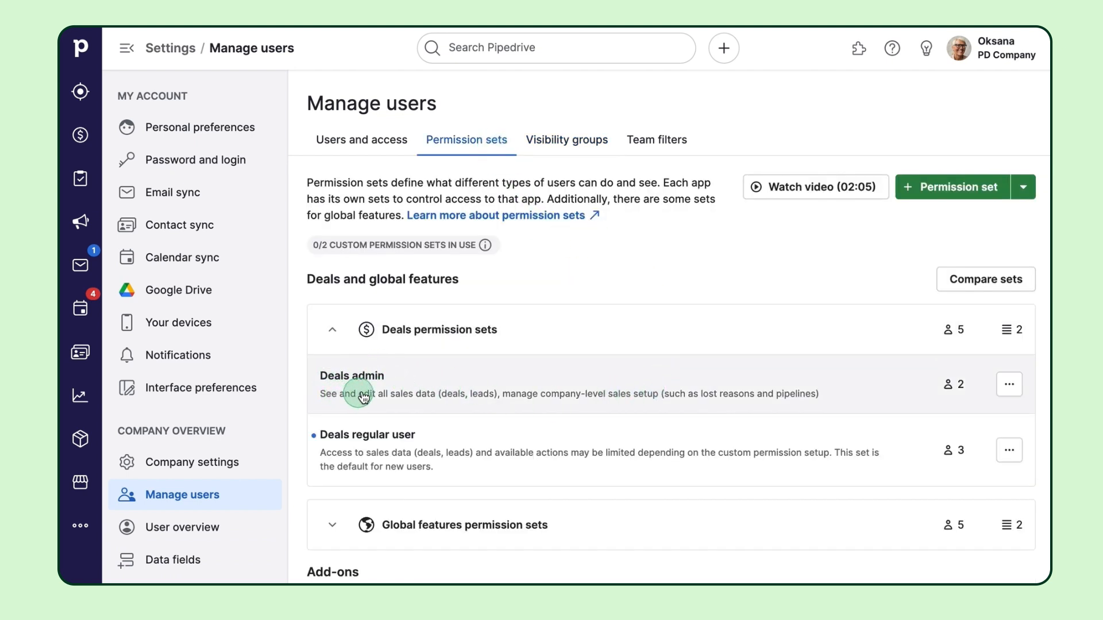
left_click(352, 376)
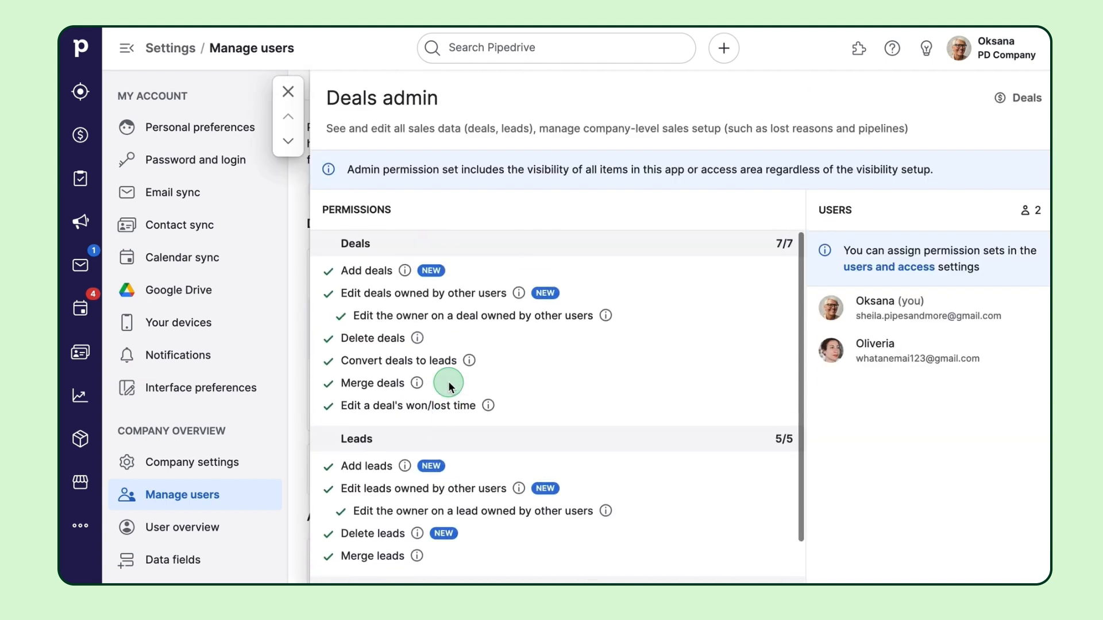
left_click(287, 92)
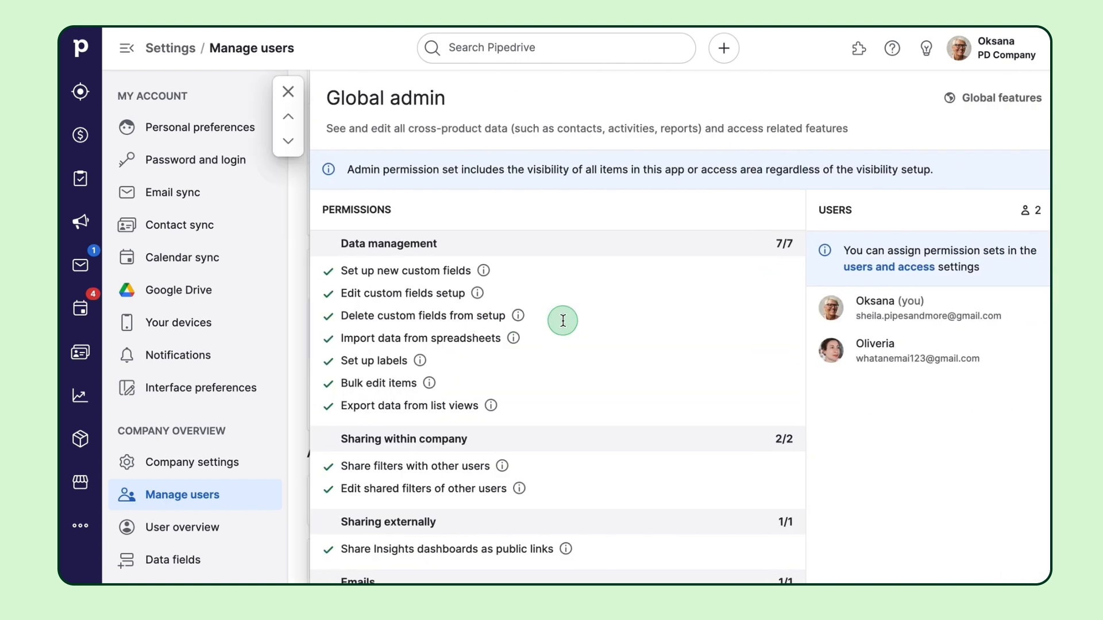
- Look through the Global admin details, close them and return to the permission sets overview
scroll("down", 3)
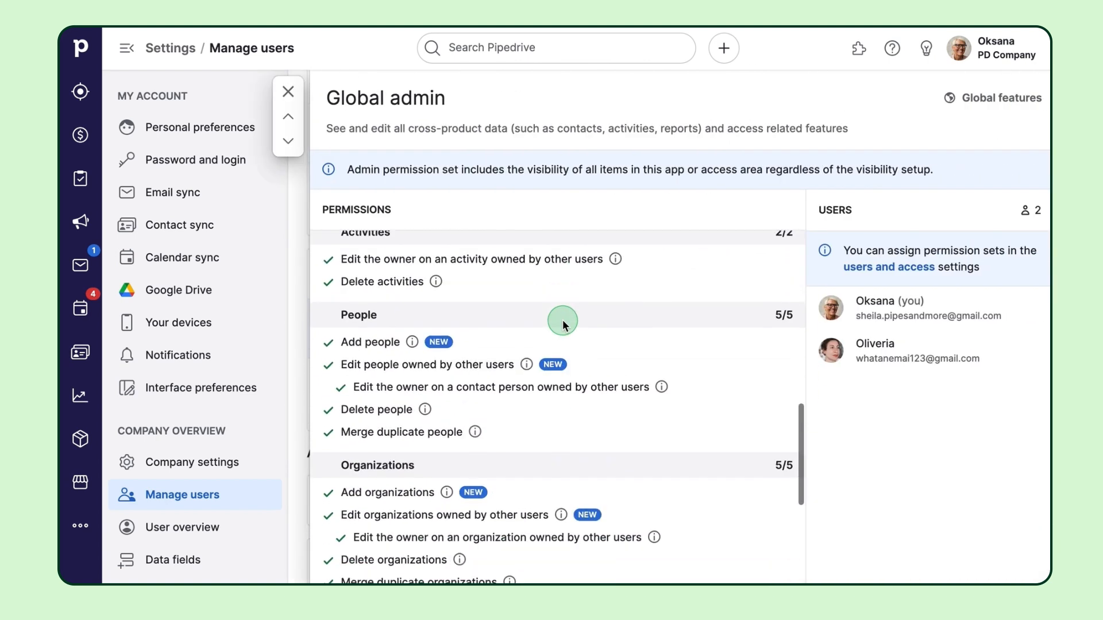
scroll("down", 3)
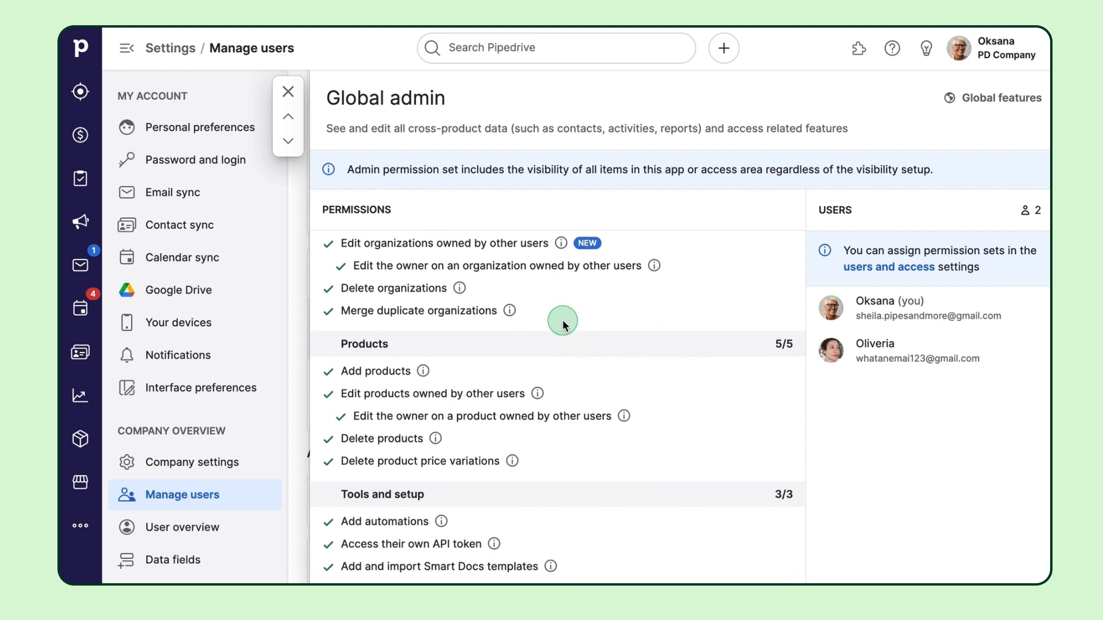
left_click(287, 92)
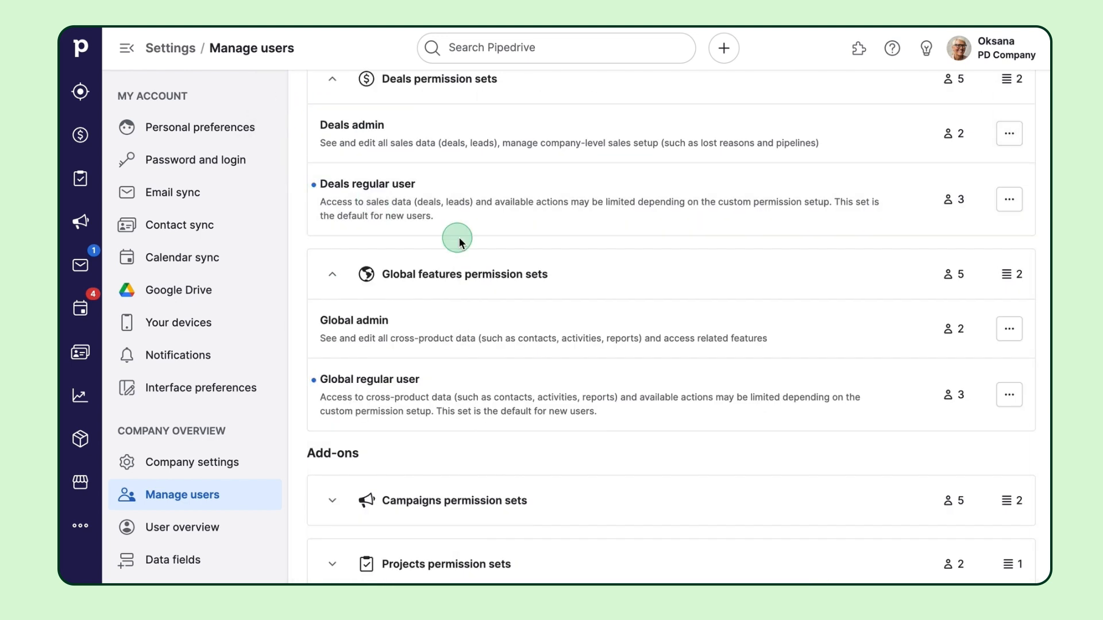
scroll("up", 3)
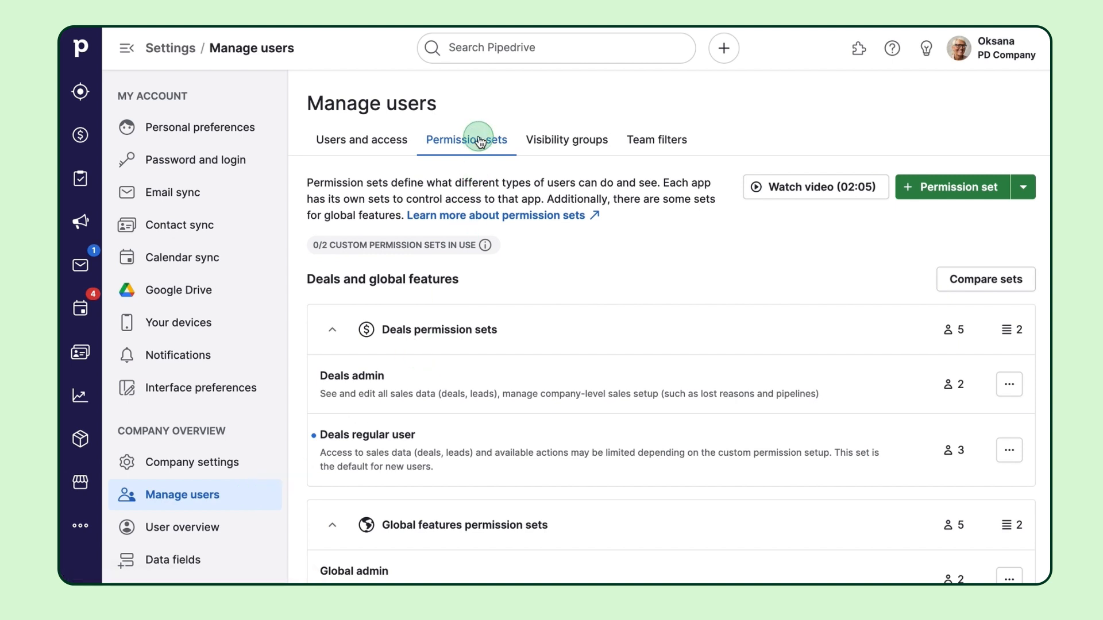
- Start editing the Global regular user permission set
scroll("down", 3)
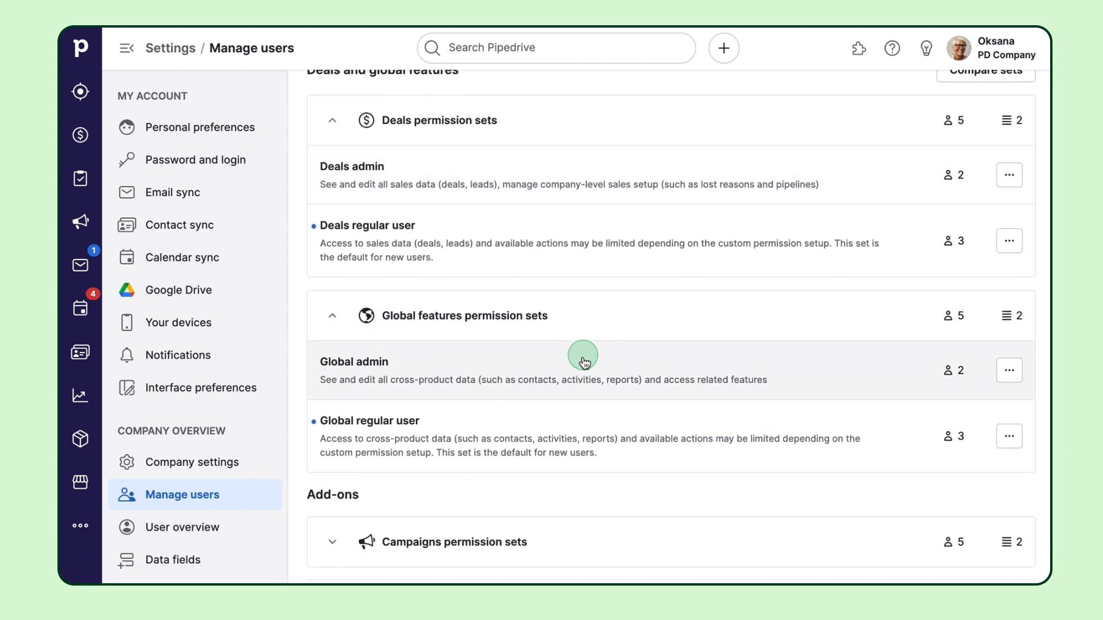
left_click(354, 421)
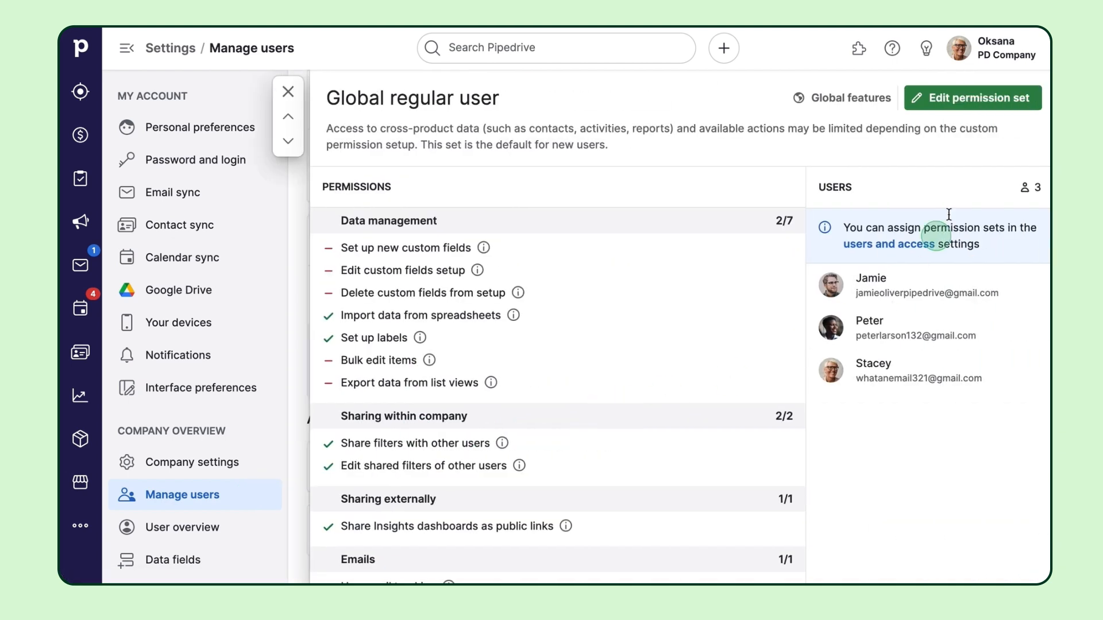
left_click(972, 98)
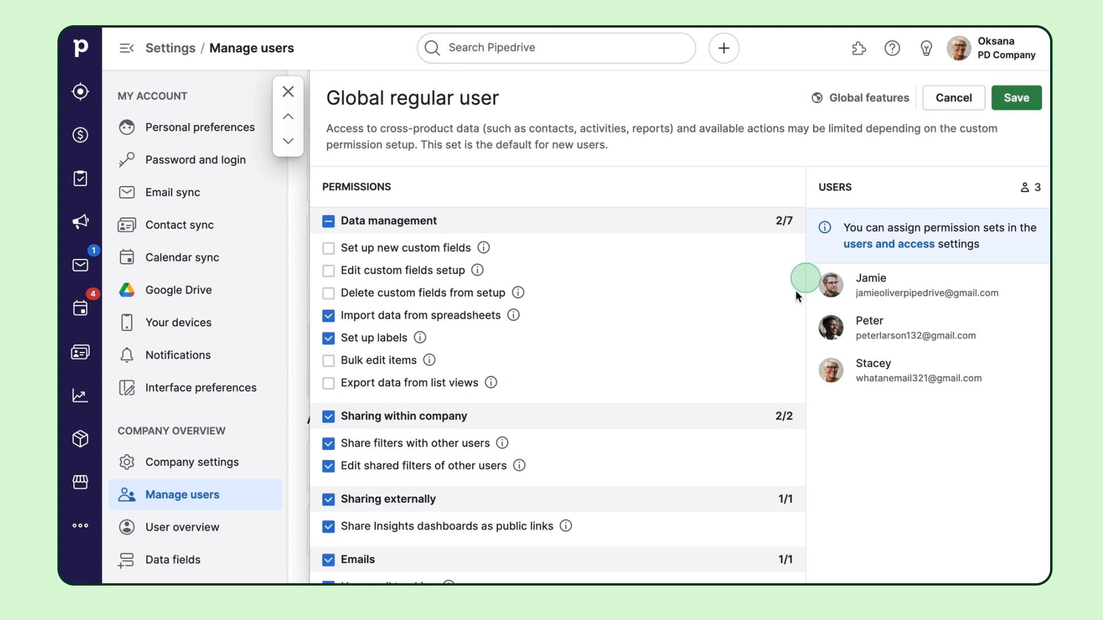
scroll("down", 3)
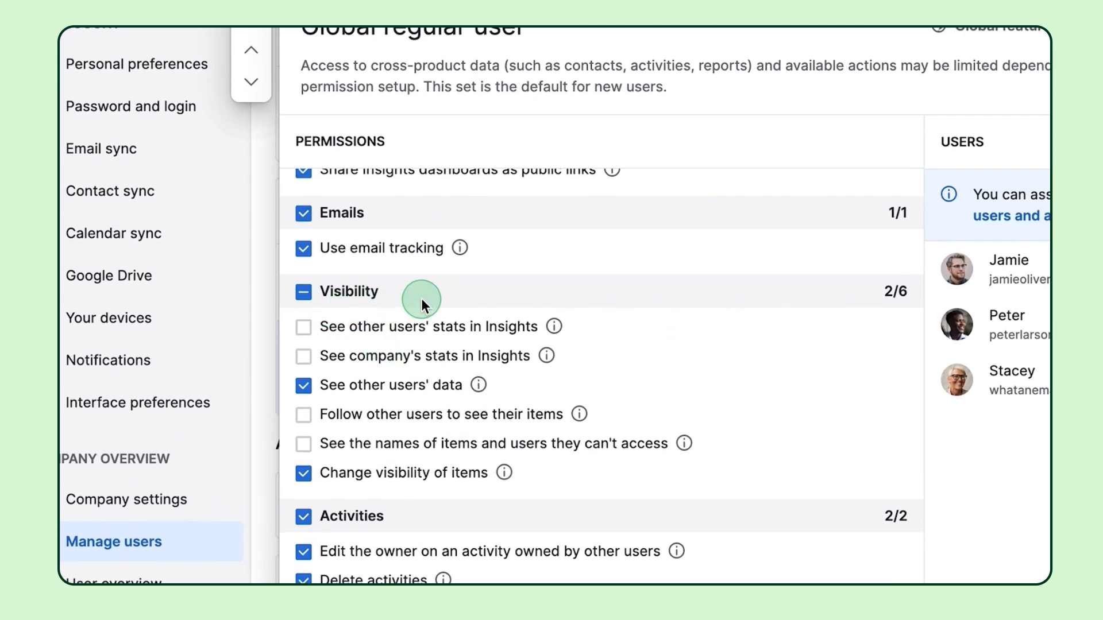
- Allow seeing company's and other users' stats in Insights, and save the permissions
left_click(303, 356)
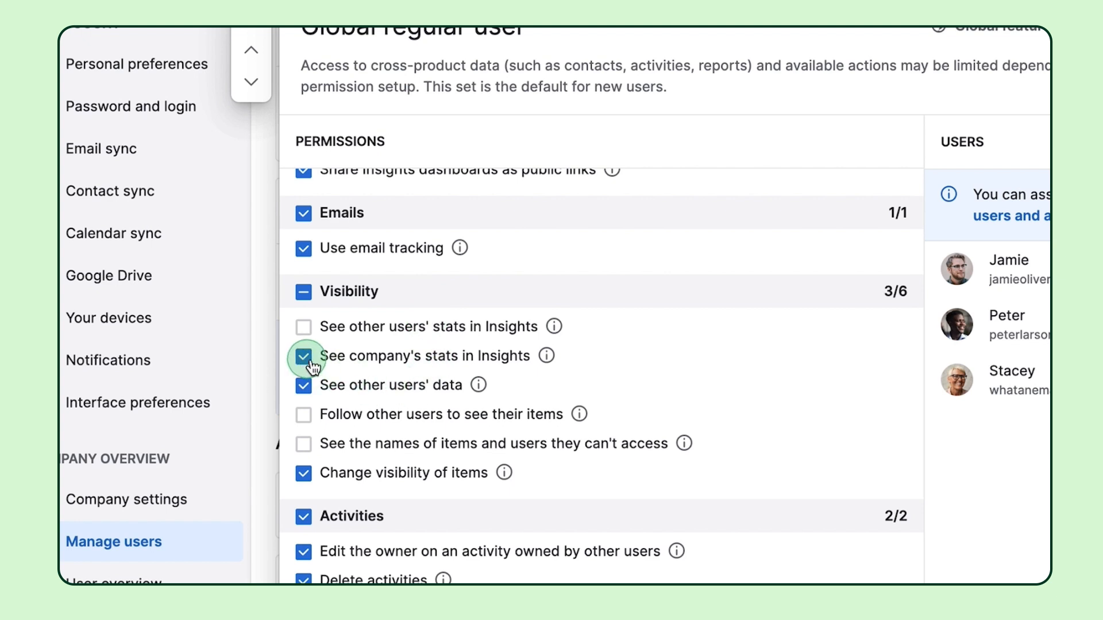
mouse_move(548, 355)
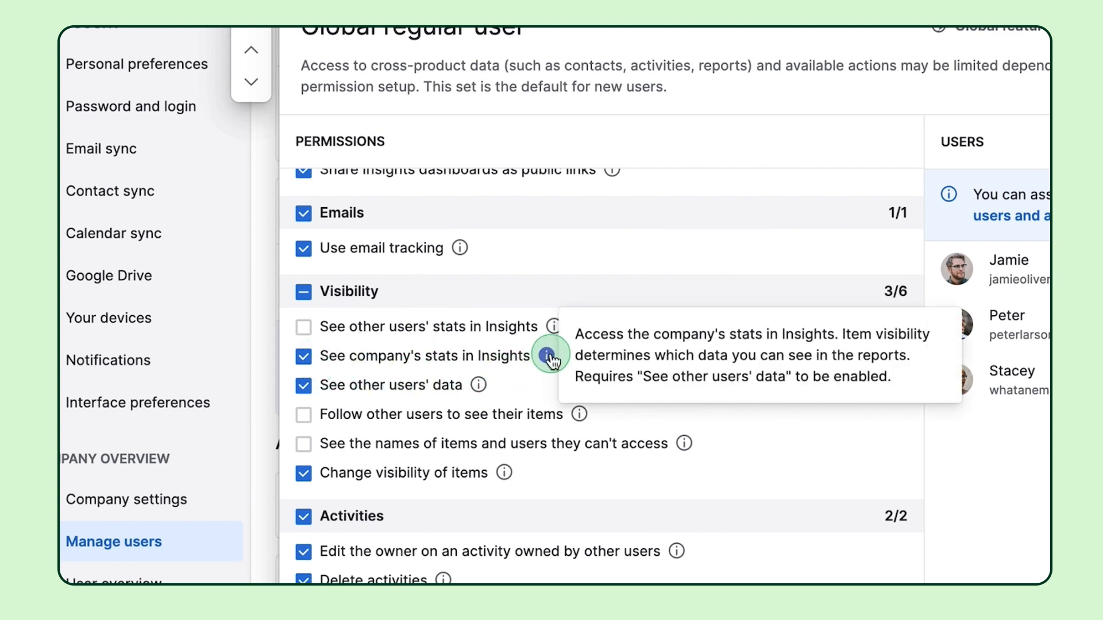
mouse_move(406, 395)
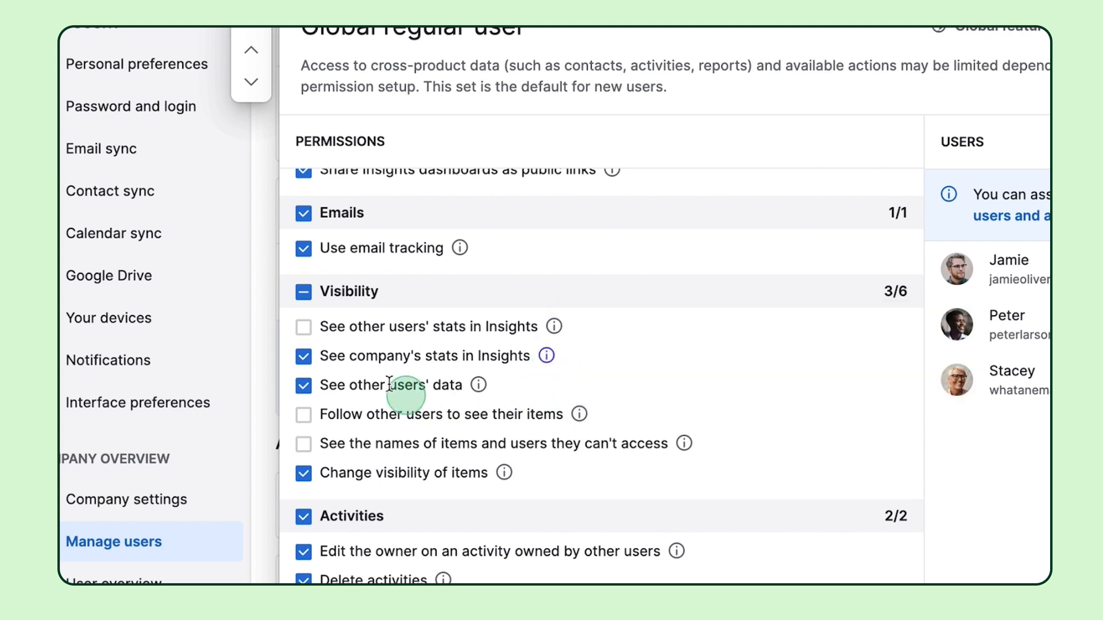
left_click(302, 327)
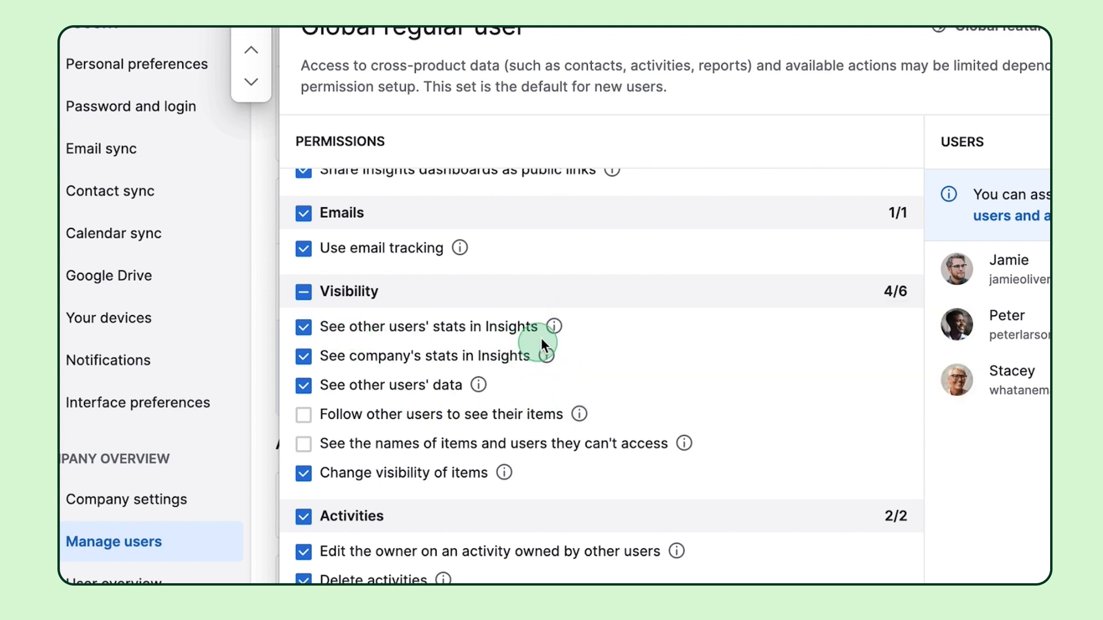
mouse_move(555, 326)
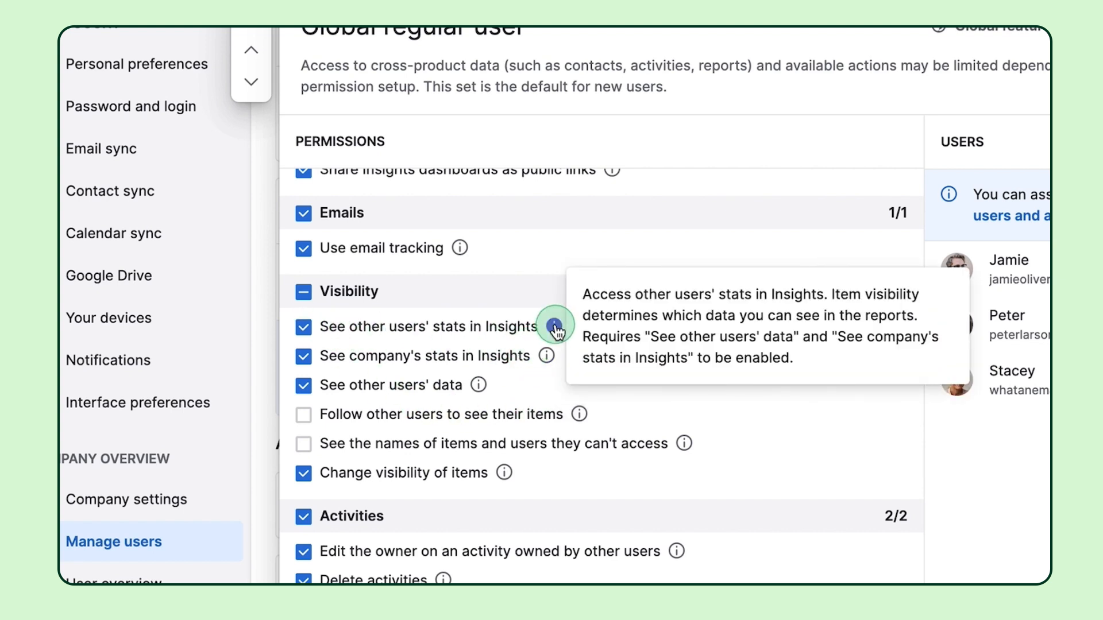
mouse_move(697, 406)
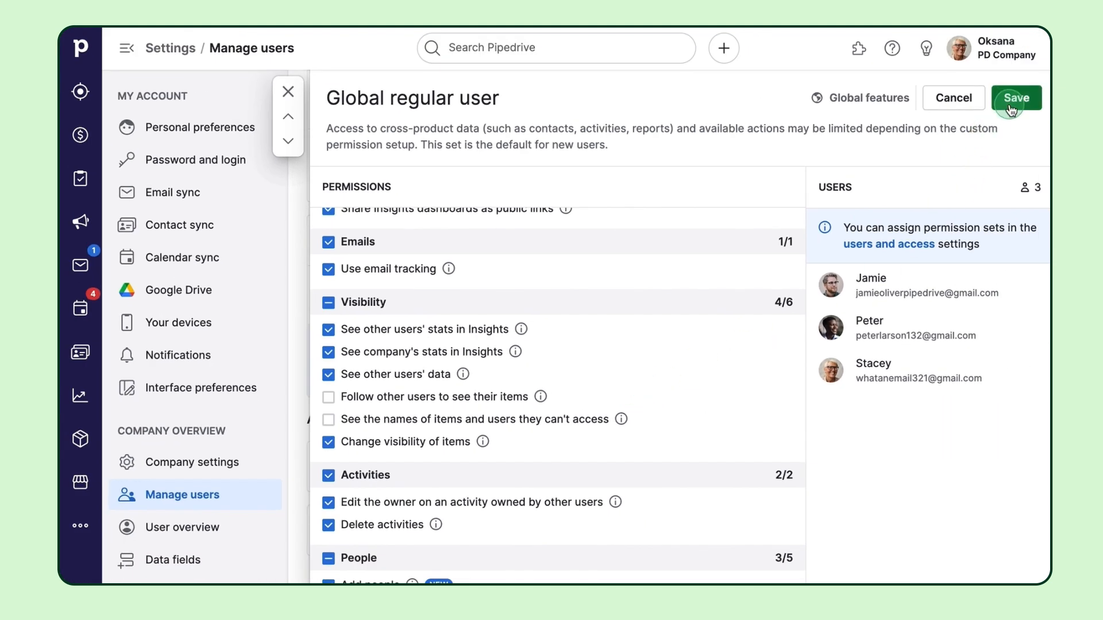
left_click(1015, 98)
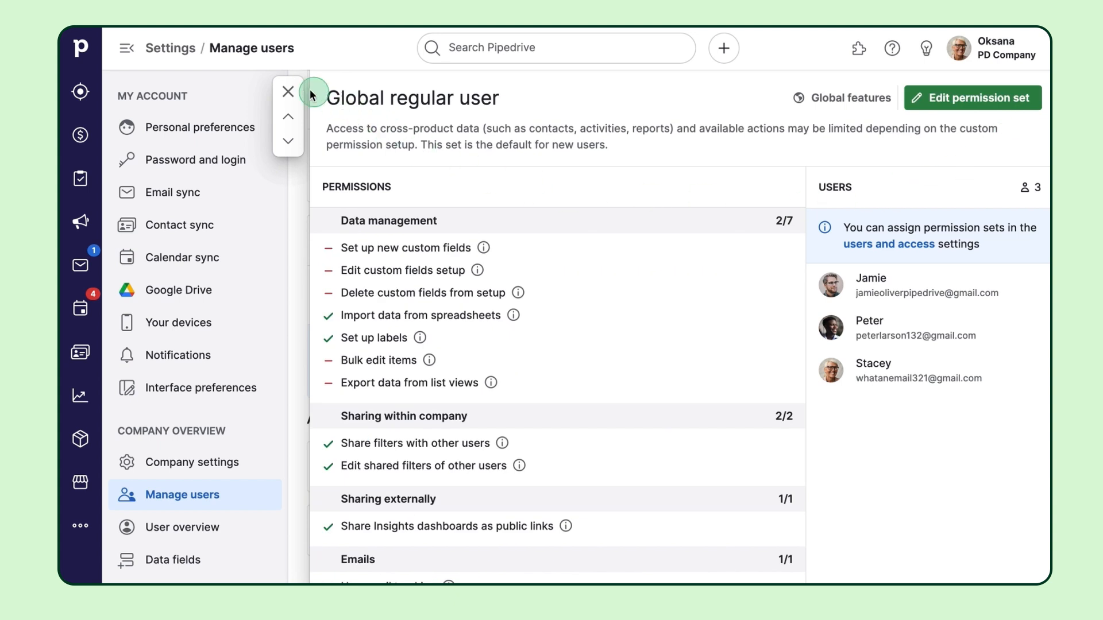
- Leave settings for Insights and start creating a new report
left_click(288, 92)
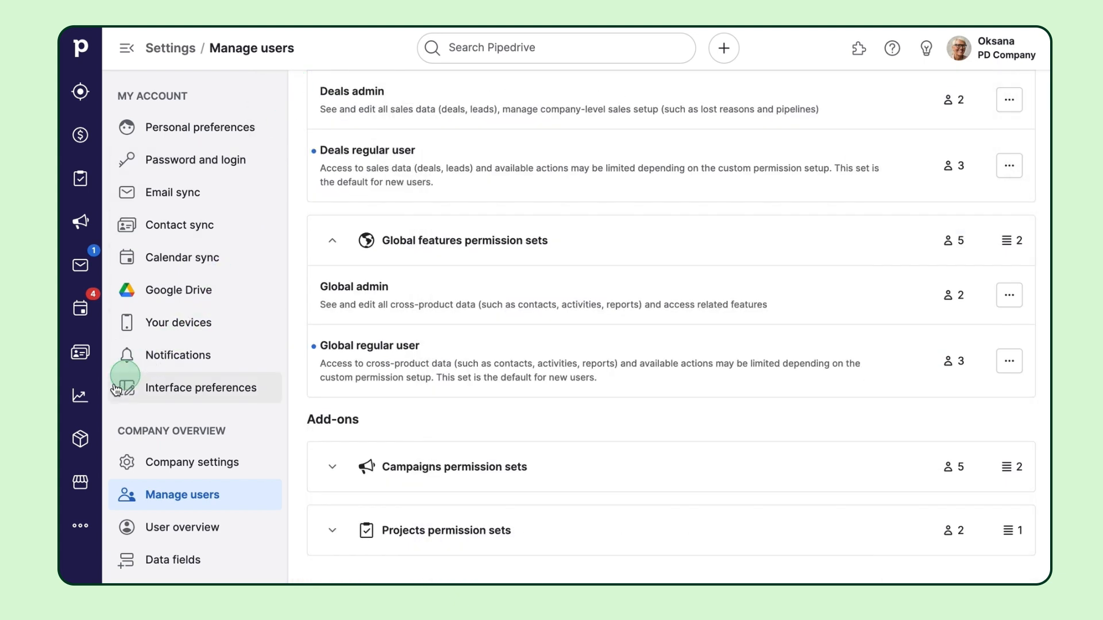
left_click(80, 396)
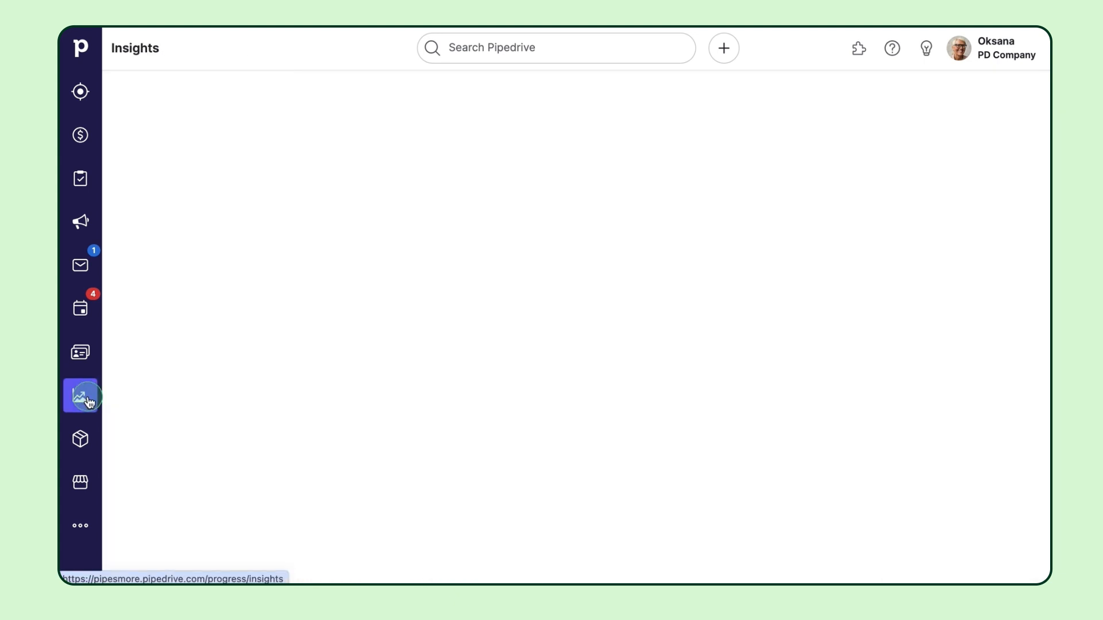
left_click(79, 394)
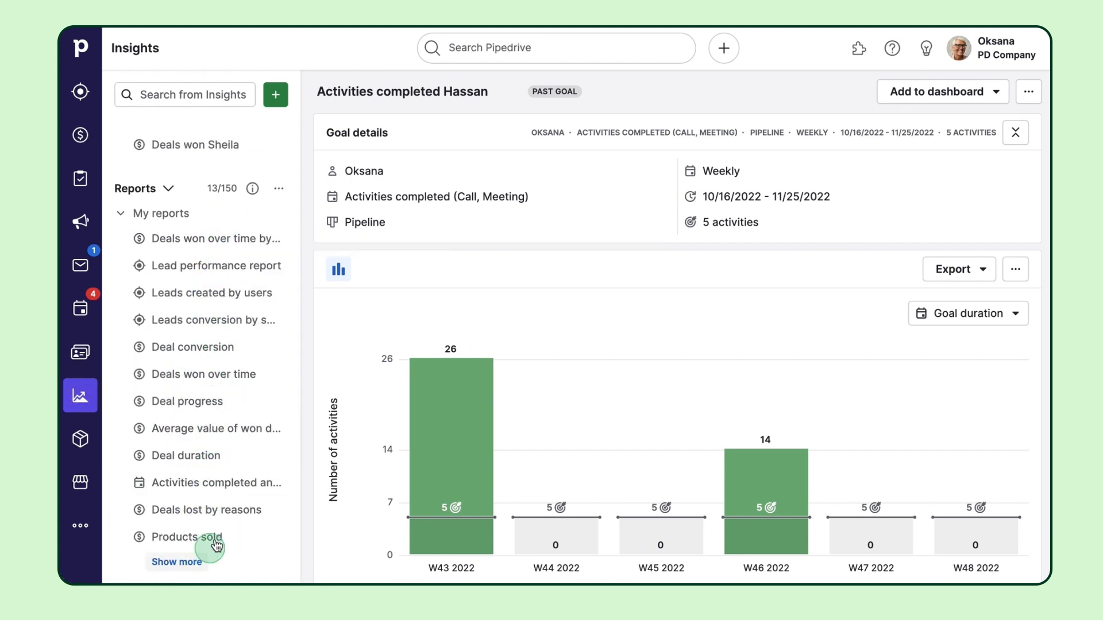
left_click(274, 94)
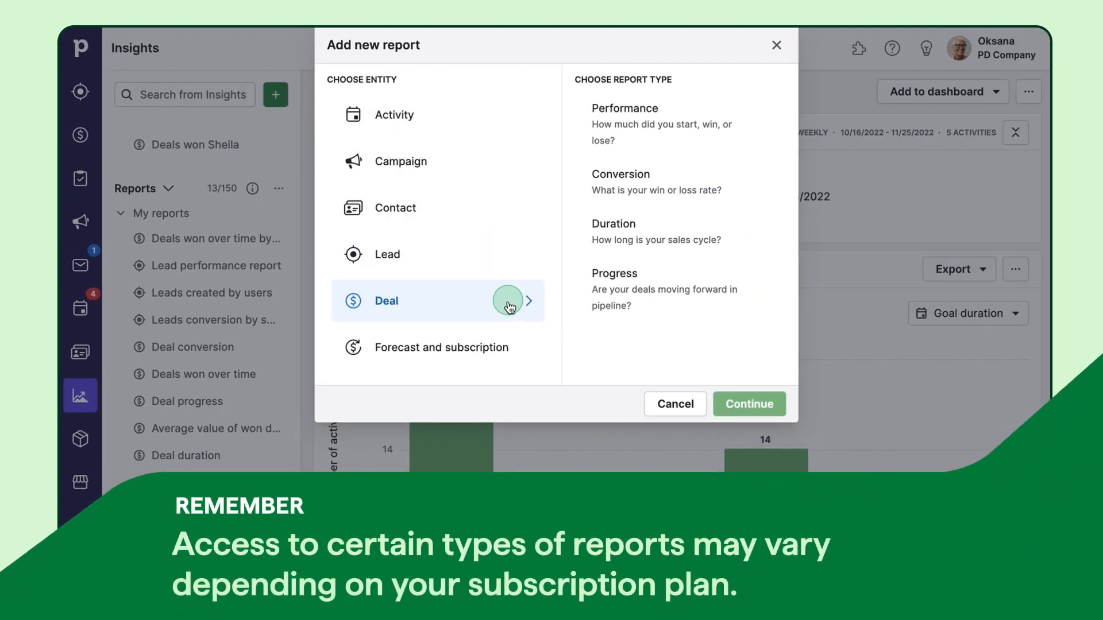
mouse_move(573, 333)
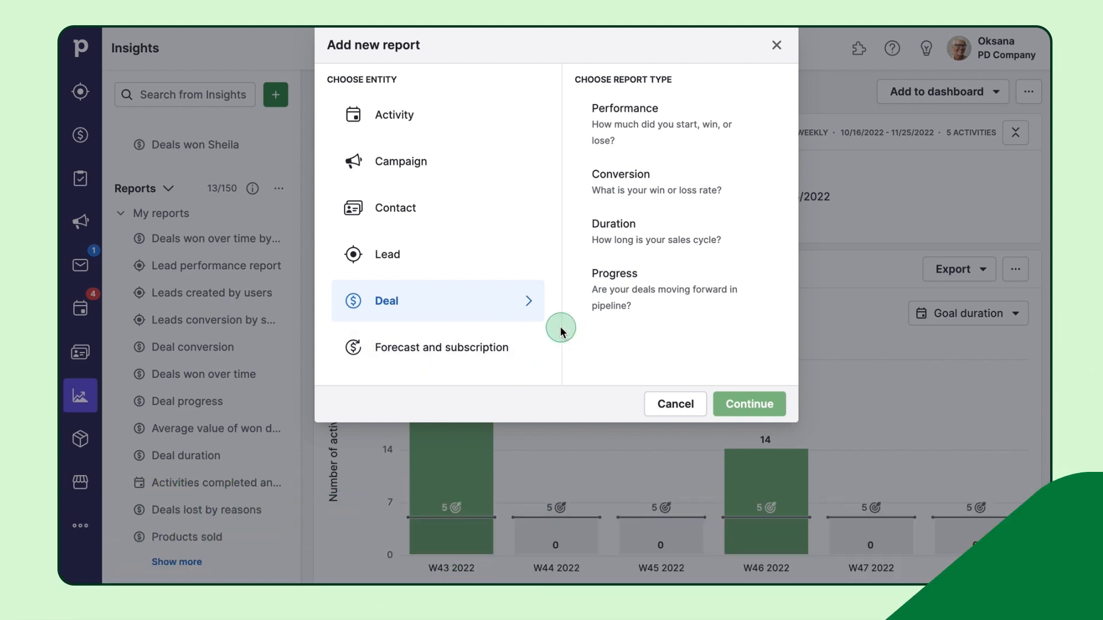
- Create an Activity report of type Activities performance
left_click(388, 254)
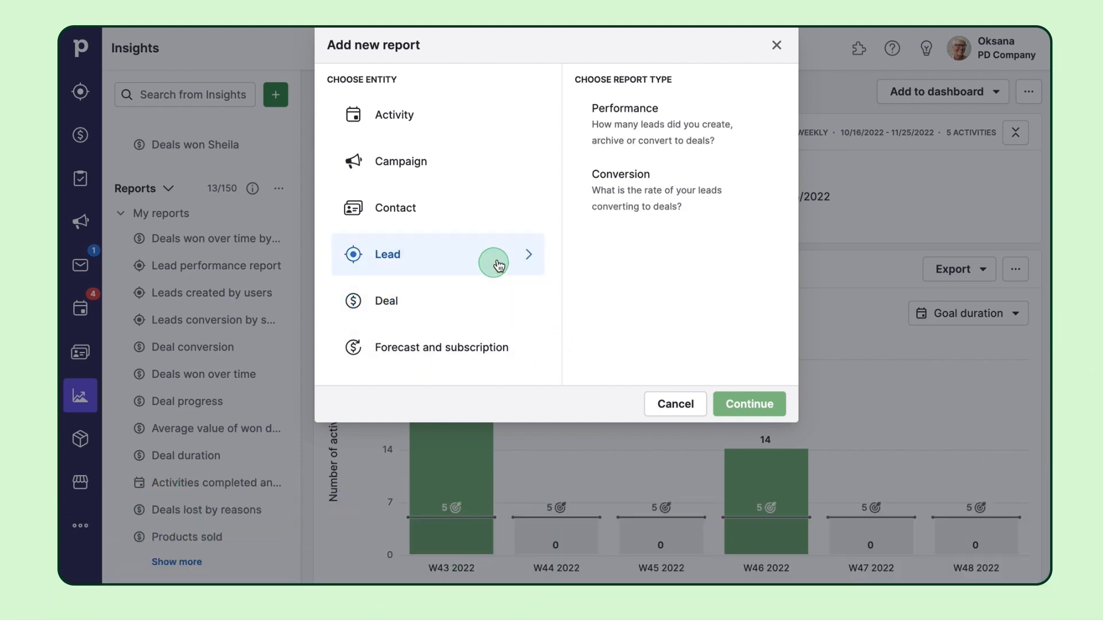
left_click(394, 115)
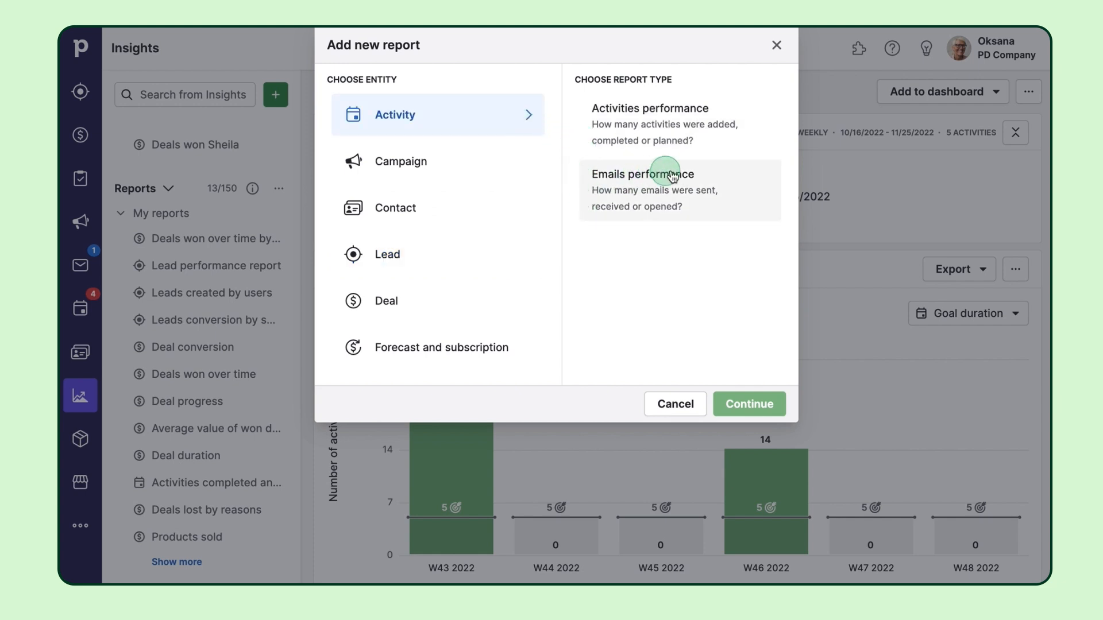
left_click(649, 124)
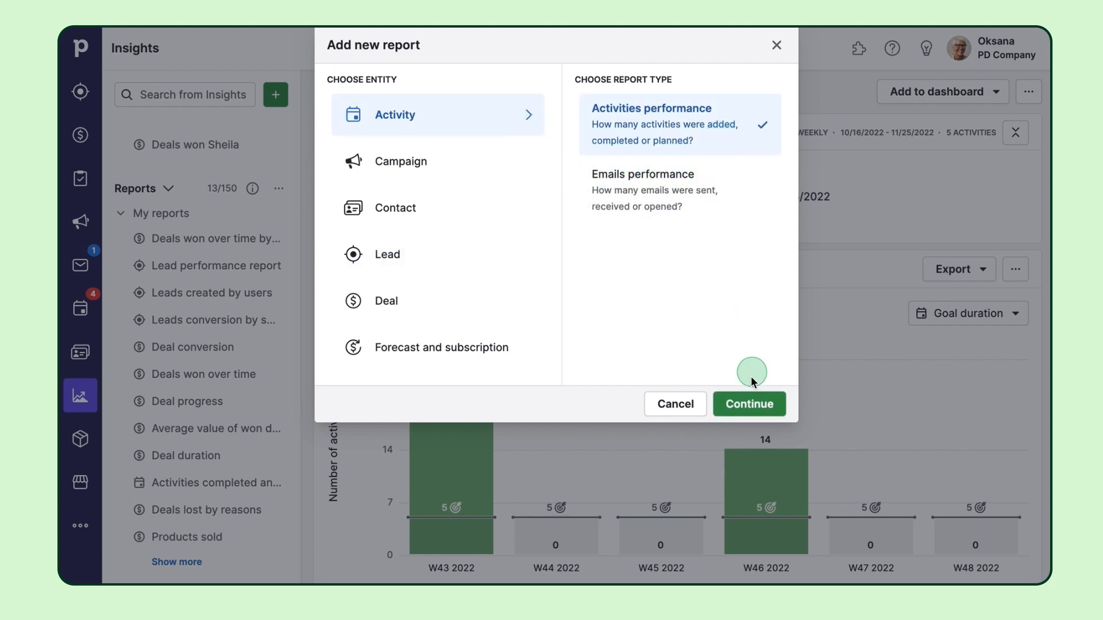
left_click(748, 403)
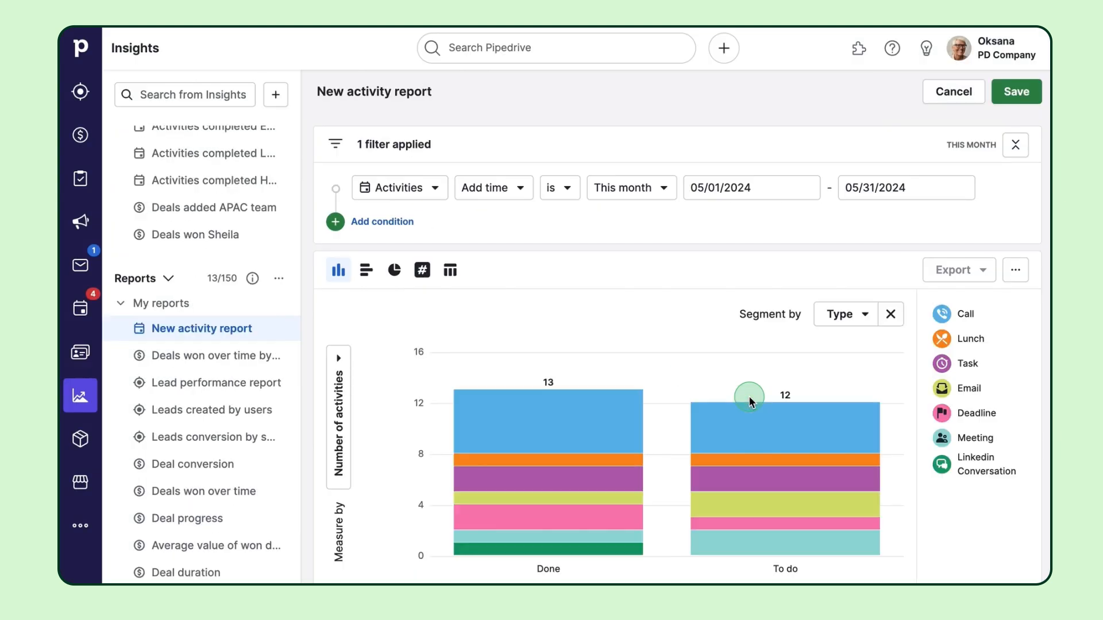
- Set the new activity report's filter period to last year, segmented by type
left_click(374, 92)
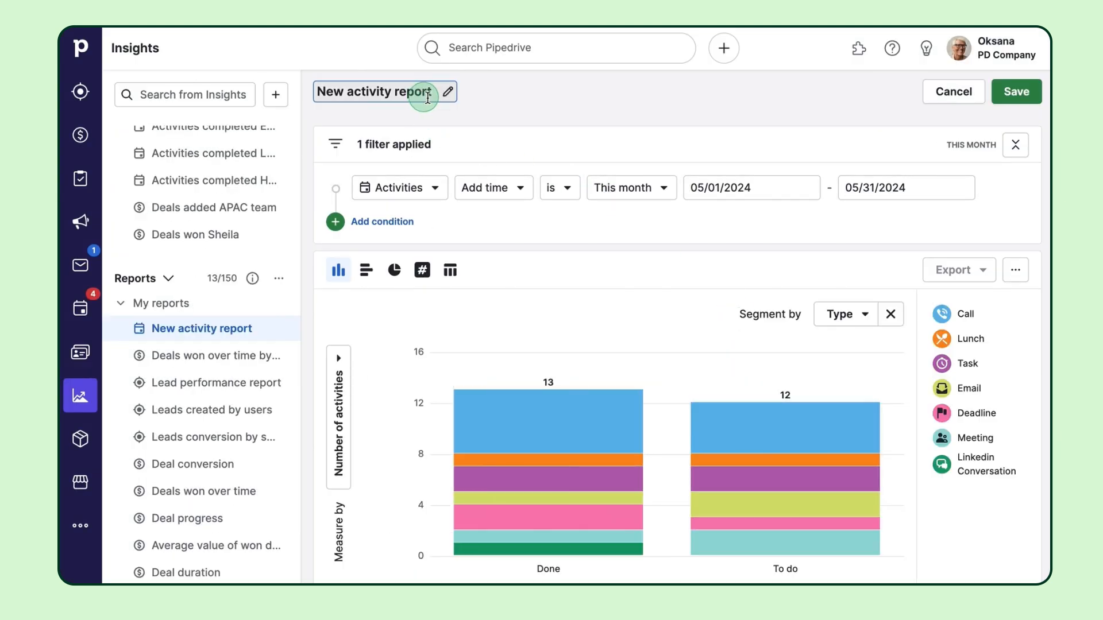
left_click(506, 109)
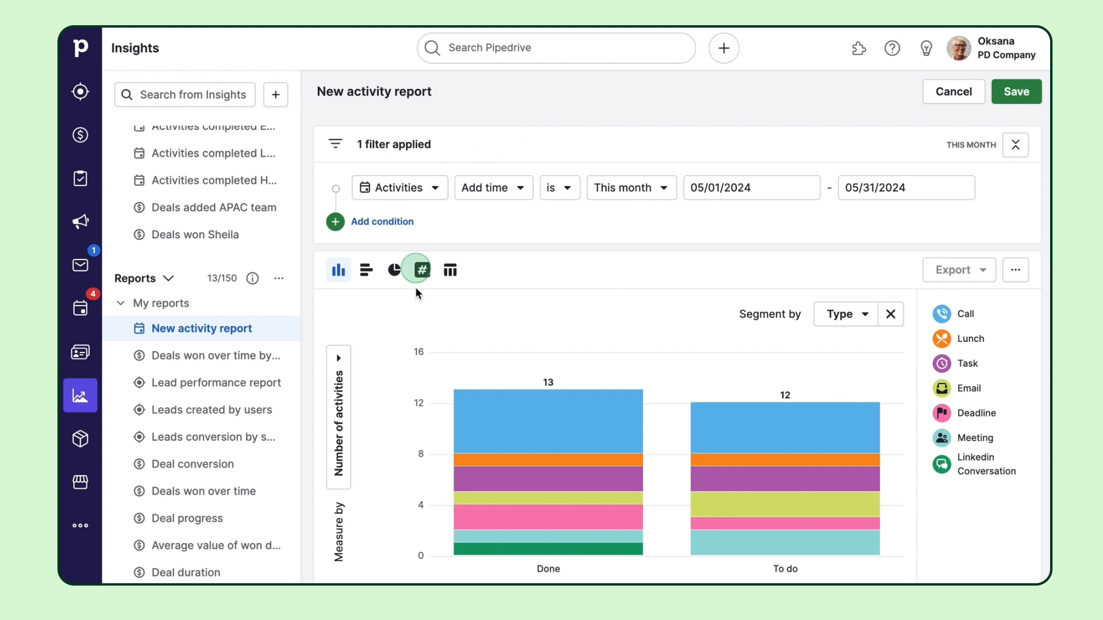
left_click(450, 269)
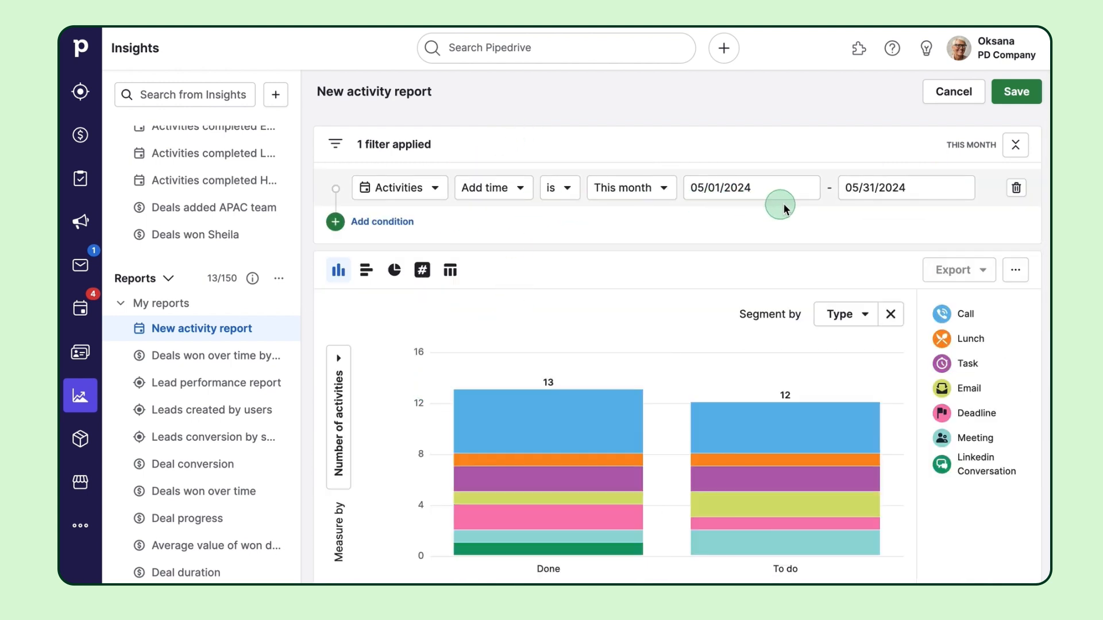
left_click(630, 187)
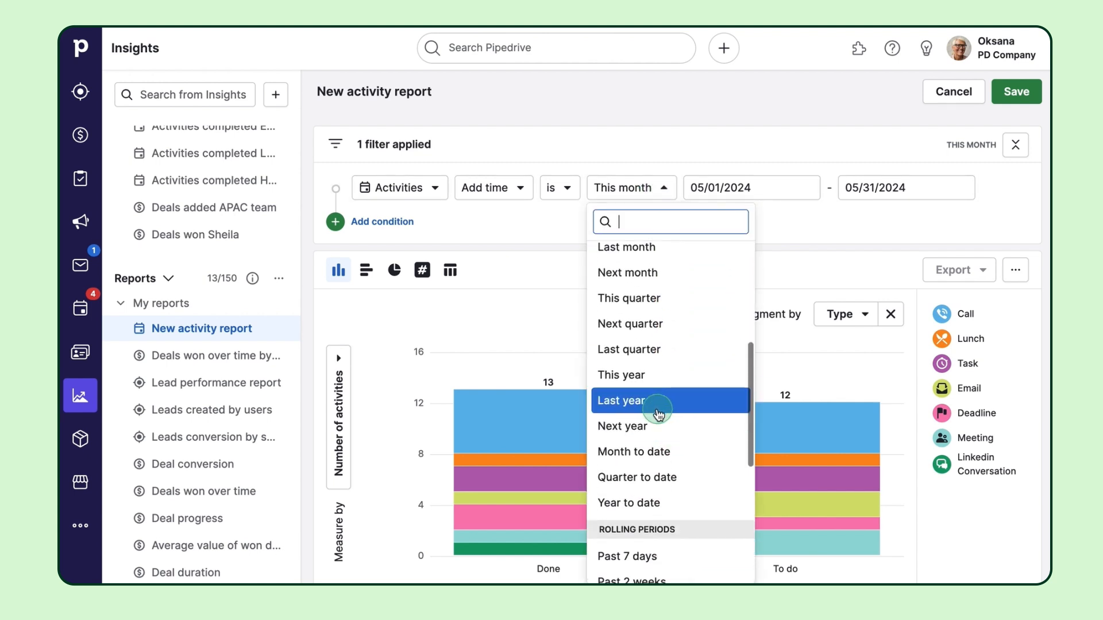
left_click(622, 399)
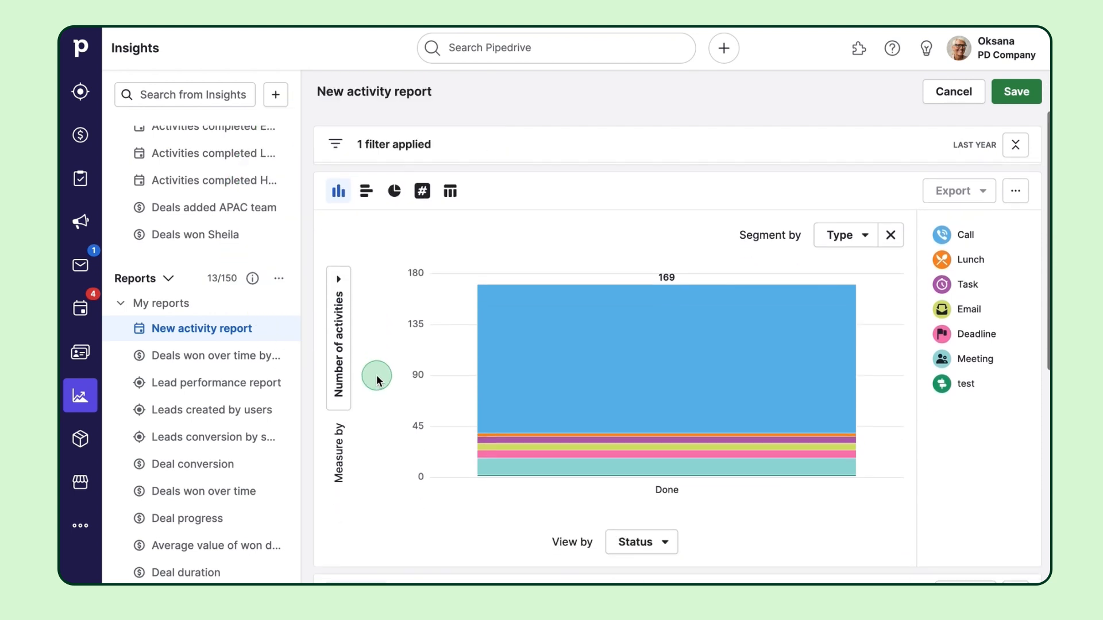
mouse_move(484, 224)
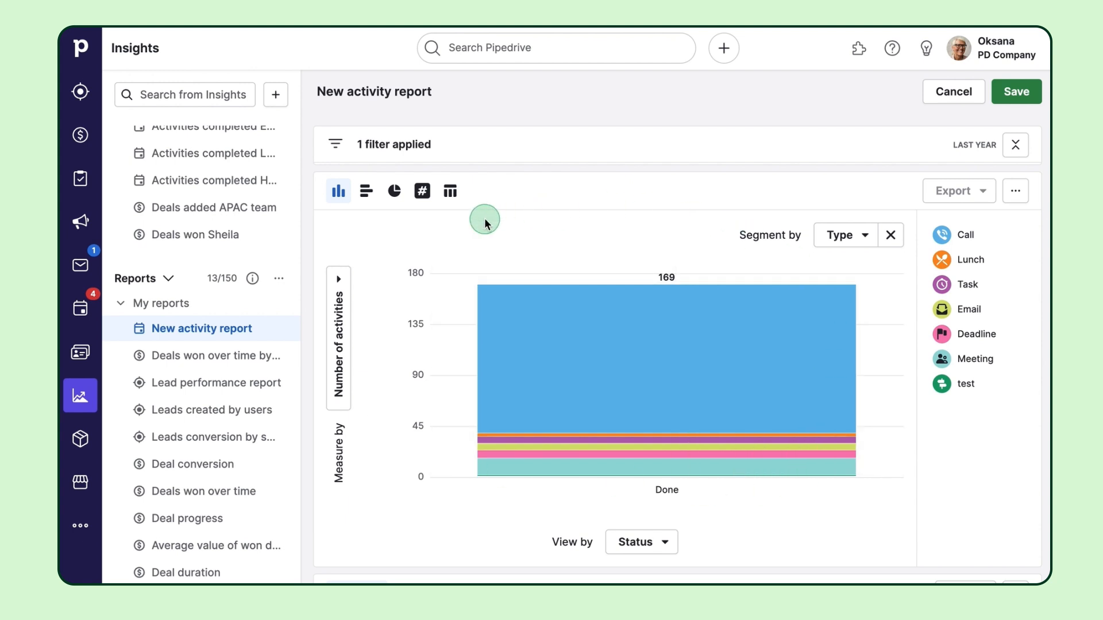
- Try the bar, pie, scorecard and table chart styles, returning to the column chart
left_click(365, 191)
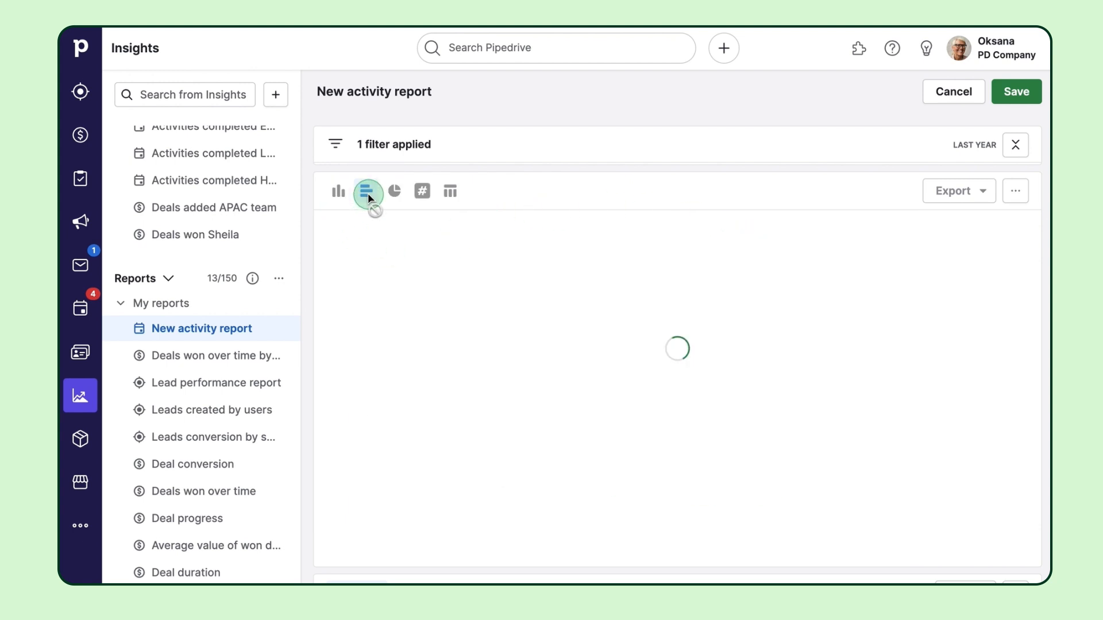
left_click(394, 191)
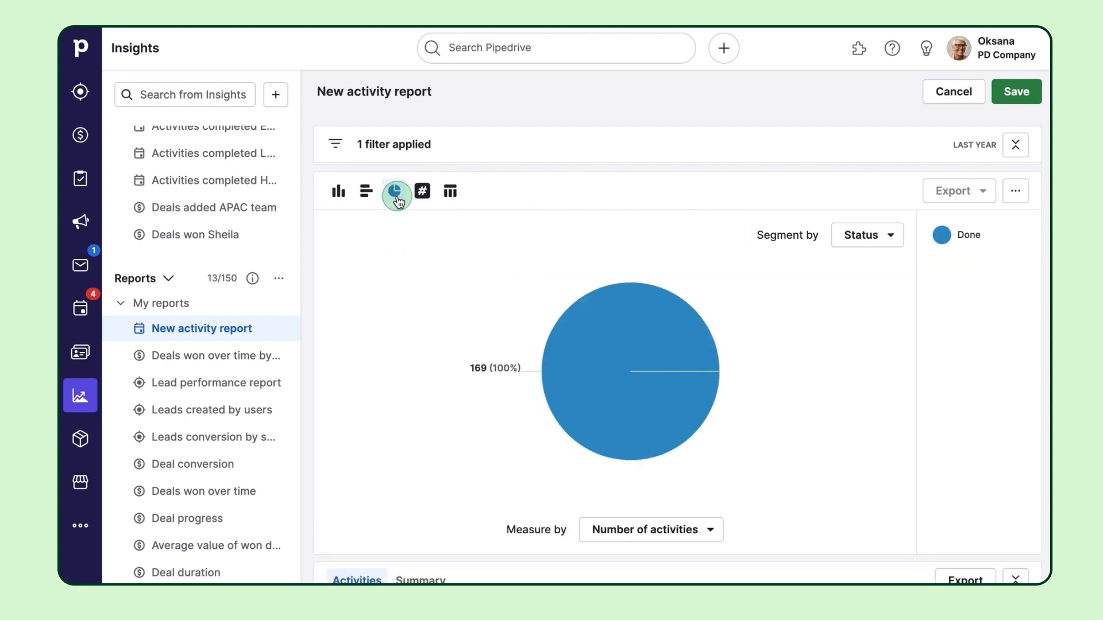
left_click(449, 269)
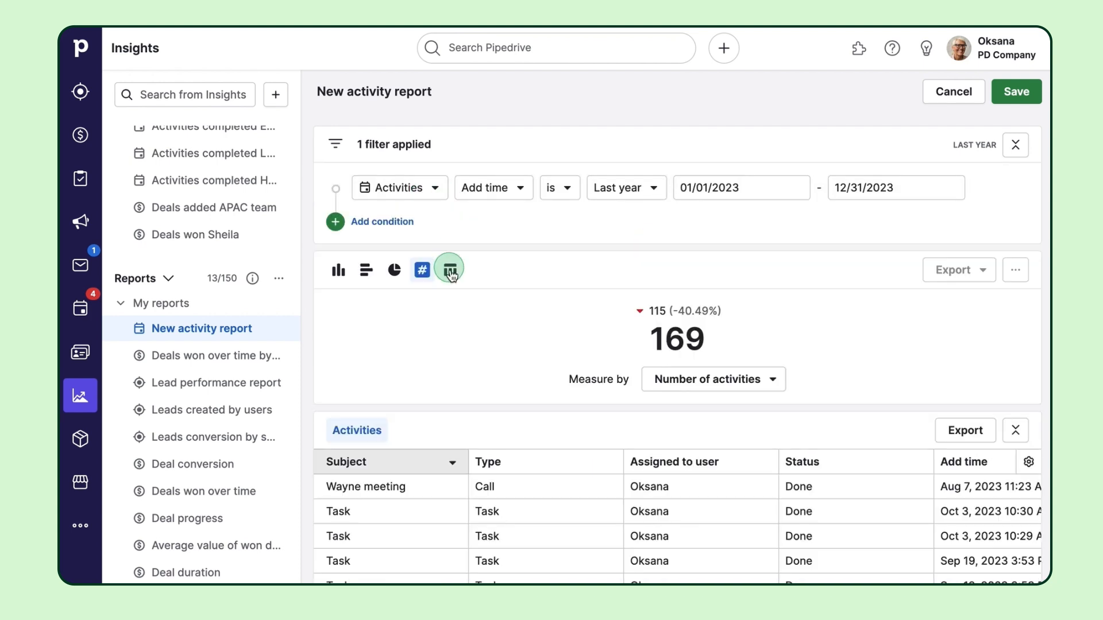
left_click(450, 269)
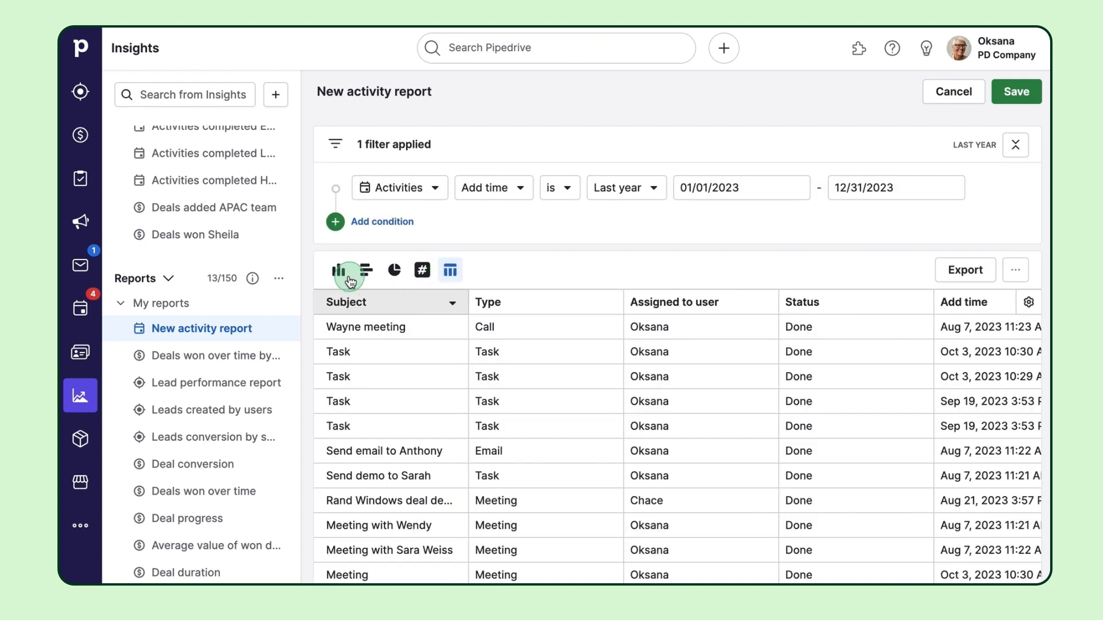
left_click(338, 270)
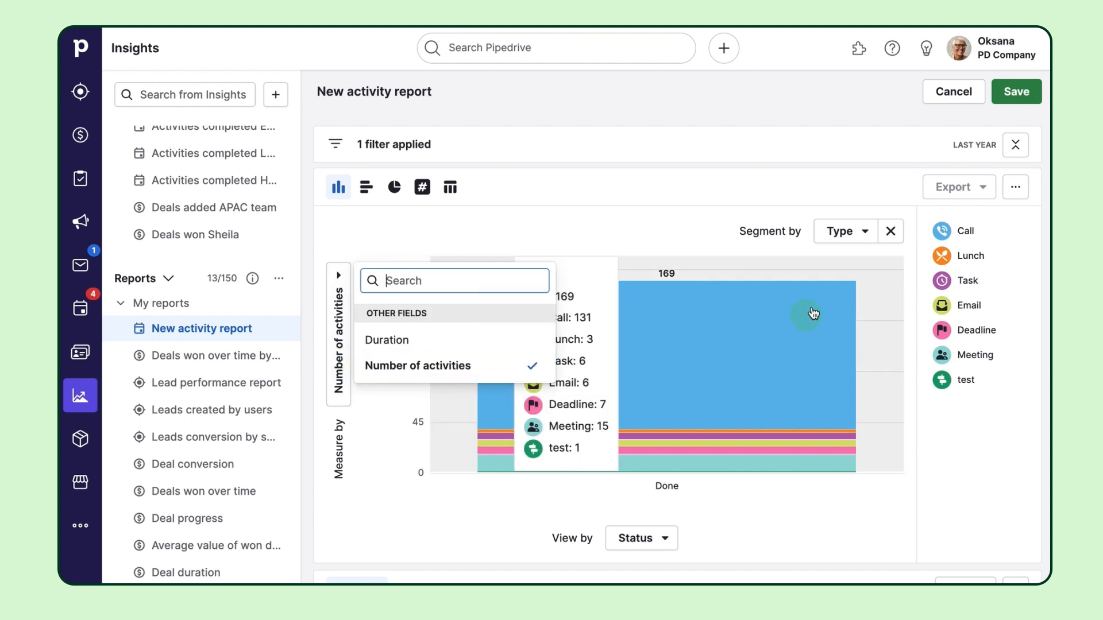
- View the columns by Contact person, keeping them segmented by type
left_click(843, 231)
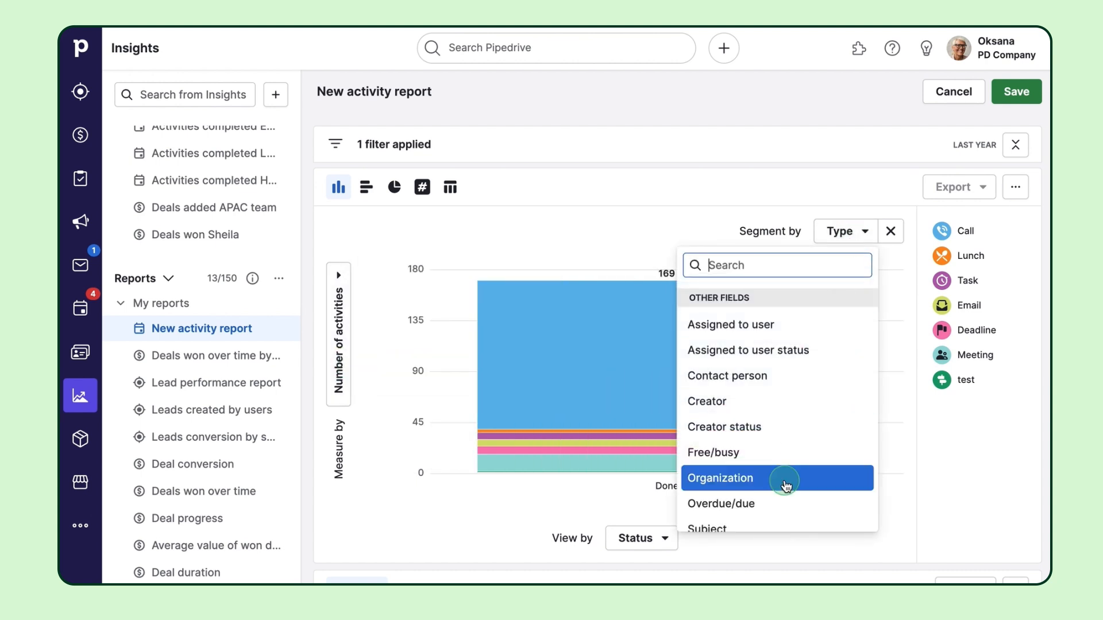
left_click(636, 539)
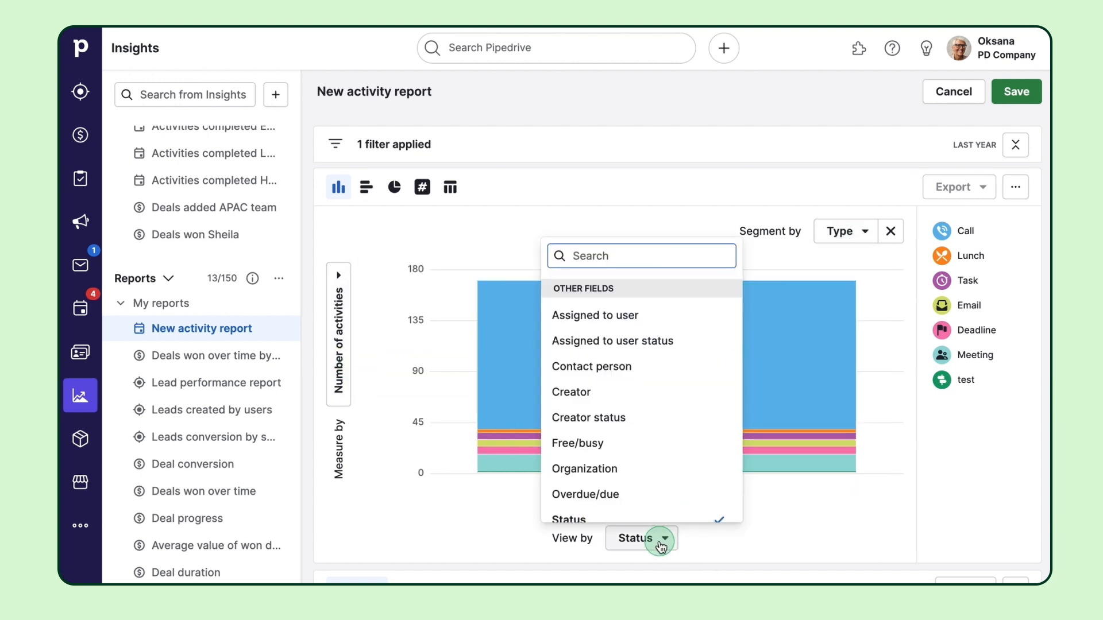
left_click(592, 366)
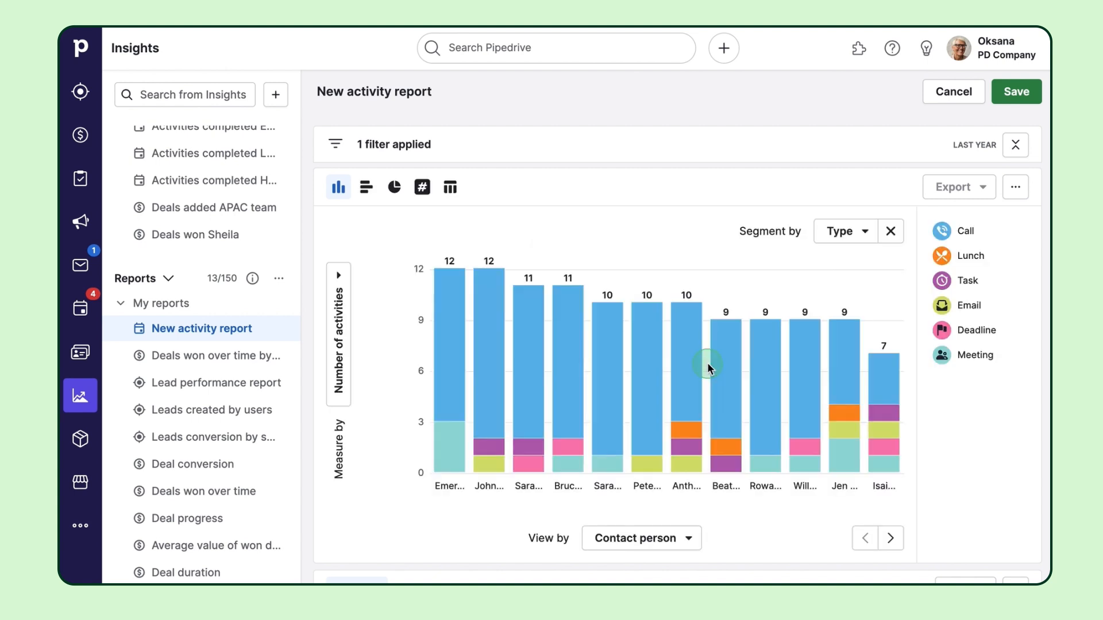
mouse_move(639, 401)
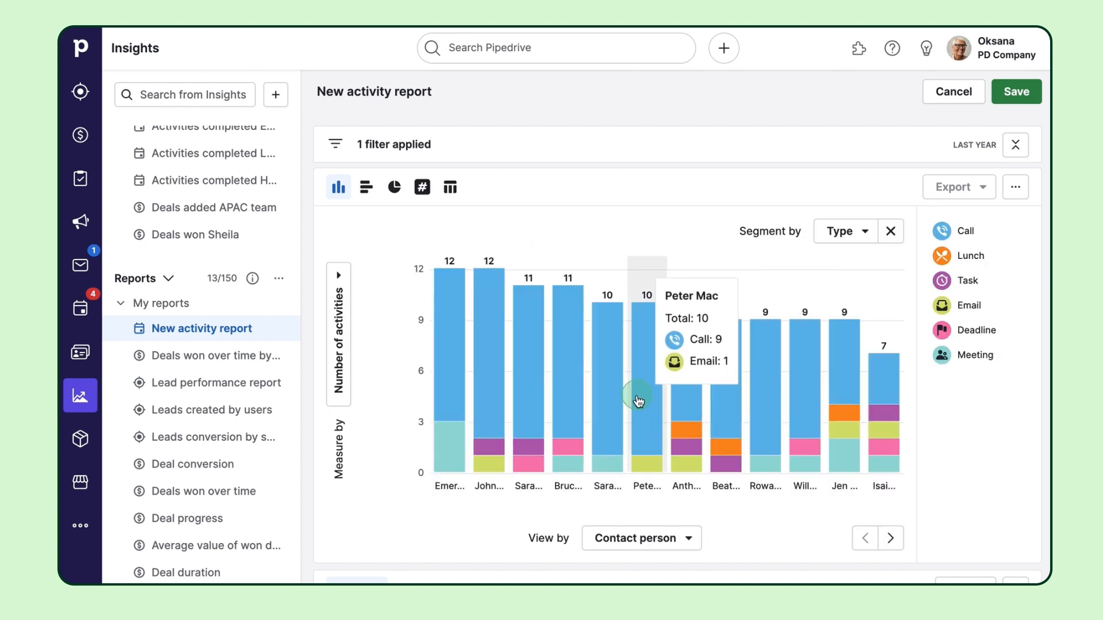
mouse_move(560, 403)
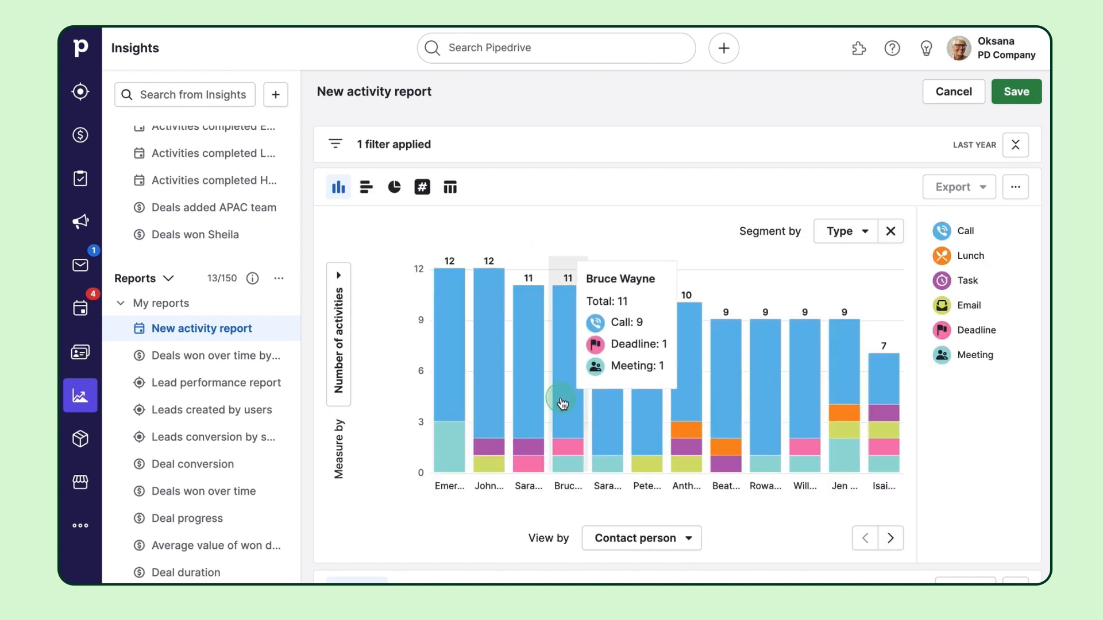
left_click(1014, 187)
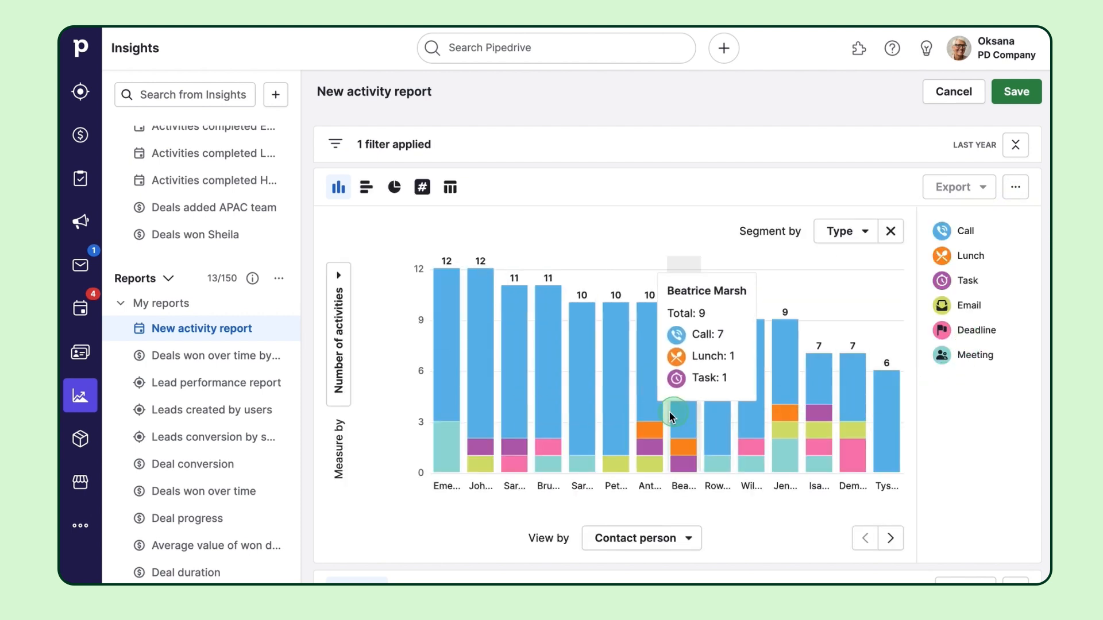
mouse_move(720, 524)
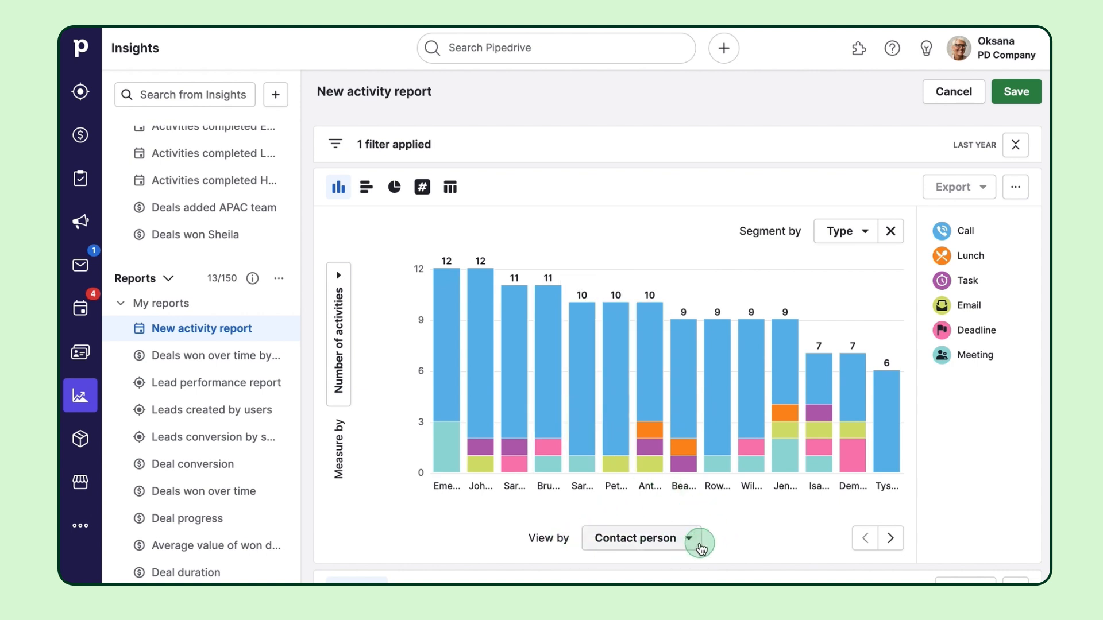
mouse_move(1014, 186)
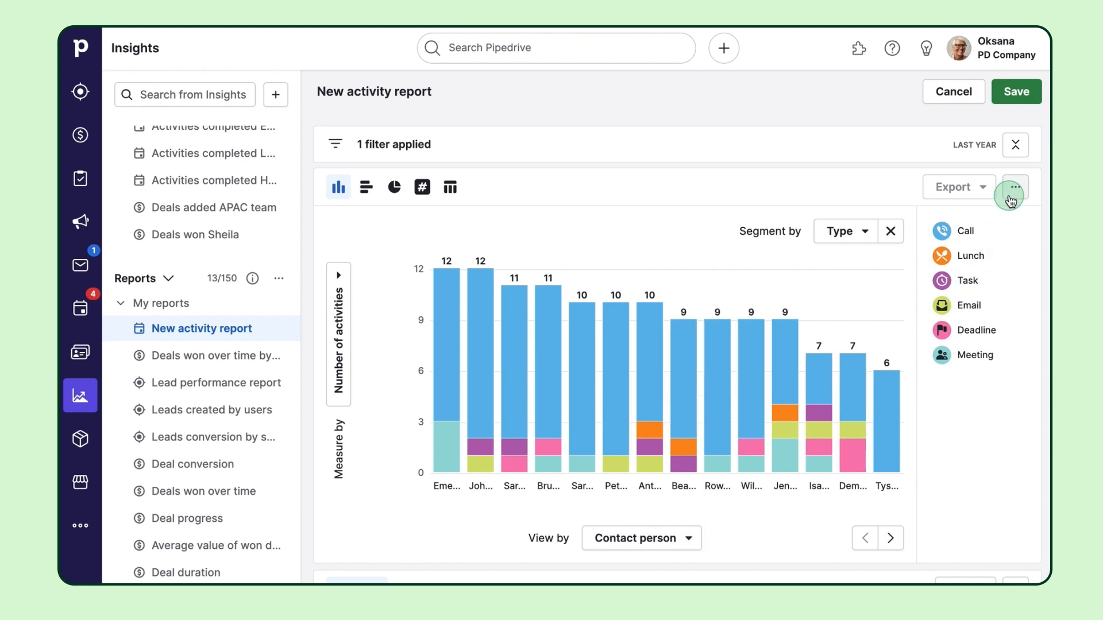
- Recolour Call activities a custom magenta, save it to my colours, and apply it to the chart
left_click(1013, 188)
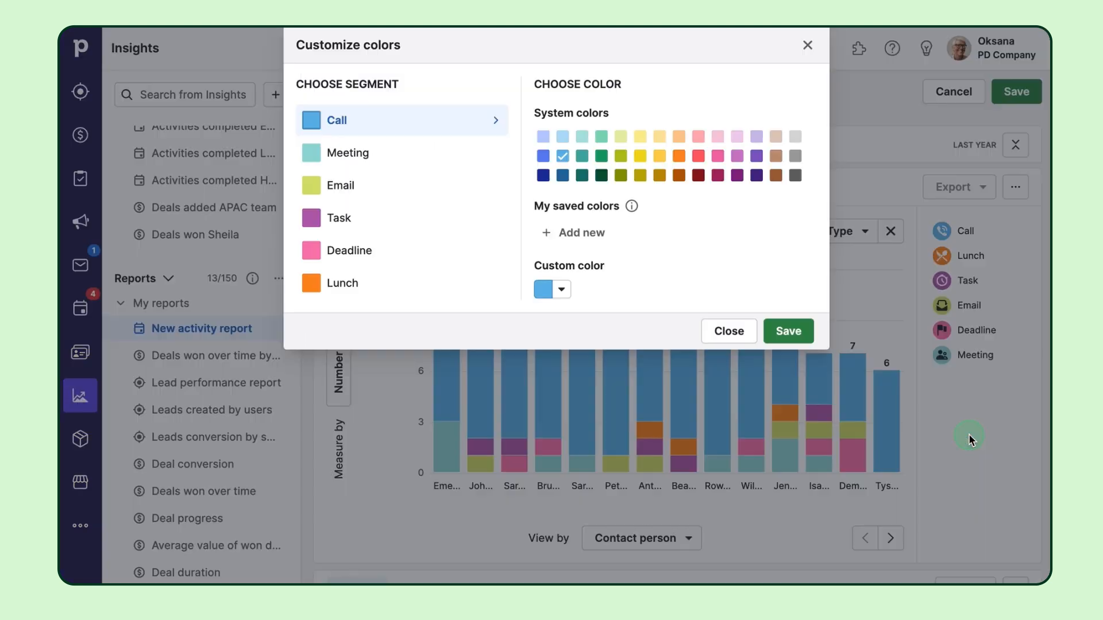
mouse_move(626, 256)
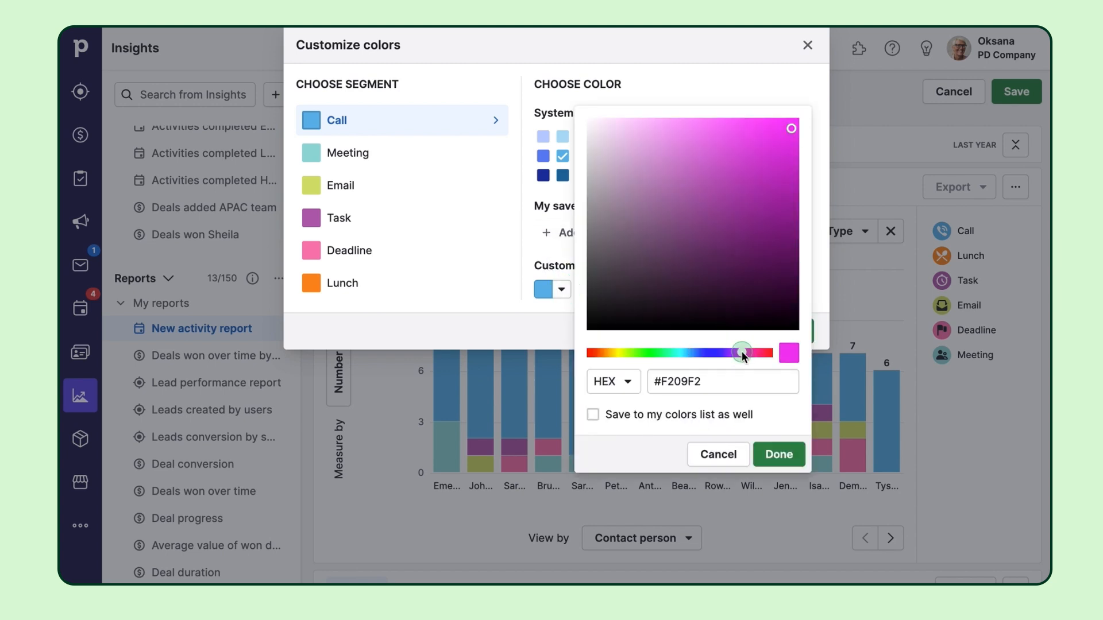
left_click(593, 415)
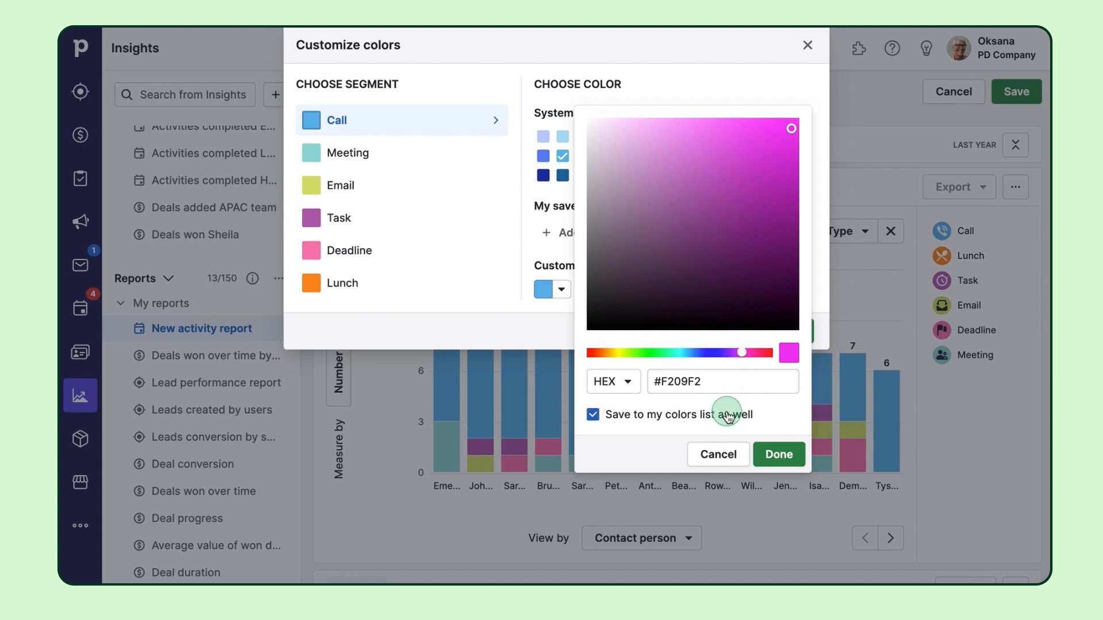
left_click(778, 454)
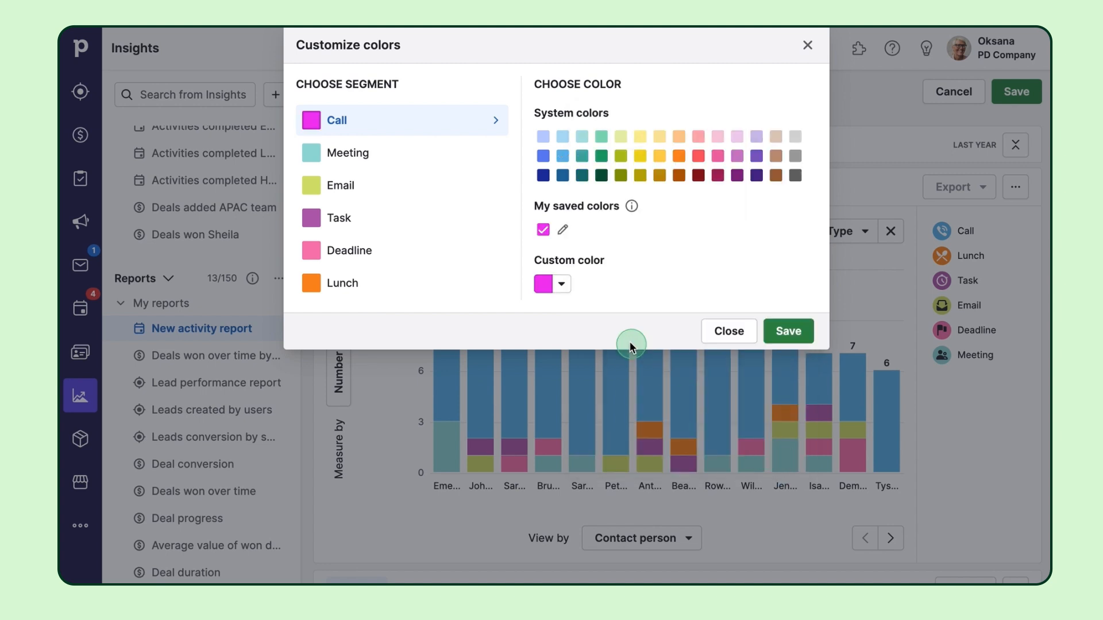
mouse_move(561, 230)
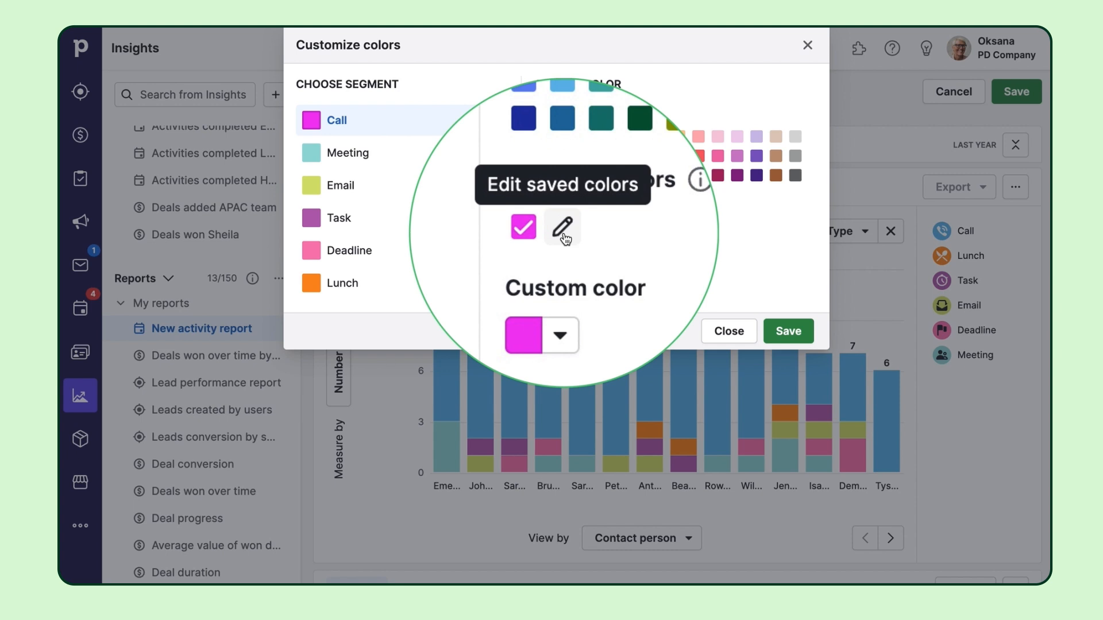
left_click(788, 330)
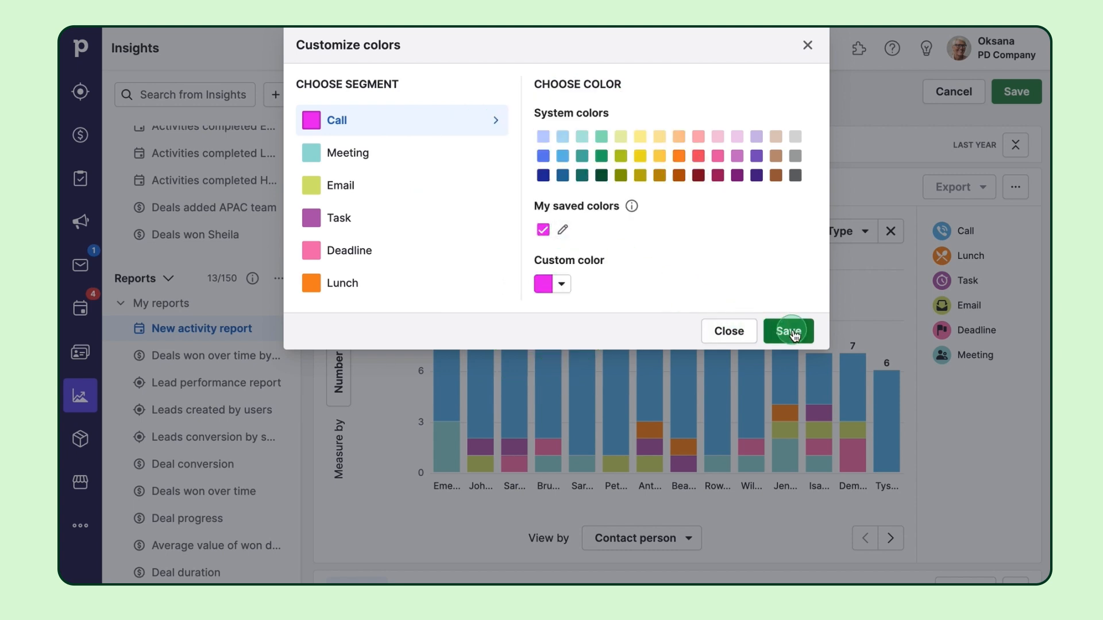
left_click(788, 331)
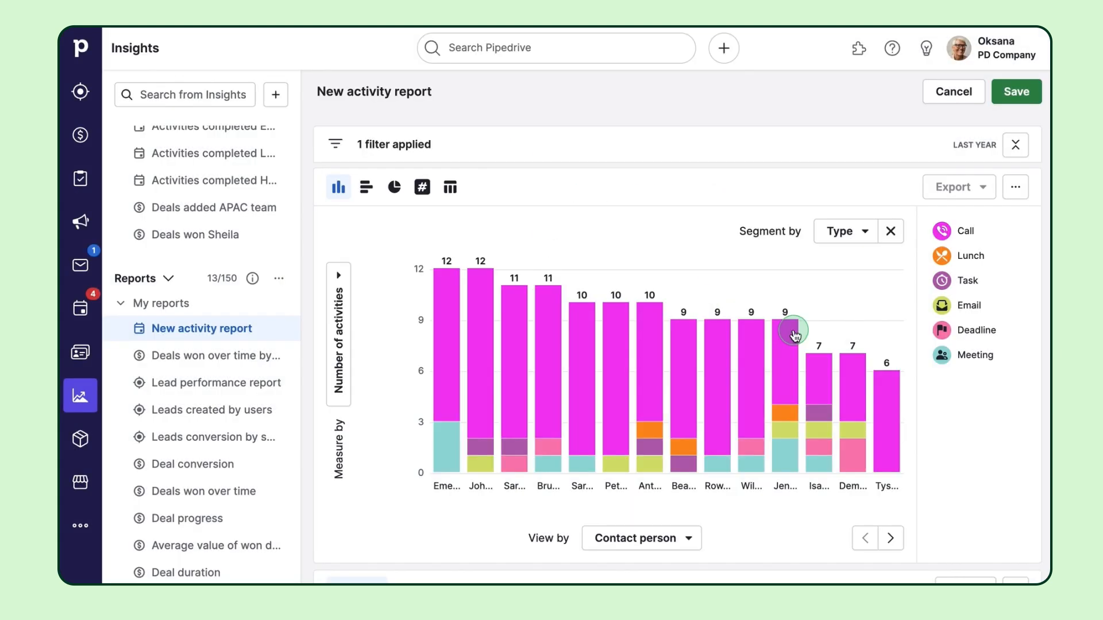
mouse_move(520, 407)
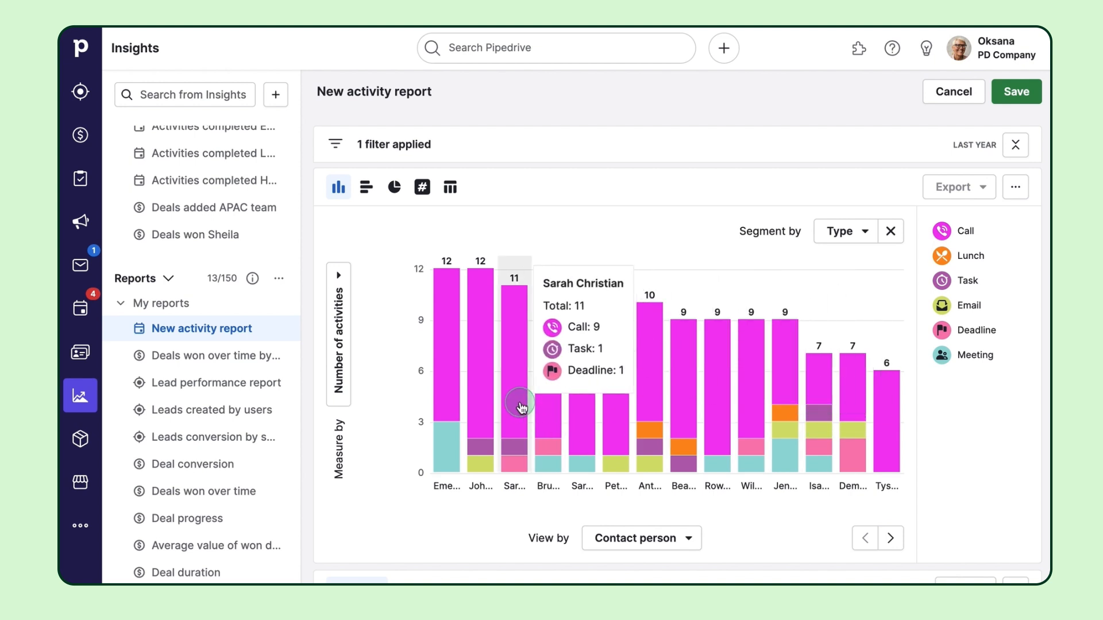
mouse_move(451, 401)
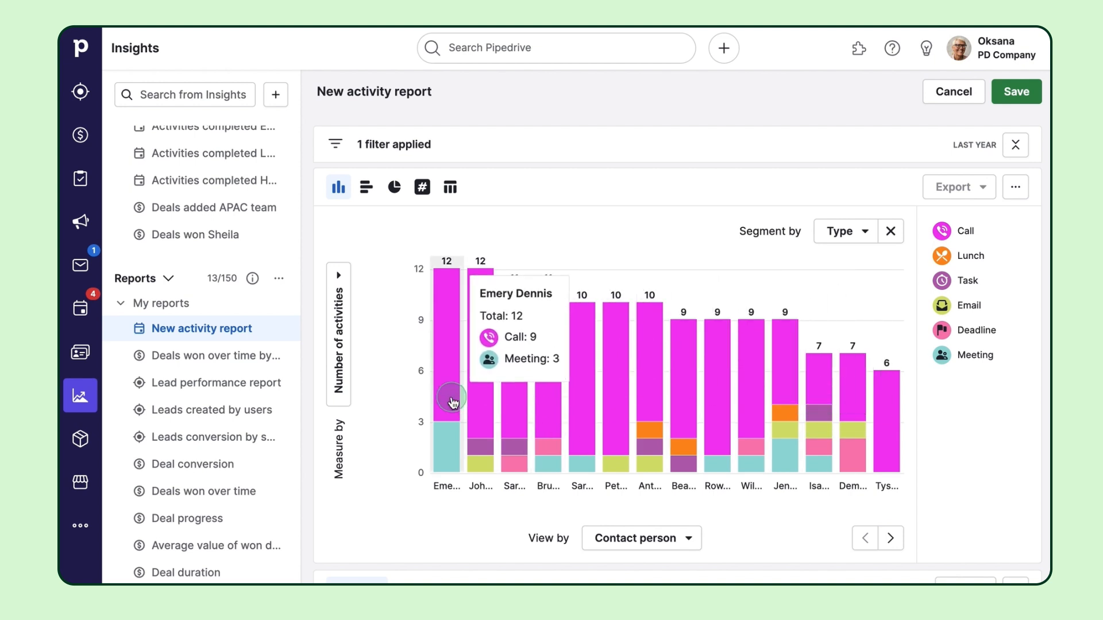
mouse_move(937, 440)
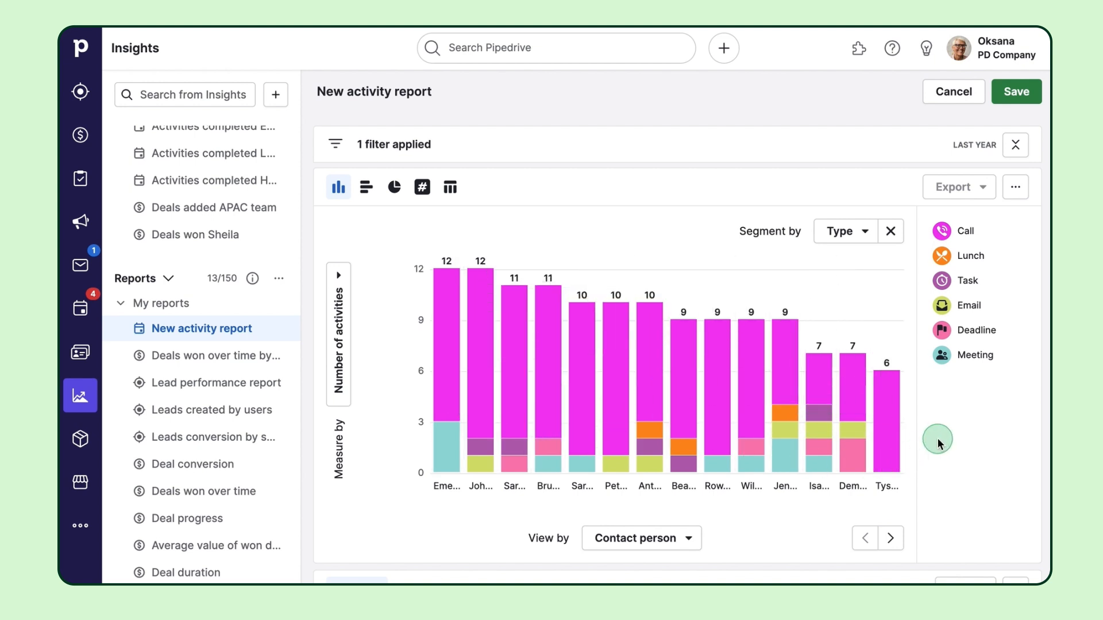
- View the summary counts per contact person, then return to the full activities list
left_click(449, 186)
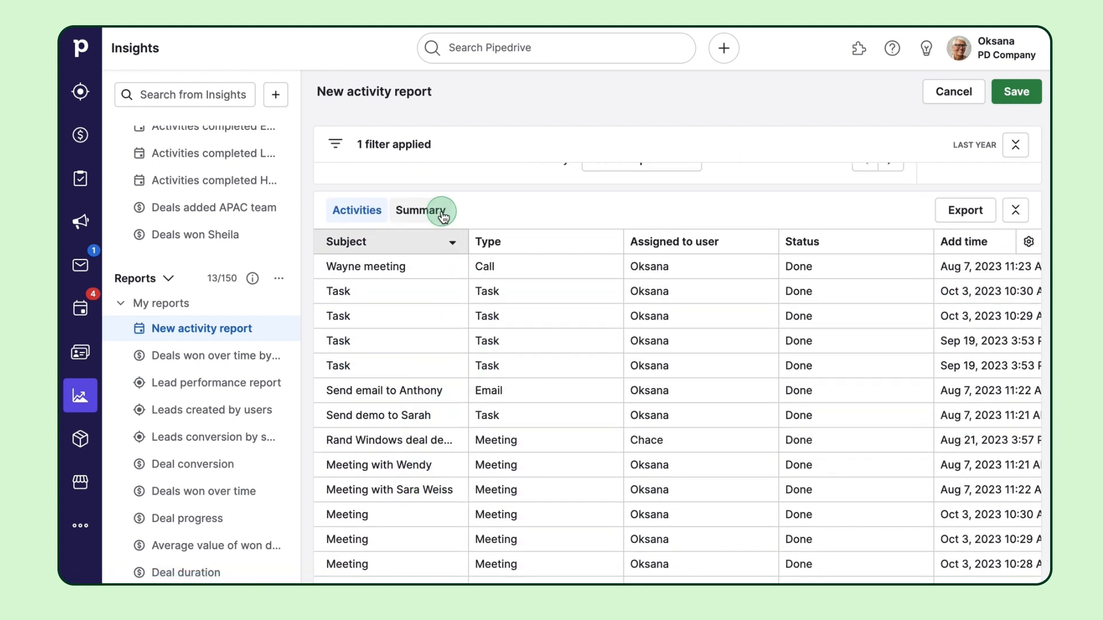
left_click(421, 210)
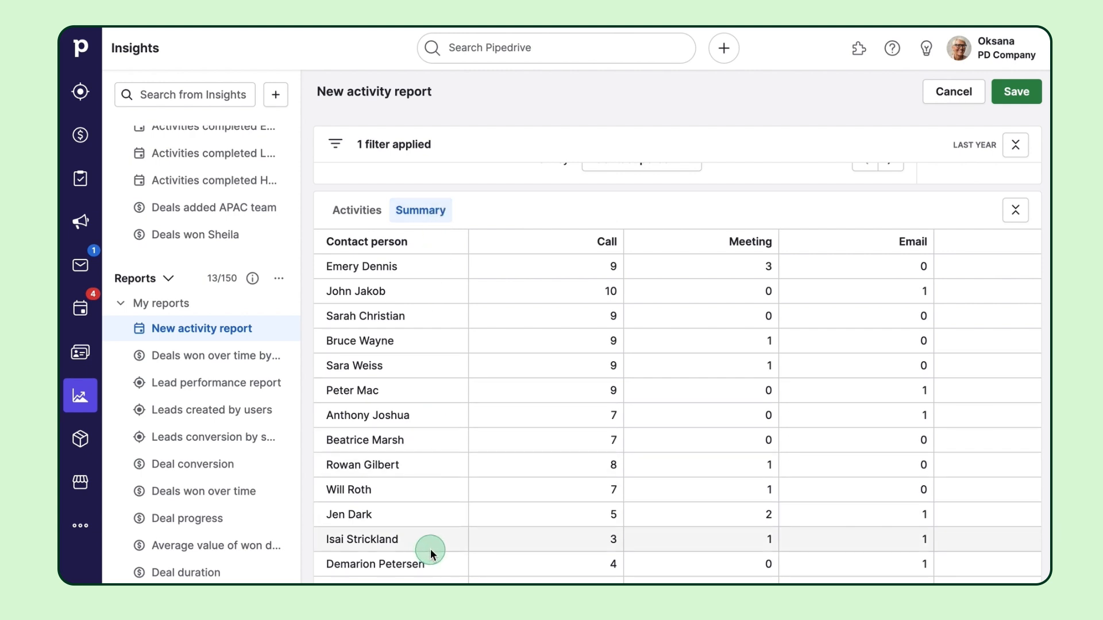
left_click(358, 210)
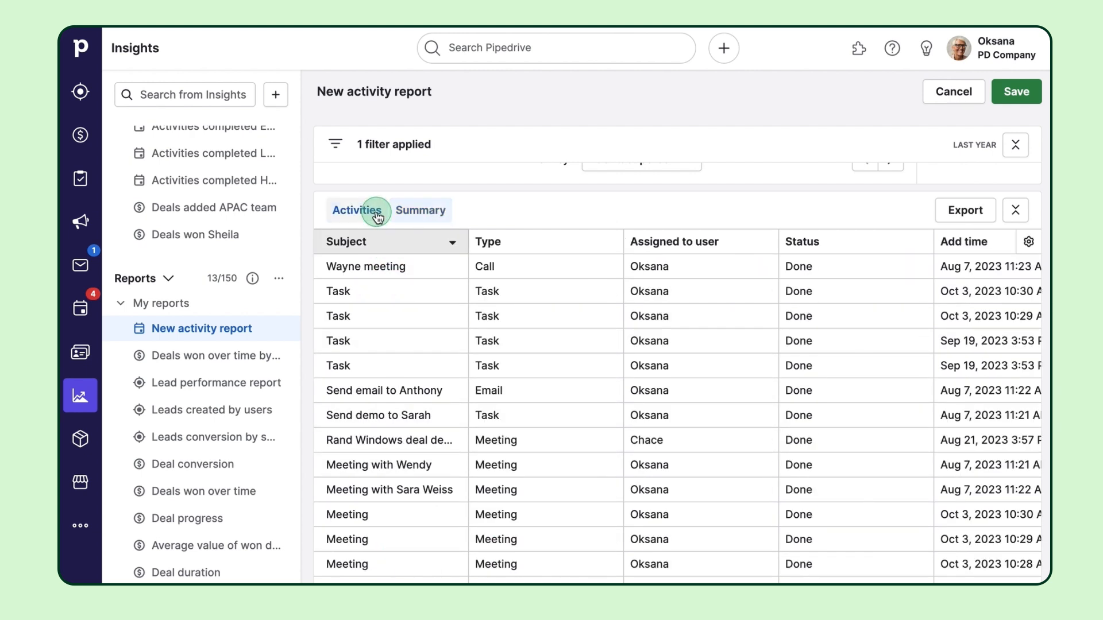
- Choose the table columns: subject, type, assigned user, status, add time and due date
left_click(1029, 243)
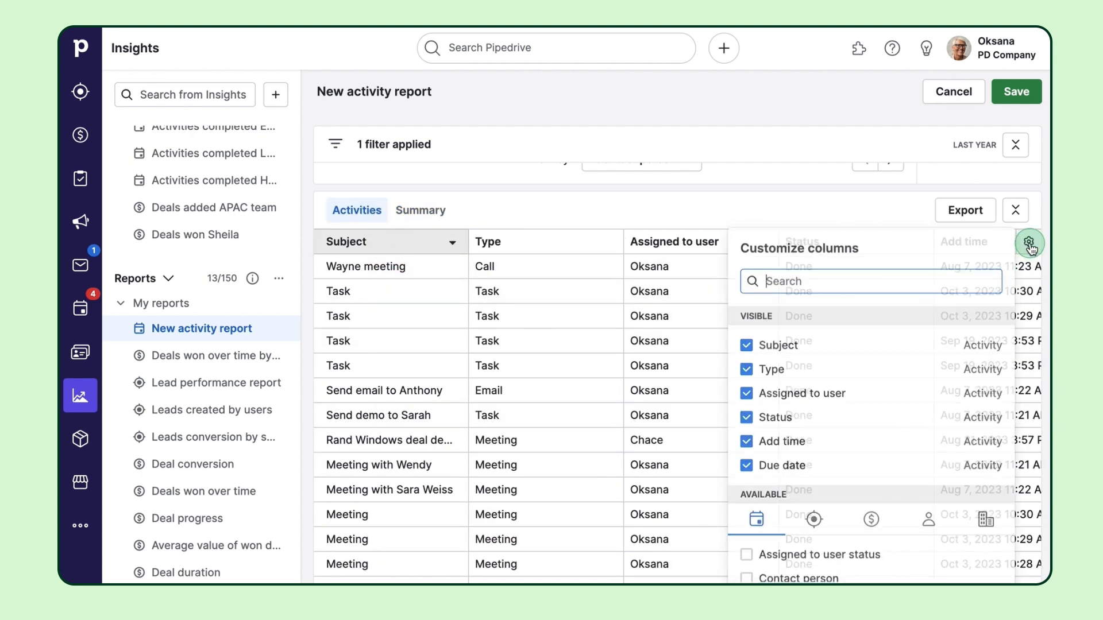
scroll("down", 3)
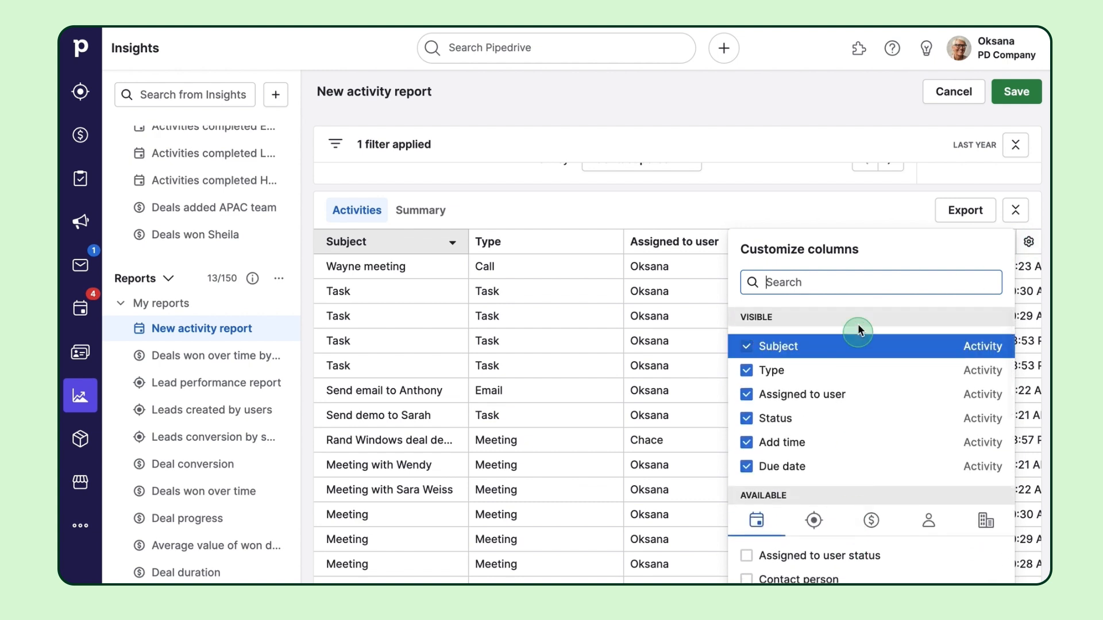
left_click(1015, 210)
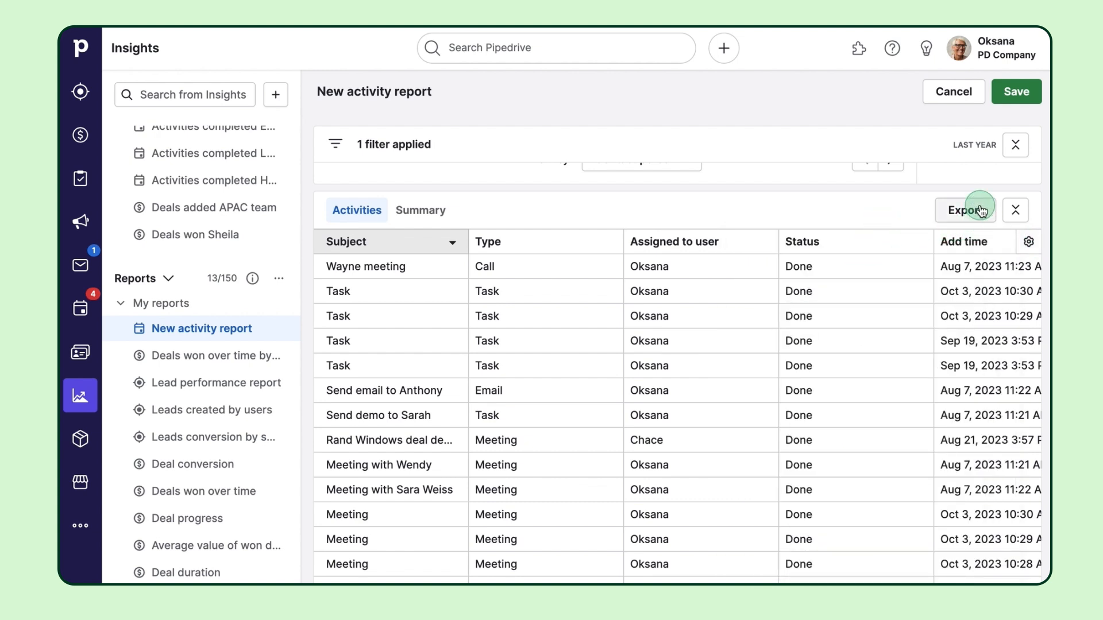
left_click(965, 209)
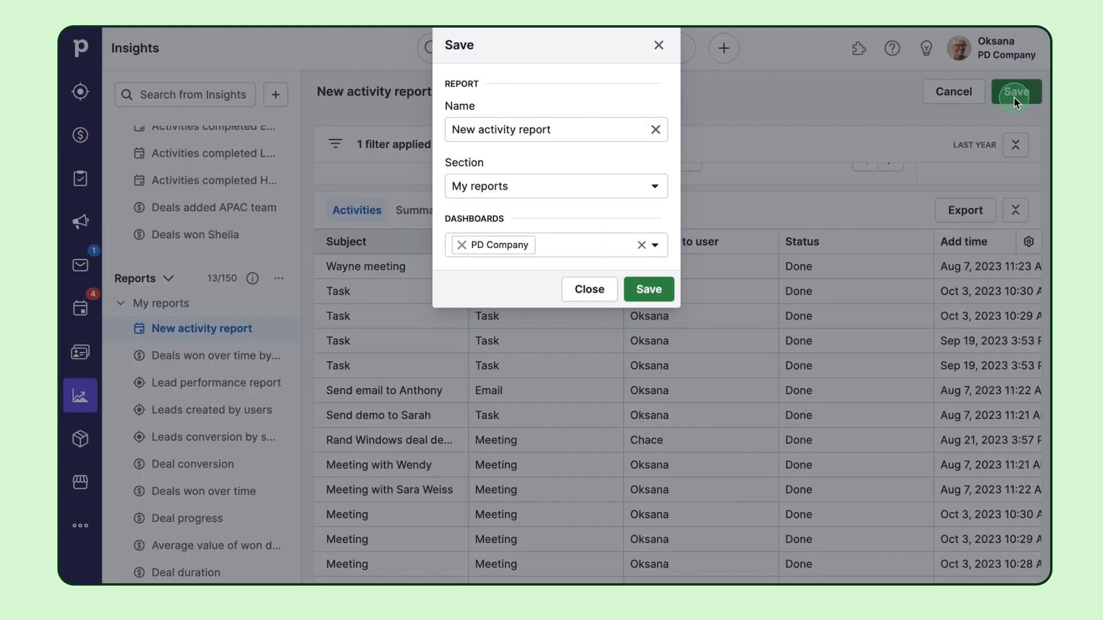
- Save the report as 'Last year activities' in My reports
left_click(654, 130)
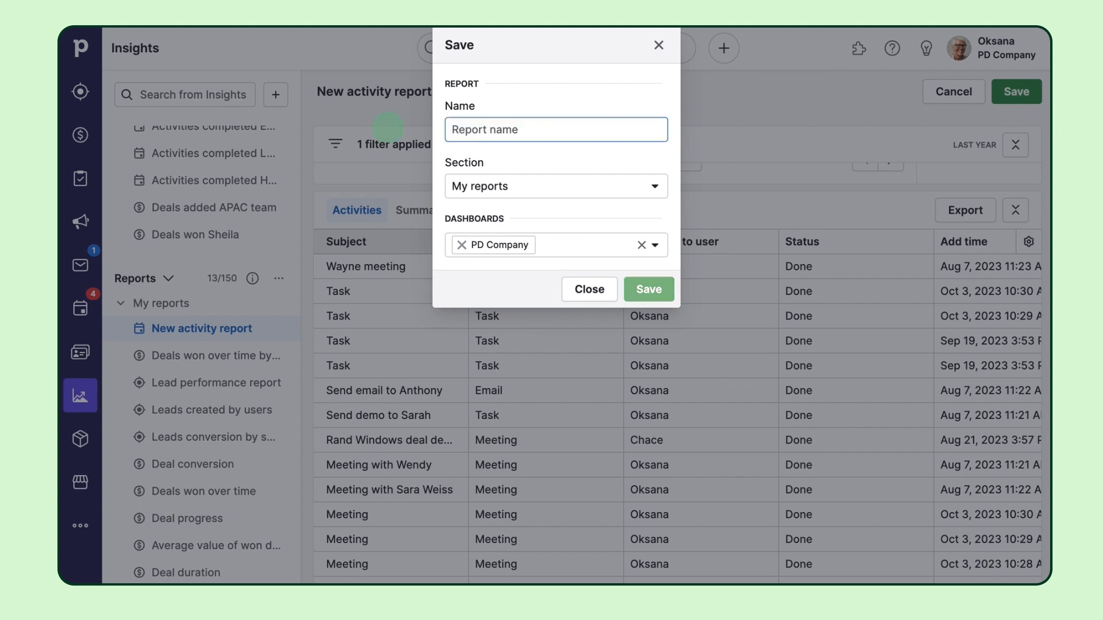
type("Last year activities")
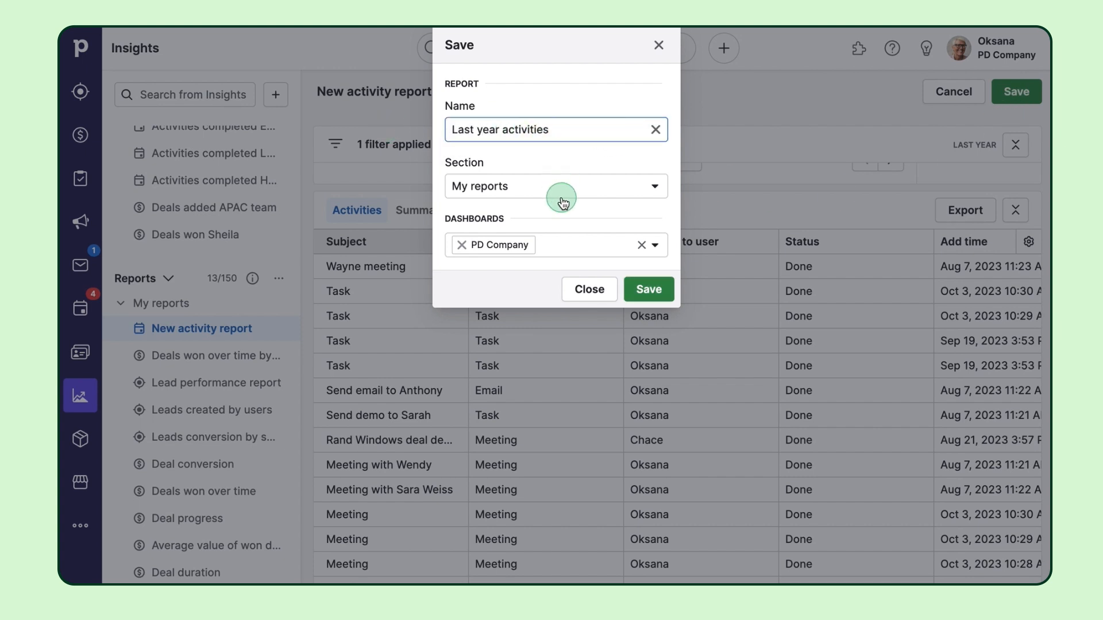
left_click(647, 289)
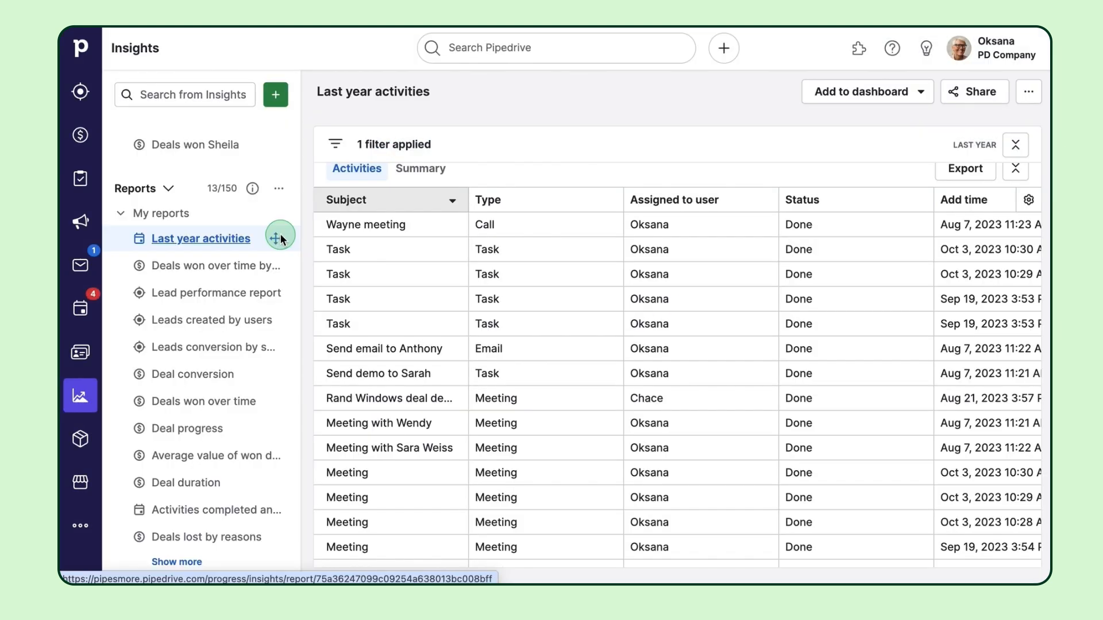
- Browse past activity goals in the Insights sidebar and bring up the create-new choices
scroll("up", 3)
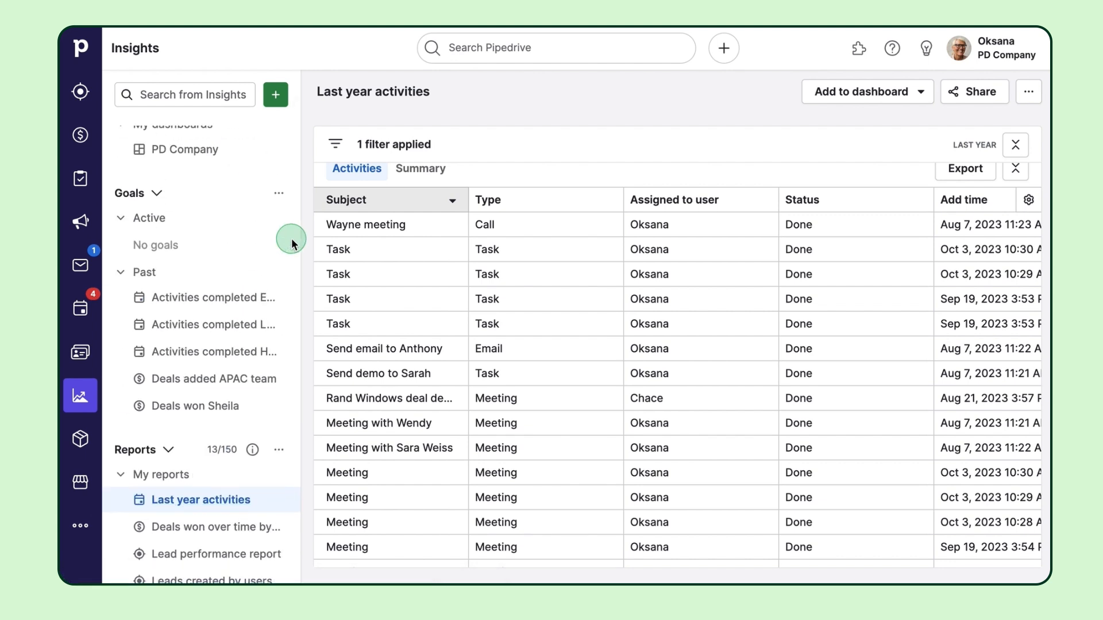
mouse_move(271, 438)
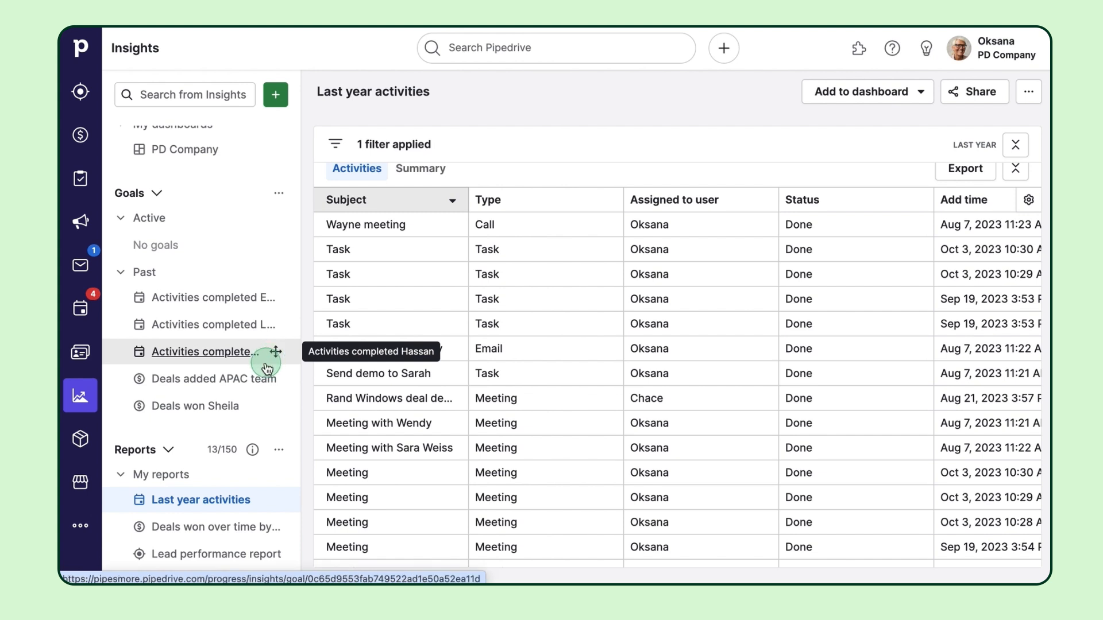
mouse_move(251, 331)
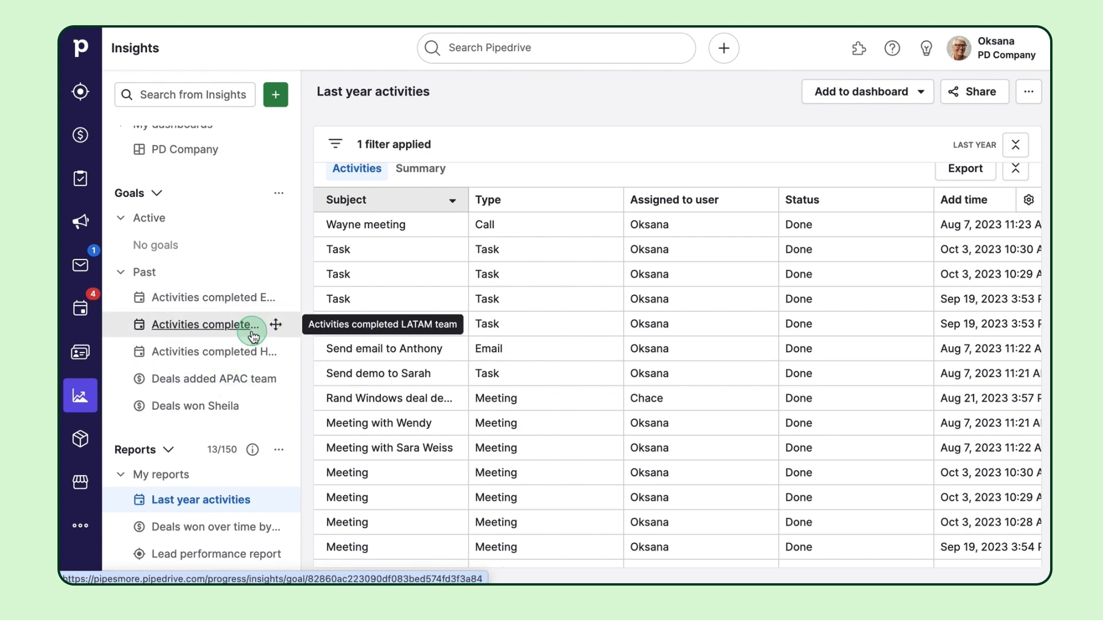
mouse_move(252, 303)
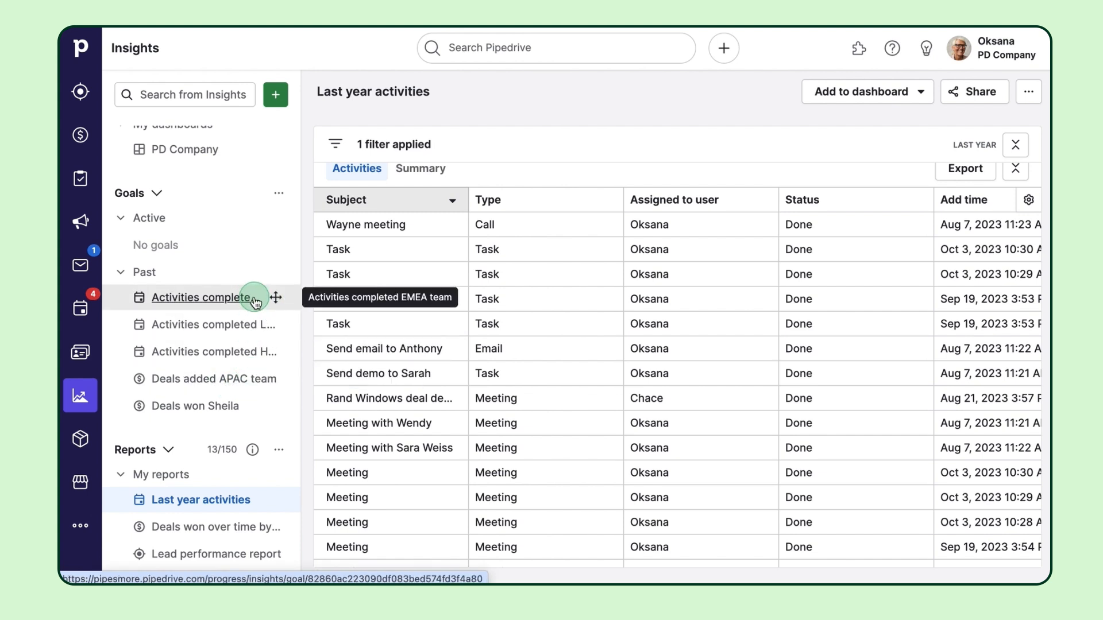
left_click(275, 94)
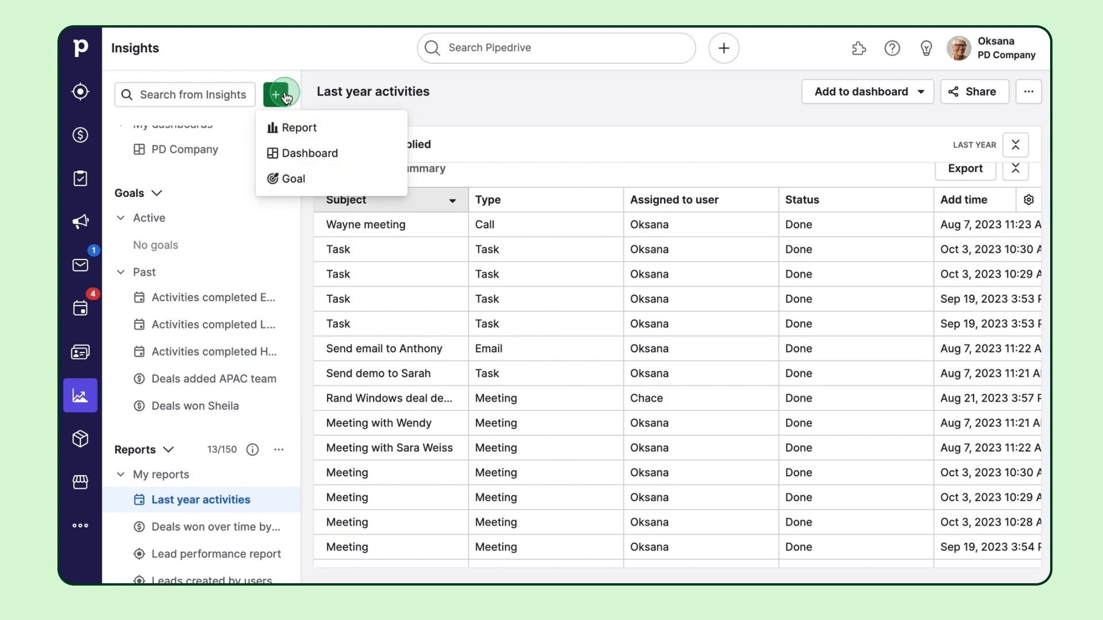
- Start a new goal based on activities of the Added type
left_click(291, 180)
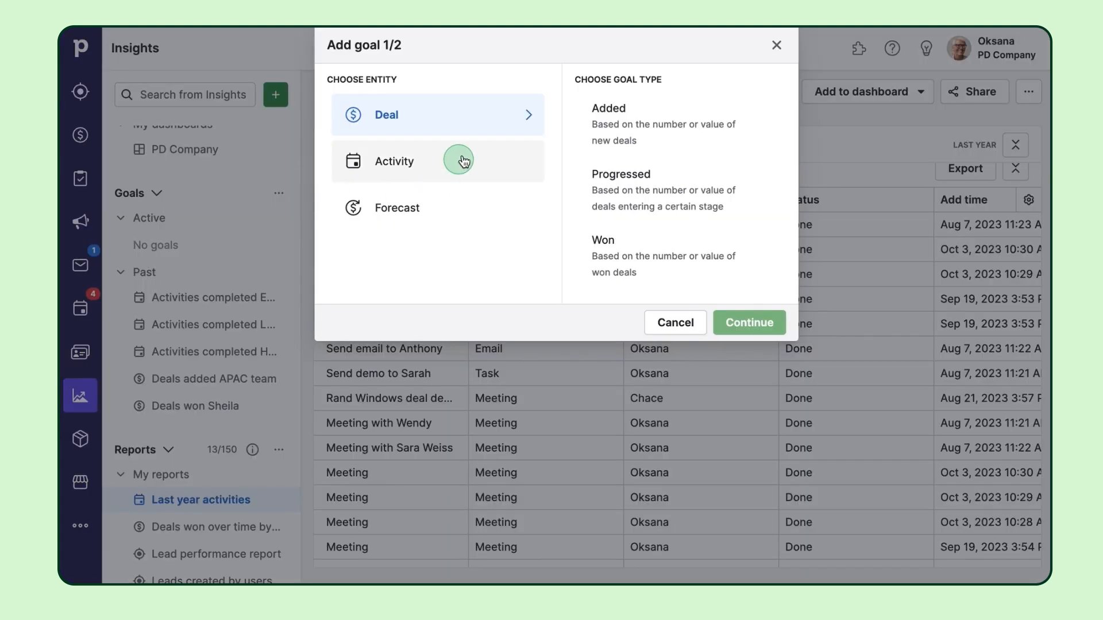
mouse_move(488, 208)
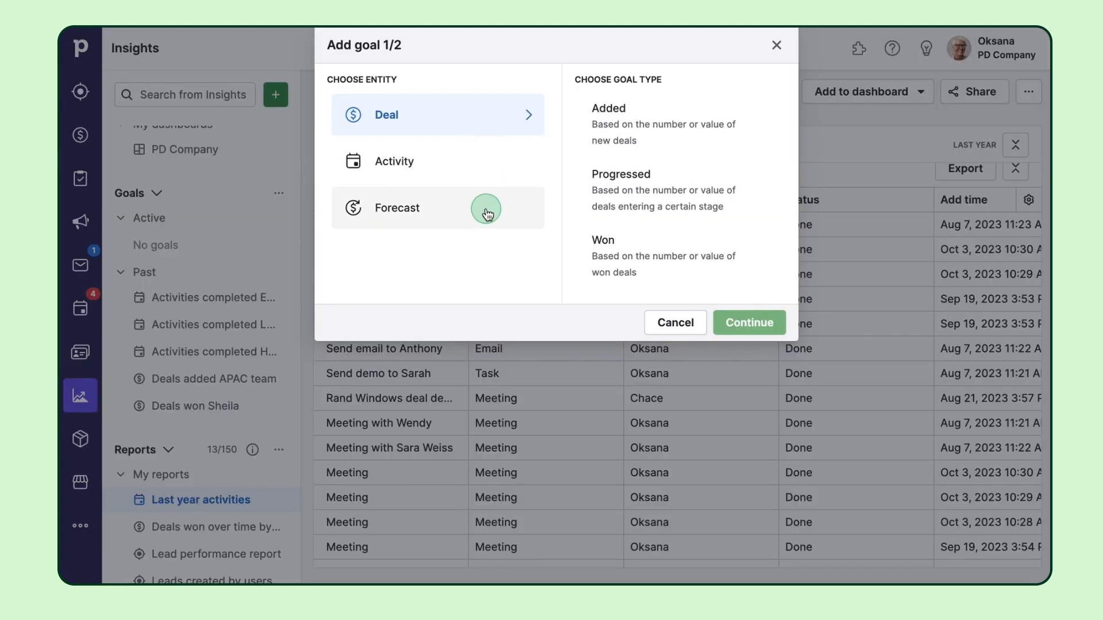
left_click(394, 160)
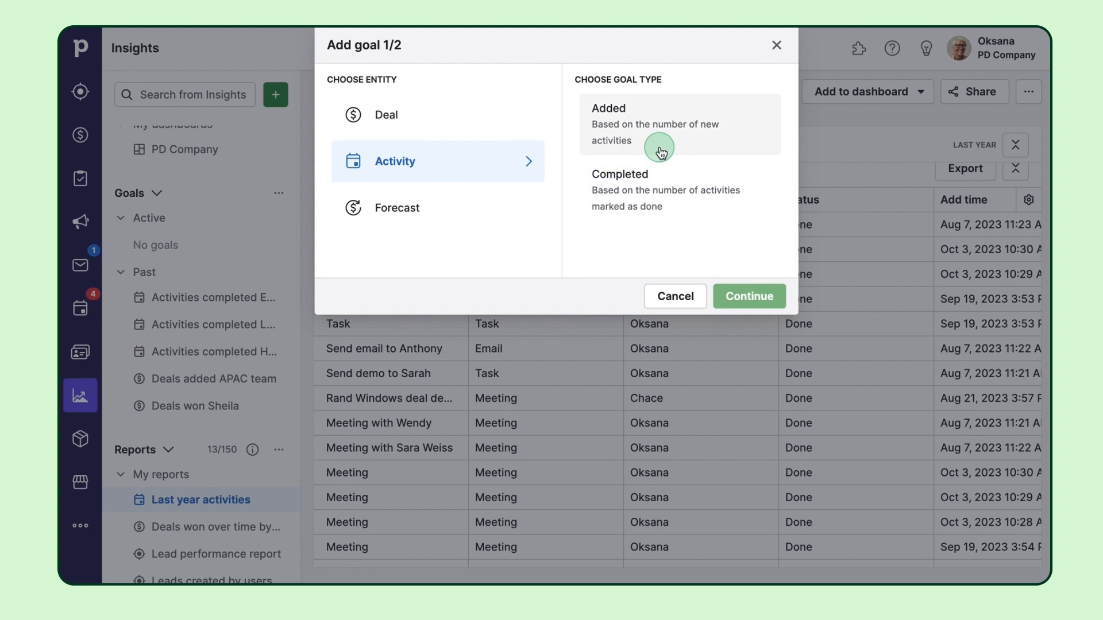
left_click(748, 297)
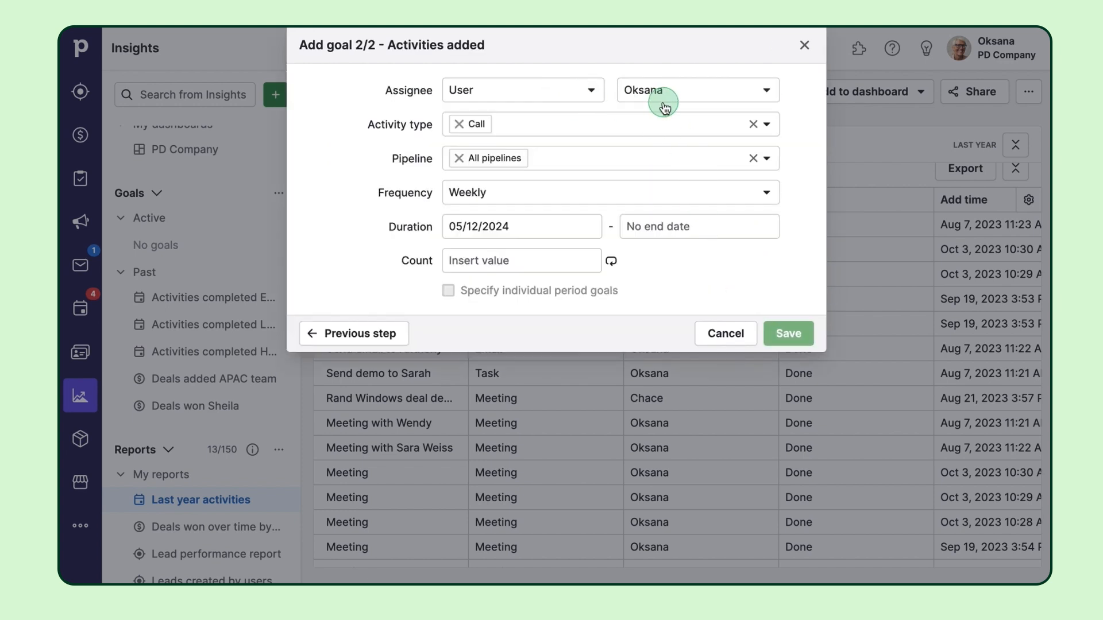
- Assign the goal to the APAC team and include meetings and tasks alongside calls
left_click(522, 89)
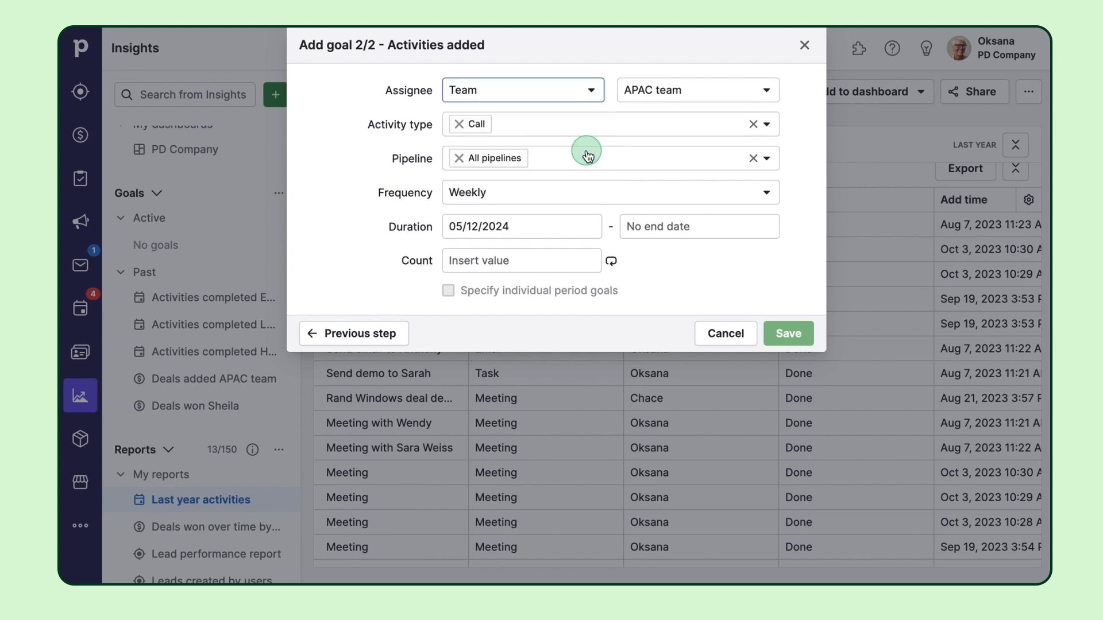
left_click(696, 90)
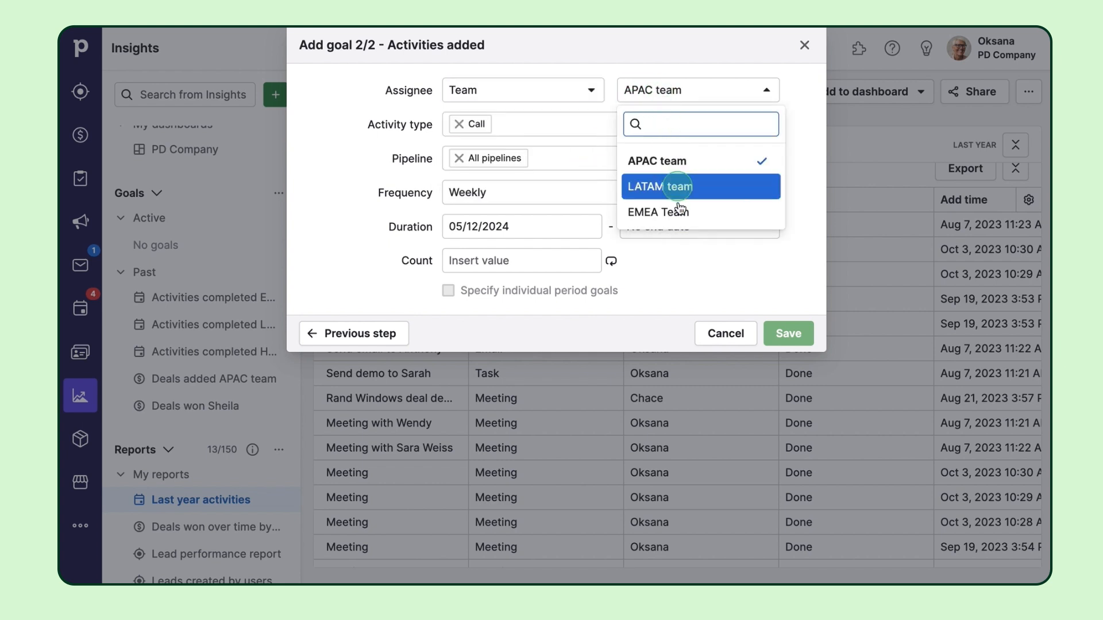
left_click(683, 125)
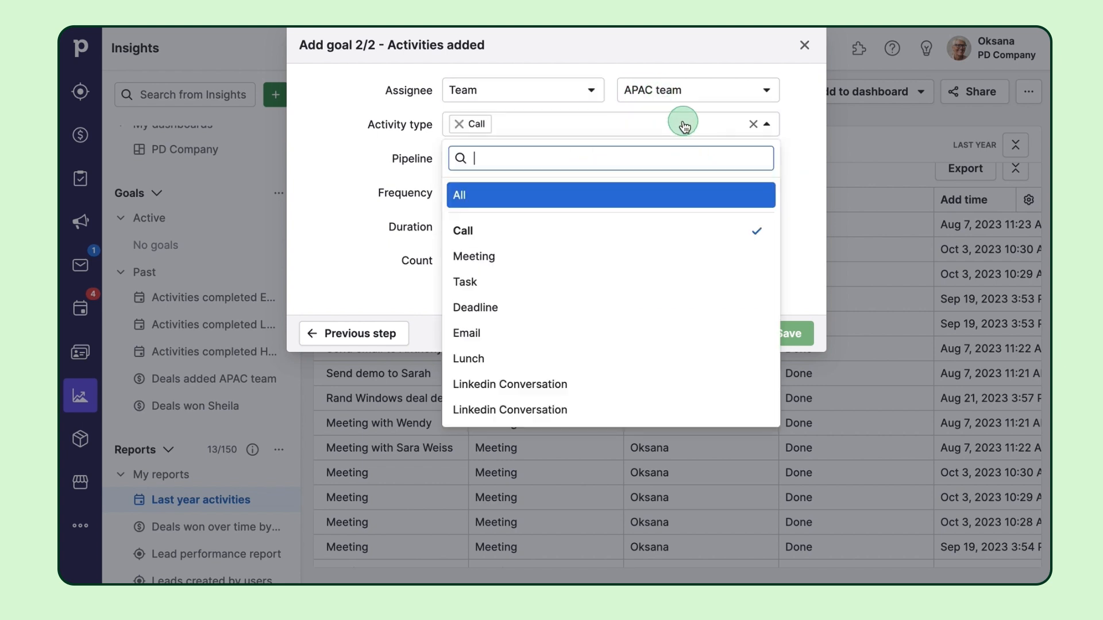
left_click(473, 256)
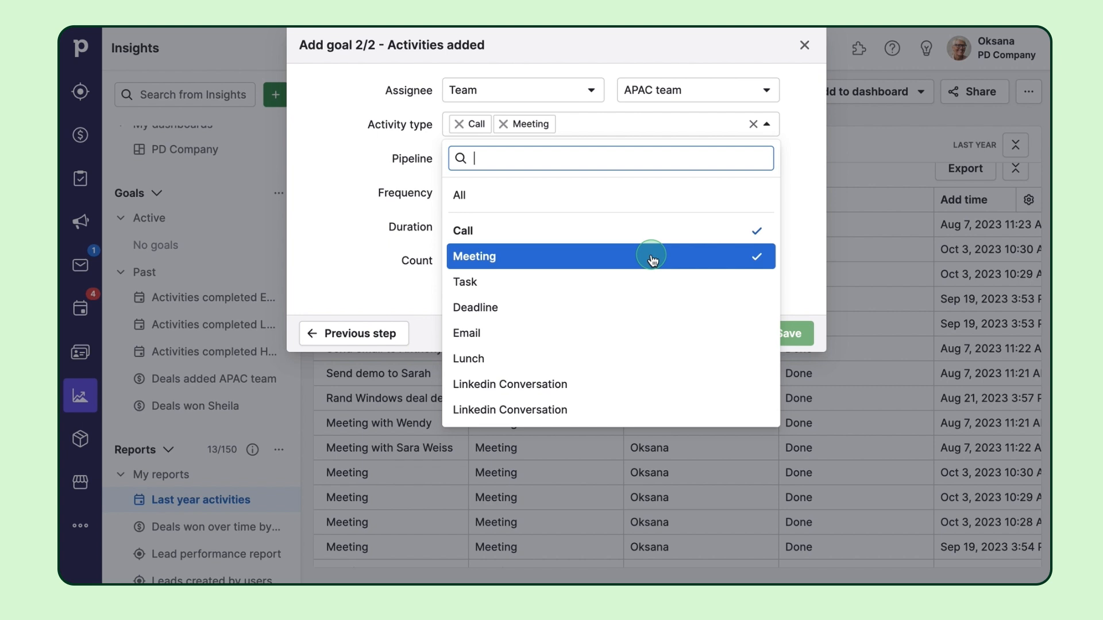
left_click(466, 283)
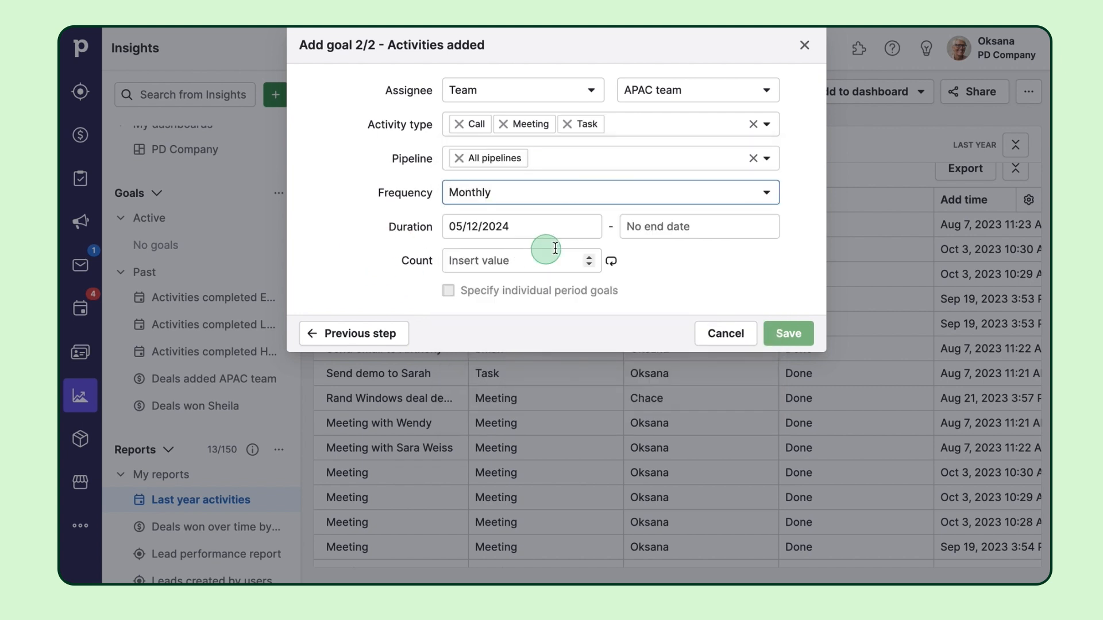
- End the goal in 2025 with individual monthly period goals and begin entering per-month counts
left_click(521, 226)
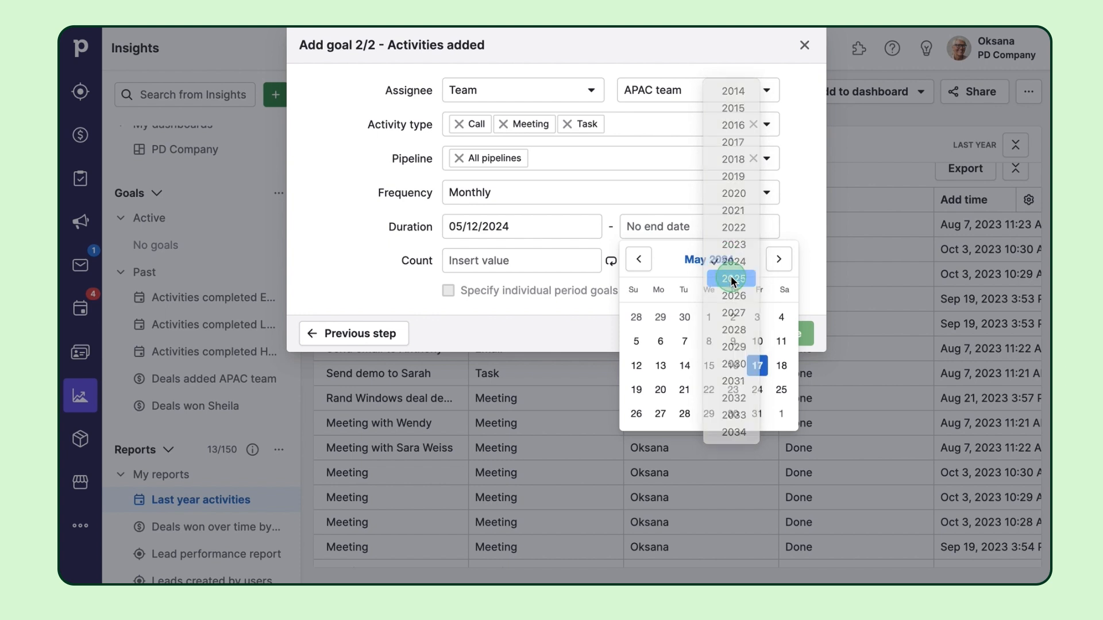
left_click(732, 278)
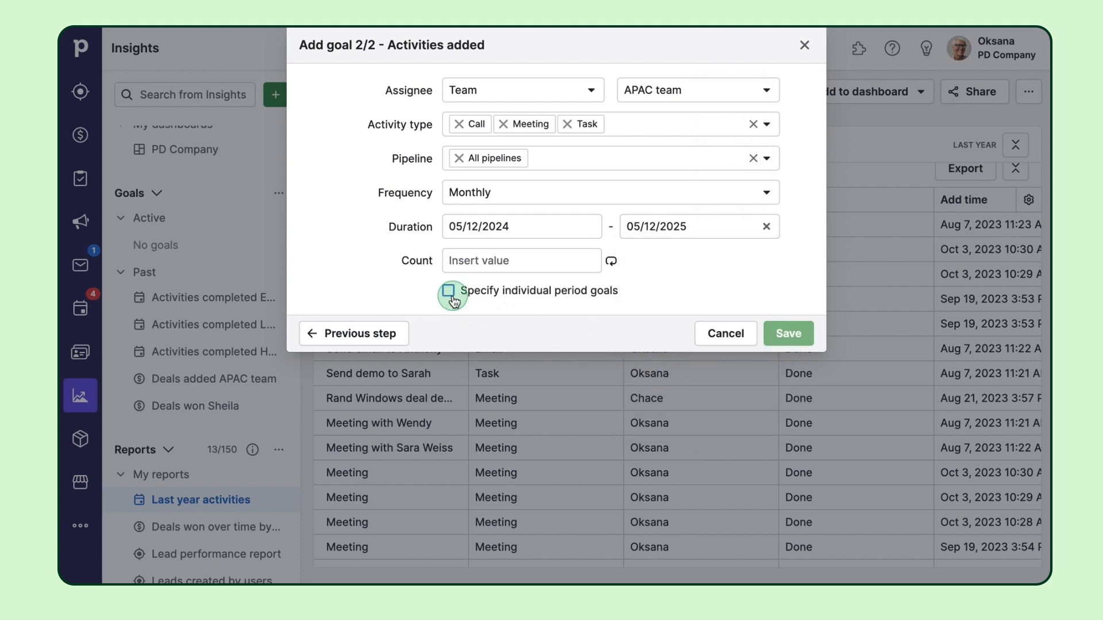
left_click(448, 290)
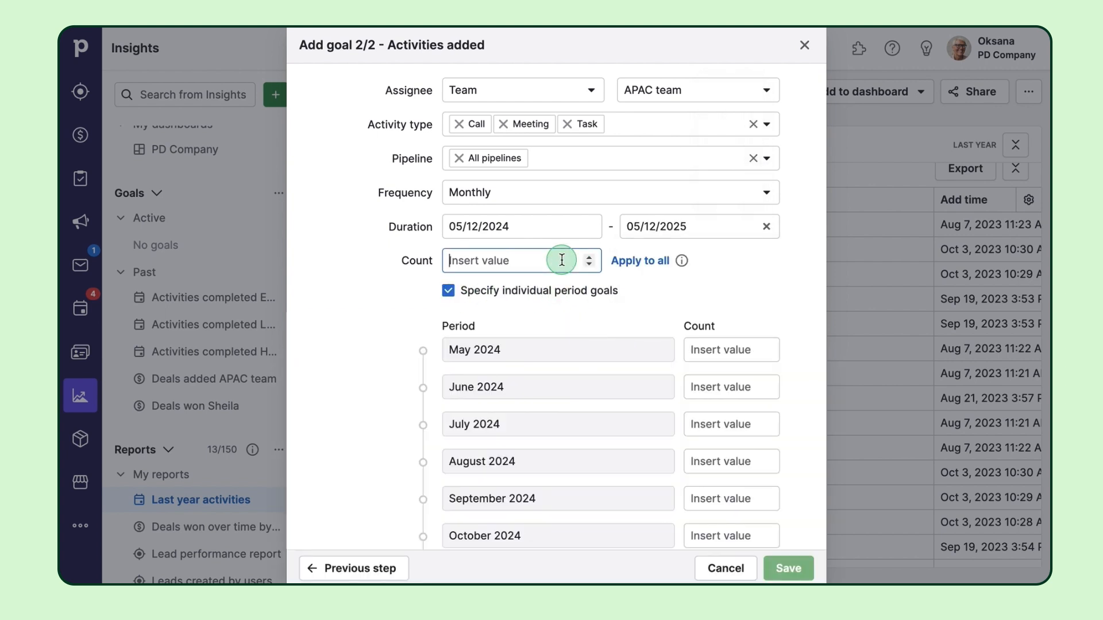
left_click(640, 261)
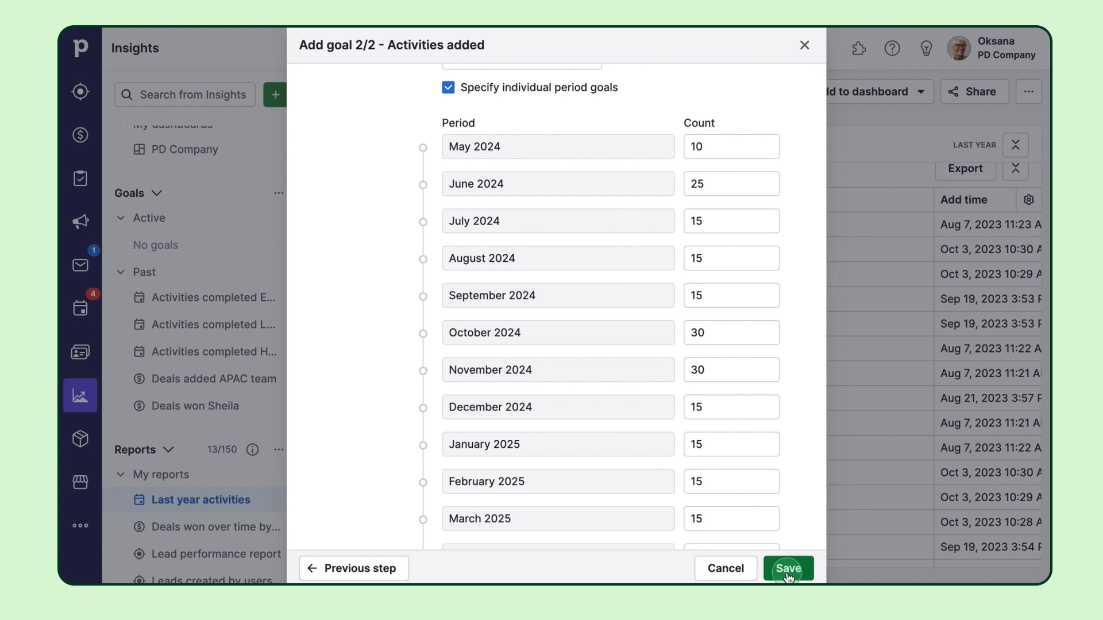
left_click(788, 569)
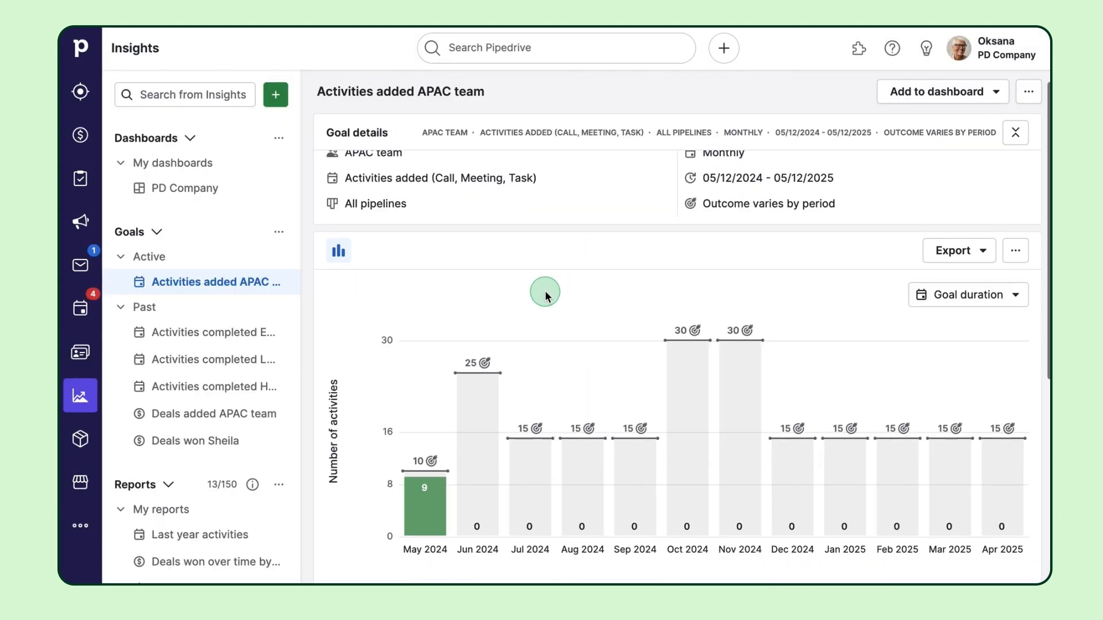
left_click(477, 386)
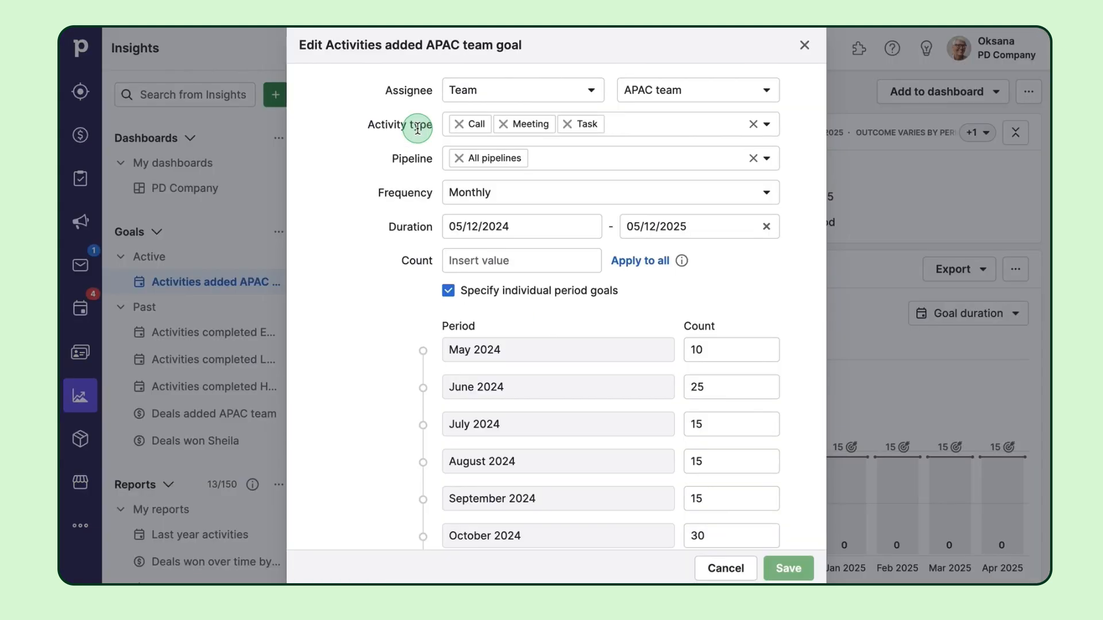
left_click(787, 568)
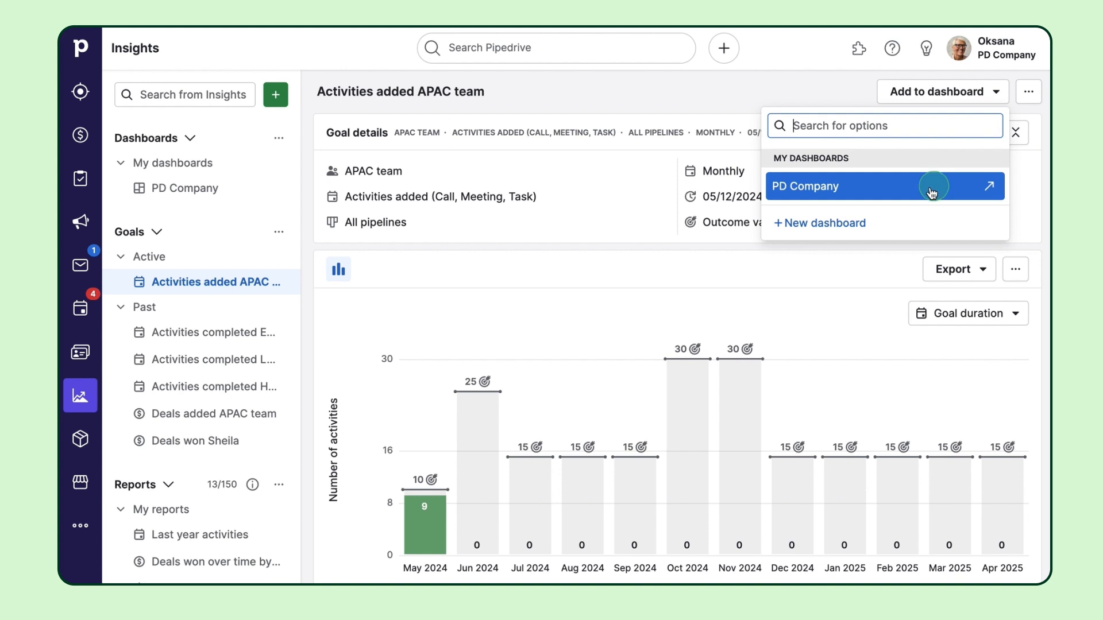
left_click(954, 269)
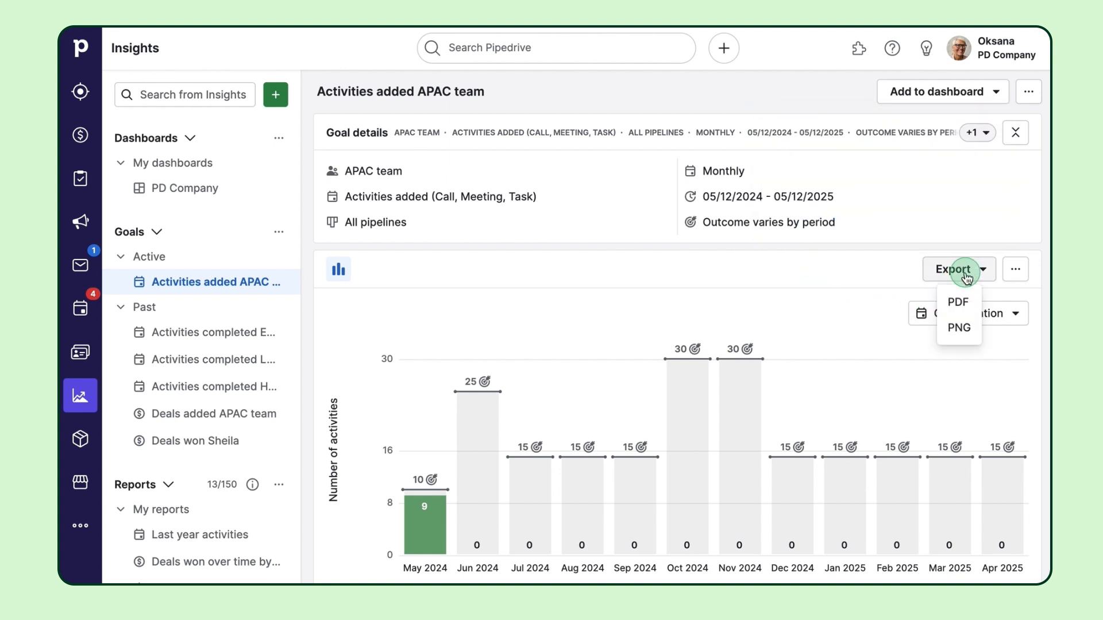
left_click(864, 267)
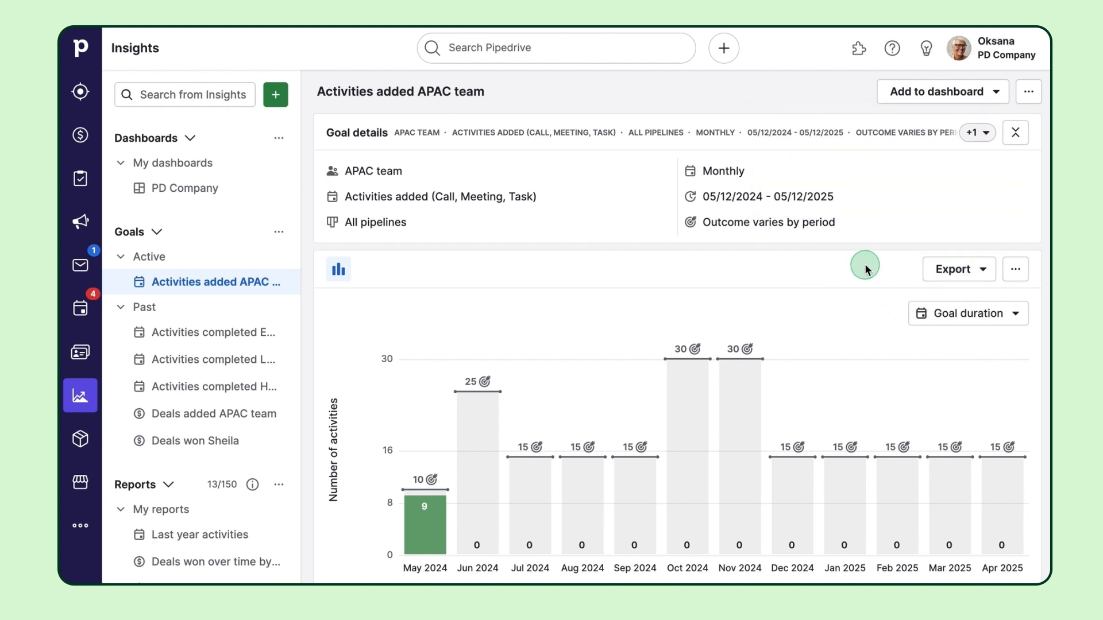
- View the PD Company dashboard's team goal charts down to the Revenue forecast
left_click(184, 187)
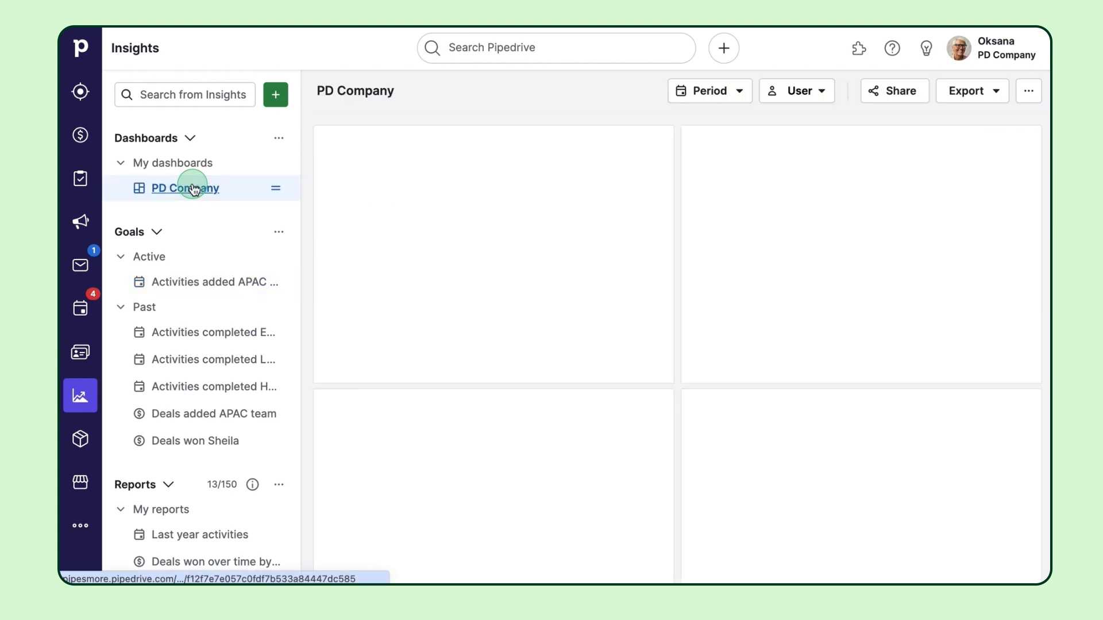
left_click(185, 188)
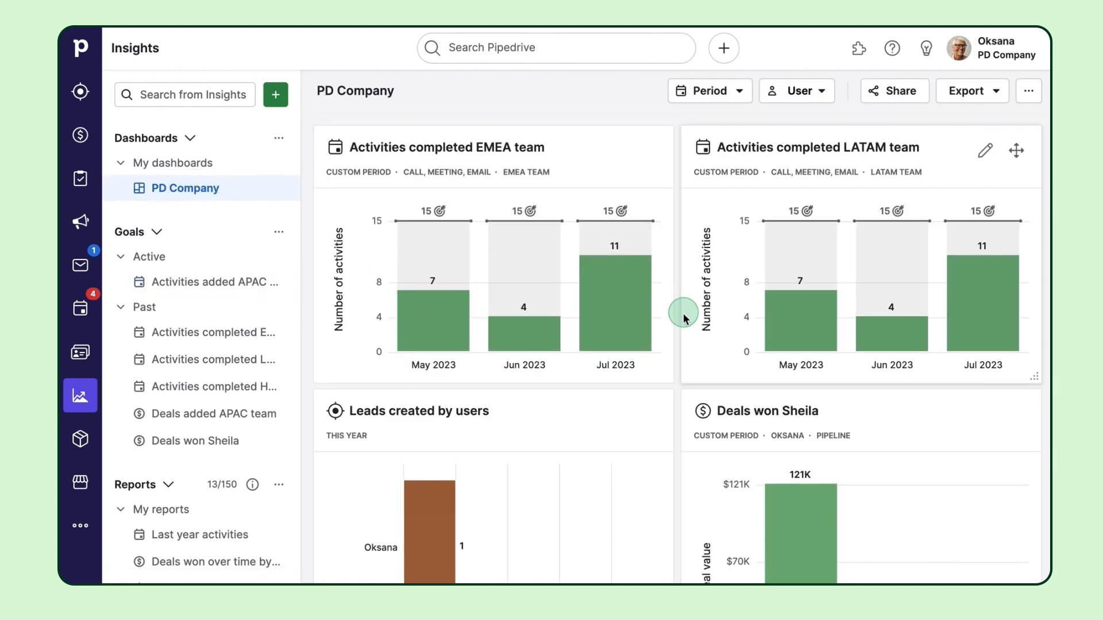
scroll("down", 3)
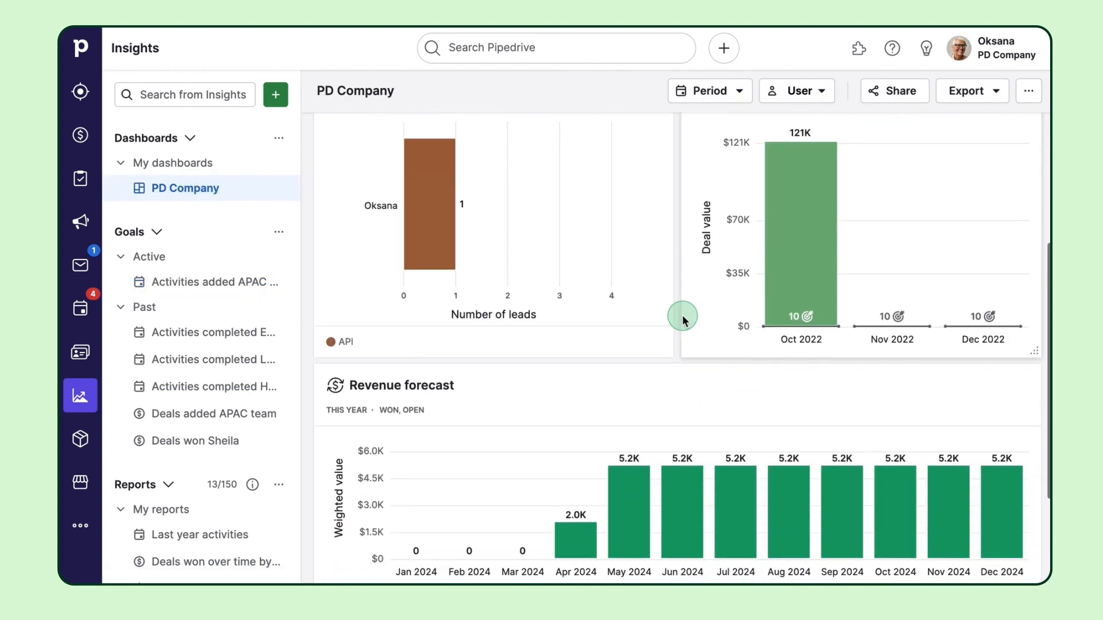
scroll("down", 3)
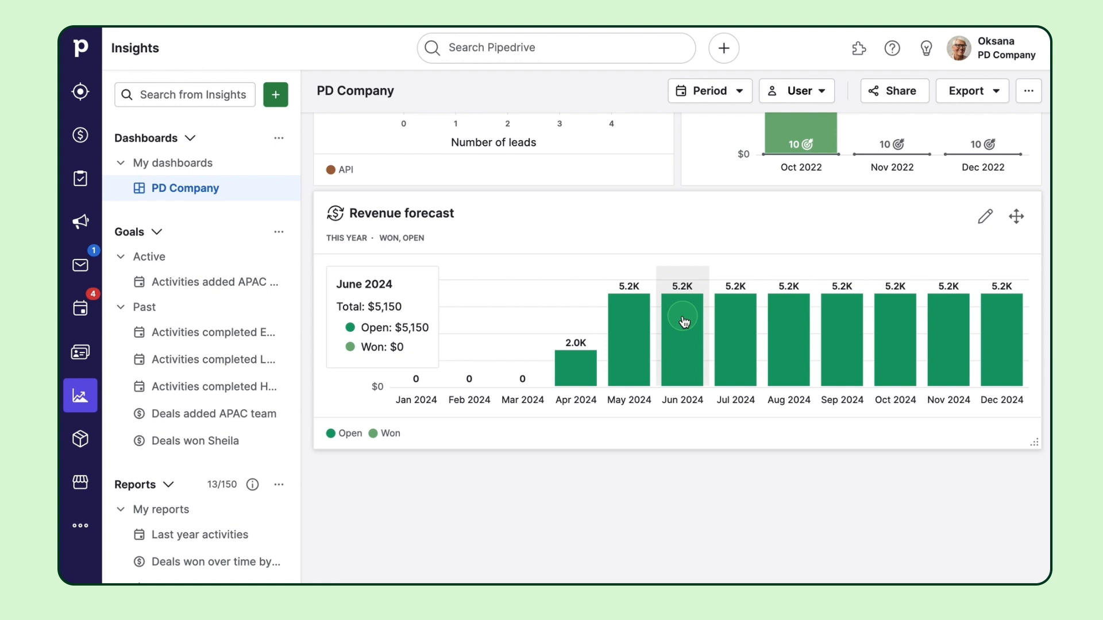
mouse_move(218, 160)
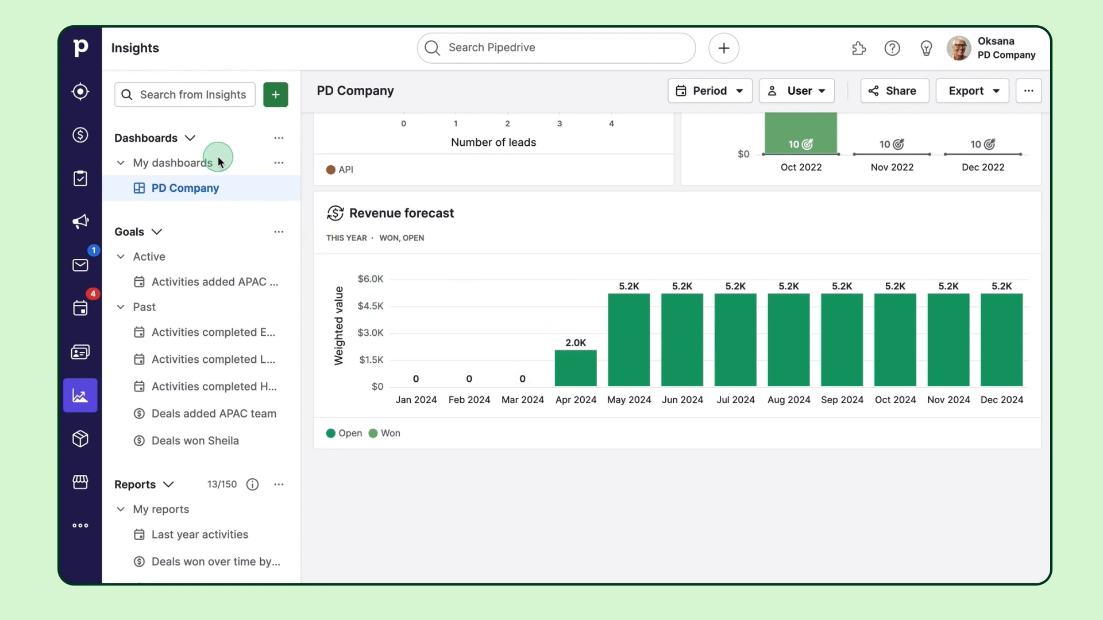
- Create a new dashboard named 'APAC team dashboard' and save it
left_click(275, 93)
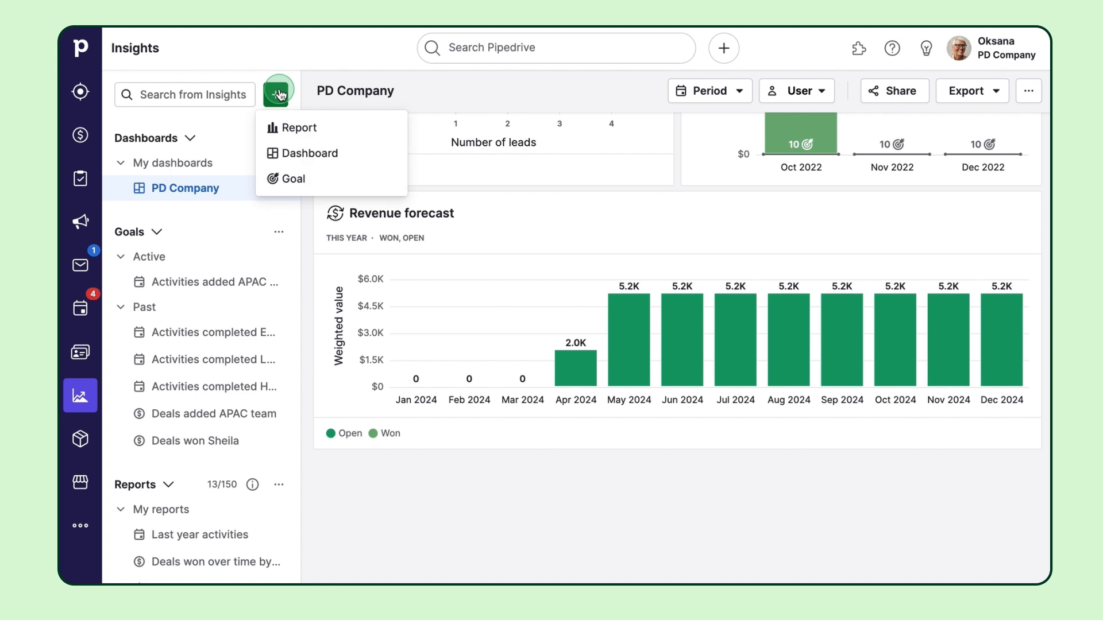
left_click(310, 153)
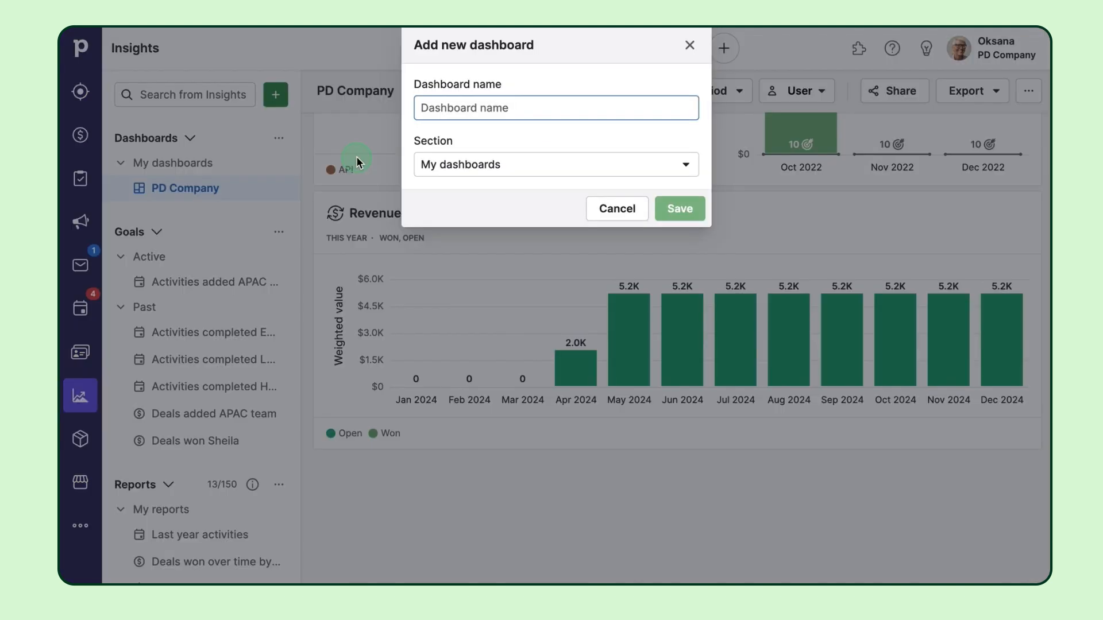
type("APAC team dashboard")
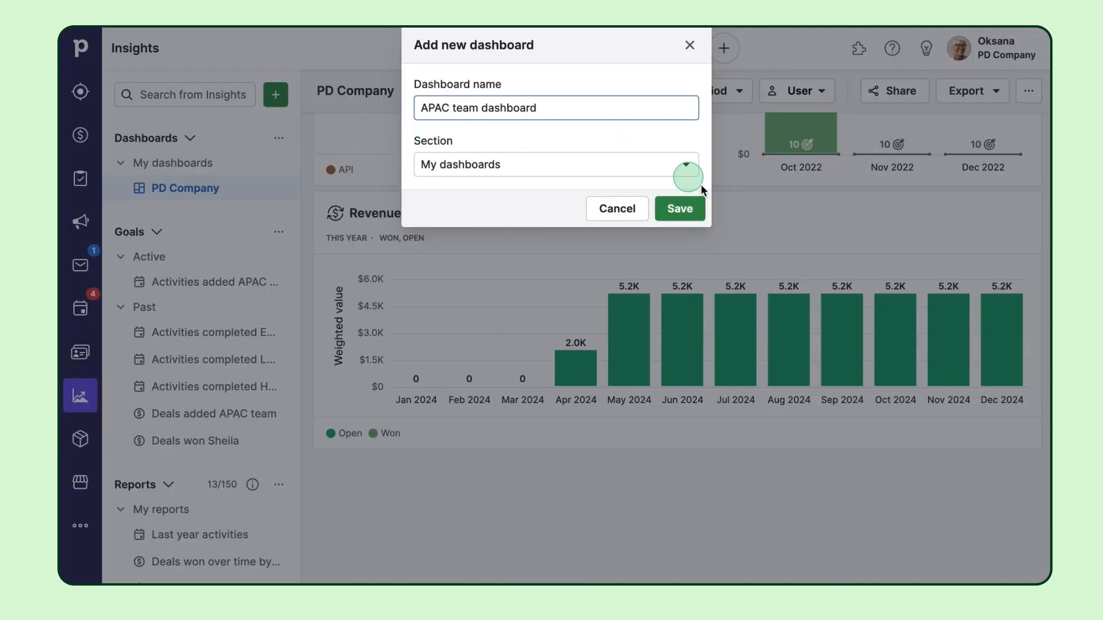
left_click(678, 208)
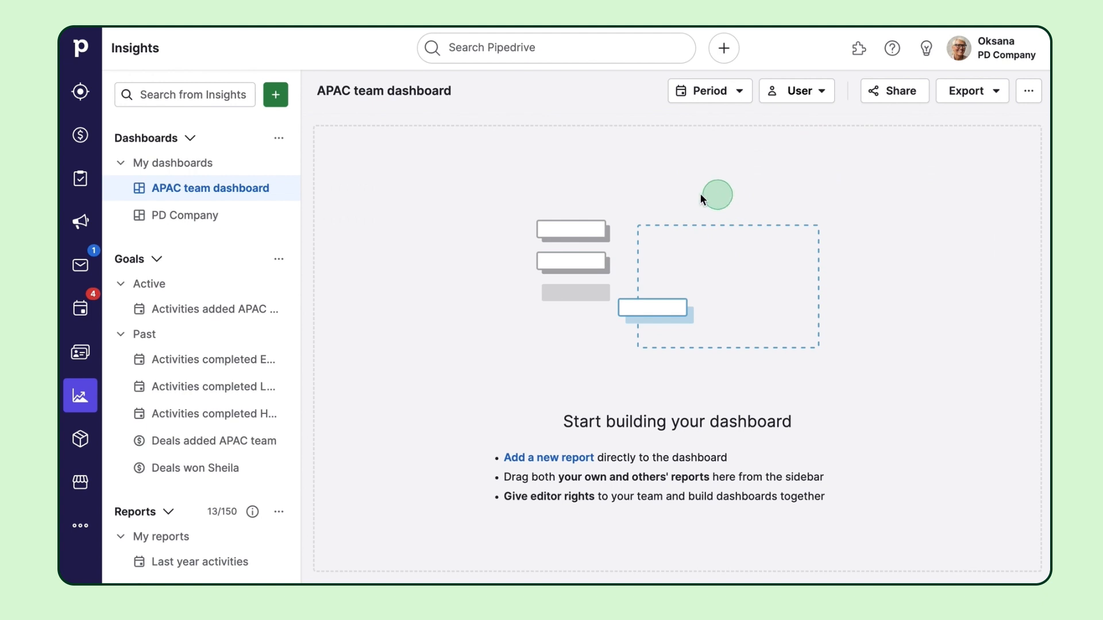
mouse_move(206, 310)
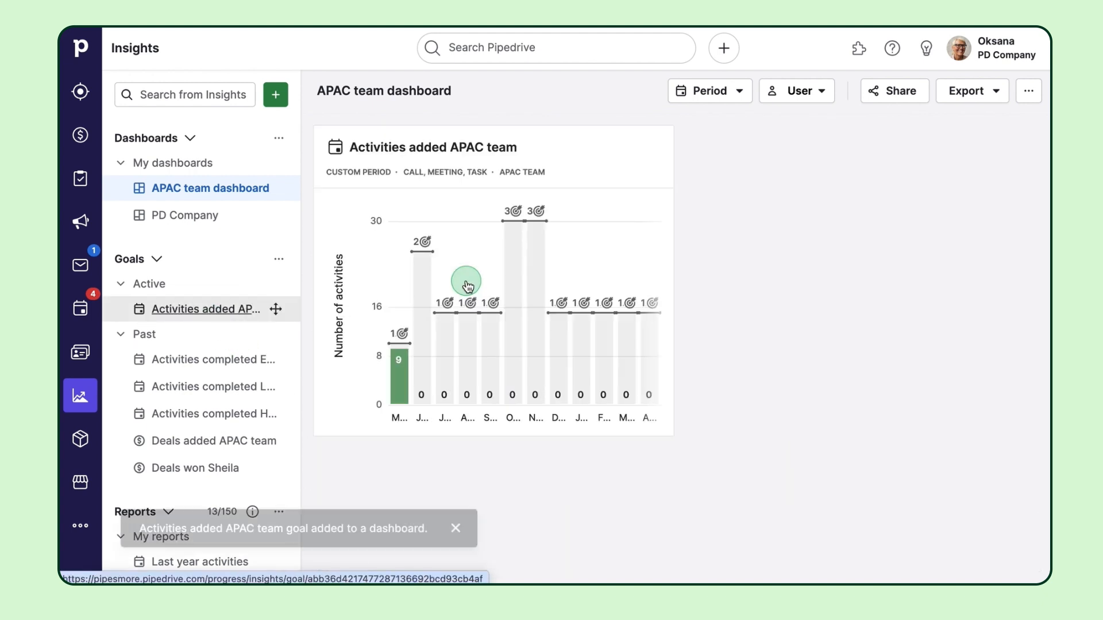
- Bring up the Last year activities report for adding to the dashboard
scroll("down", 3)
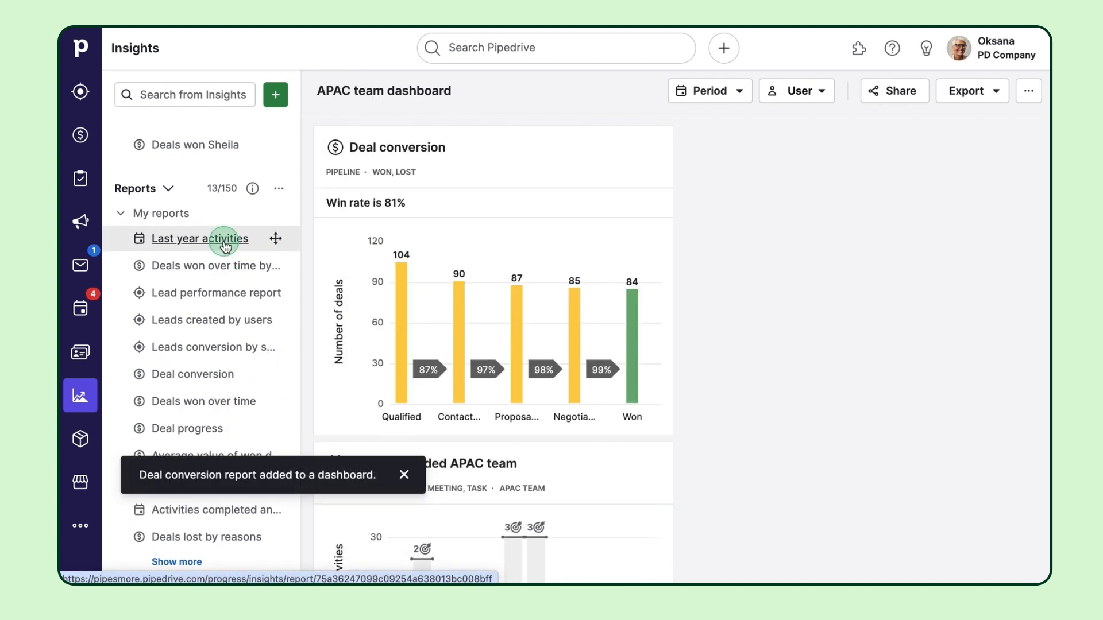
left_click(200, 239)
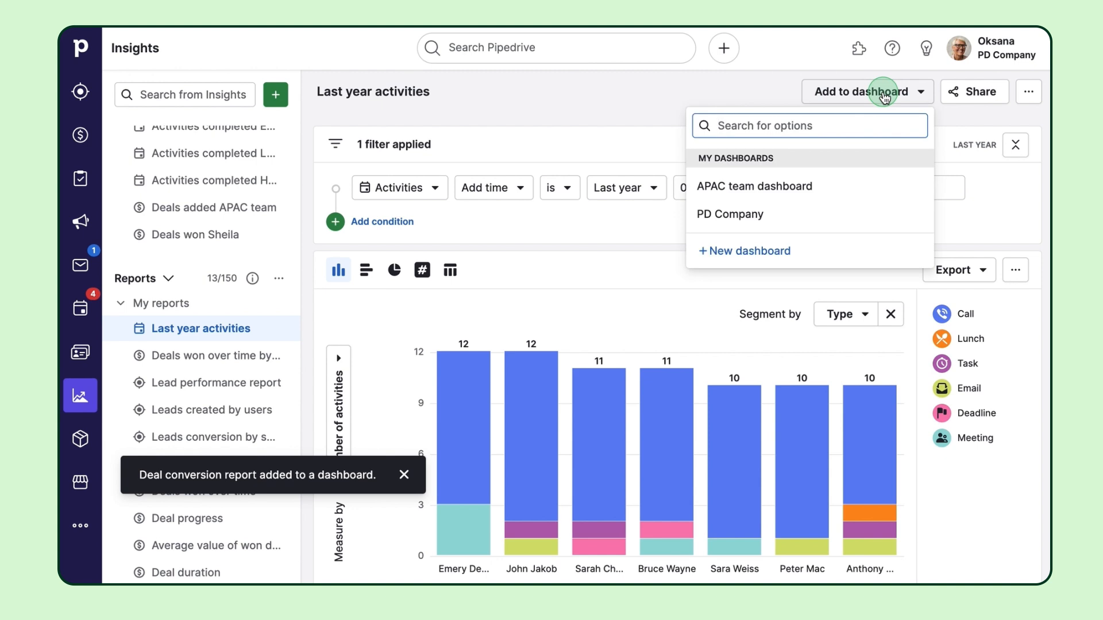
- Add the Last year activities report to the APAC team dashboard
left_click(755, 187)
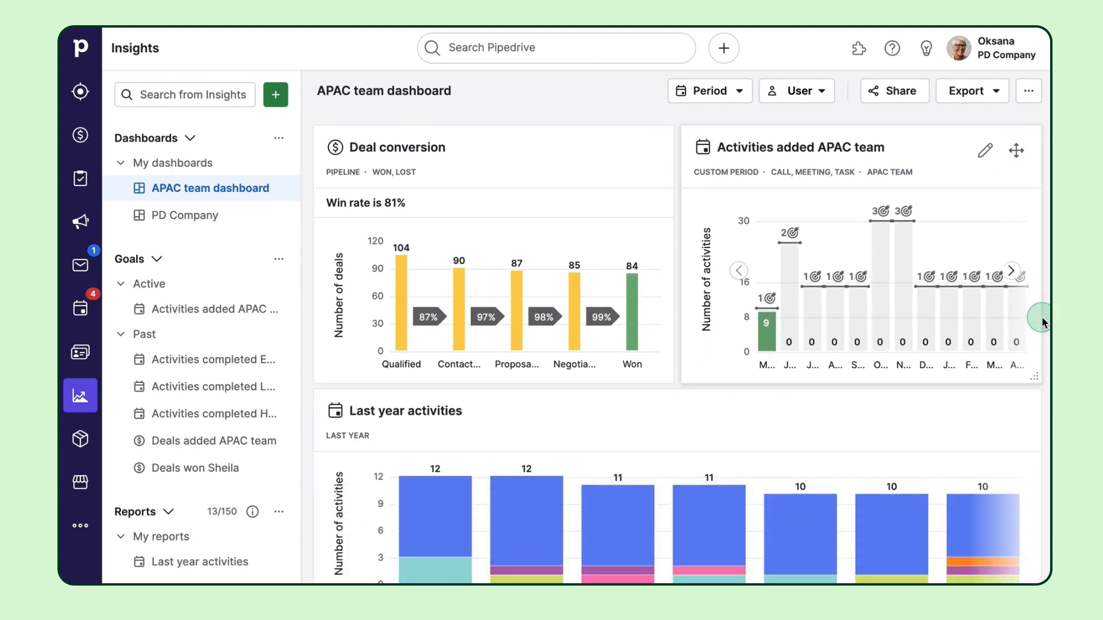
mouse_move(995, 425)
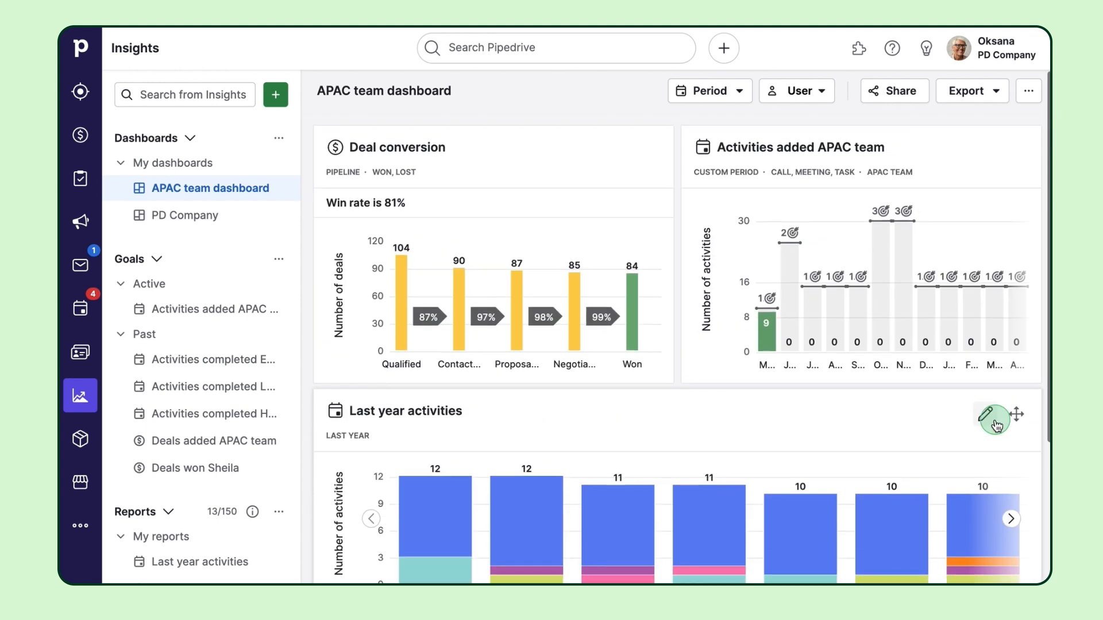
- Share the dashboard with the APAC team as viewer and generate a public link
left_click(894, 90)
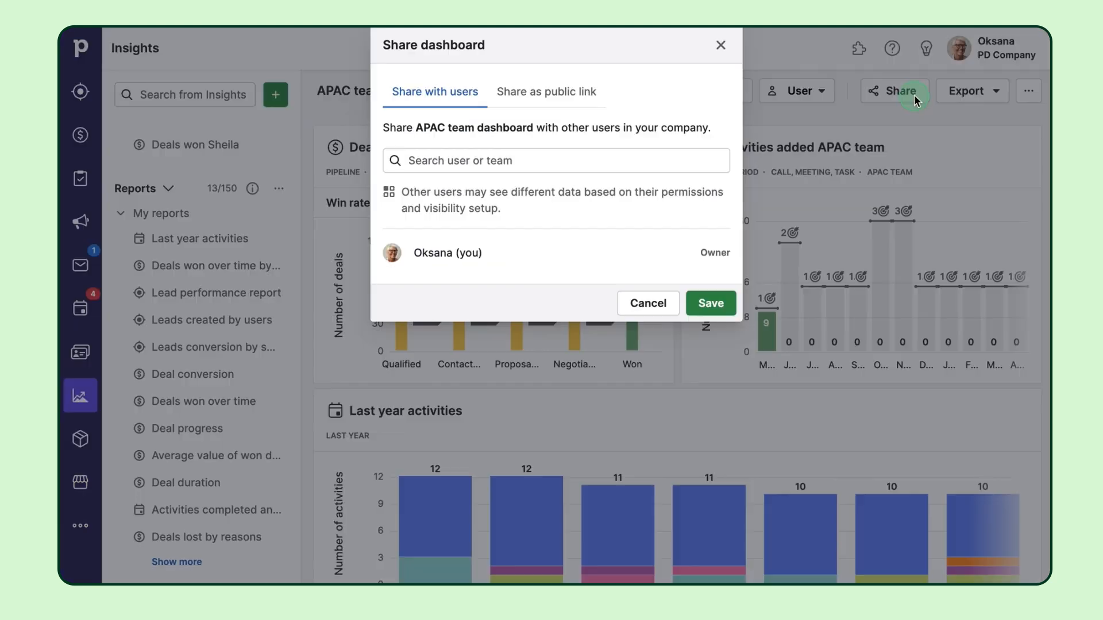
left_click(555, 161)
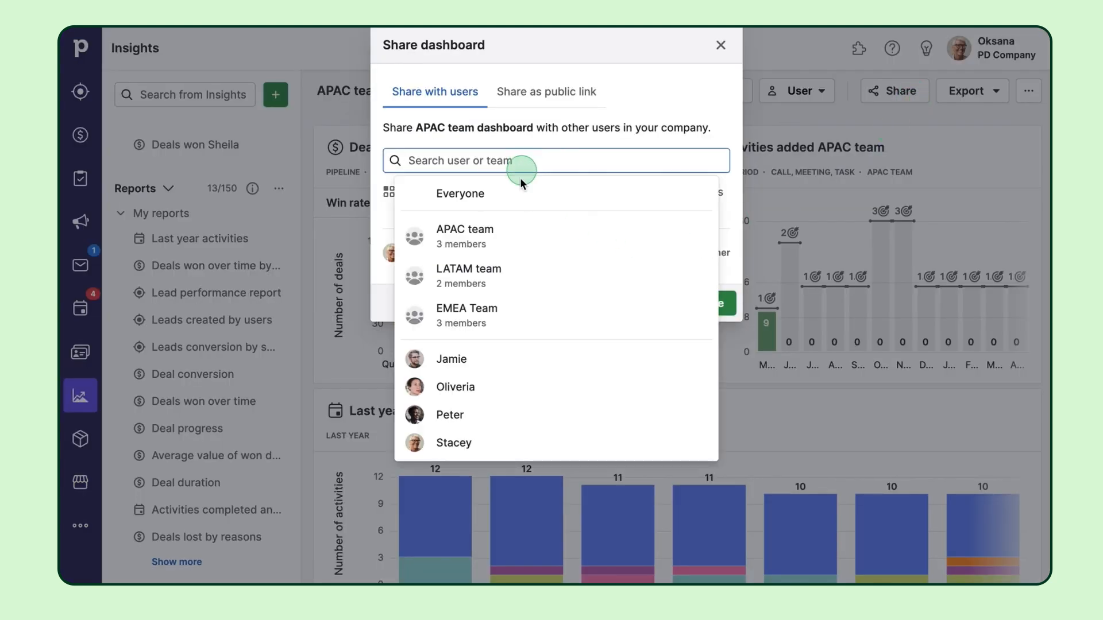
left_click(464, 235)
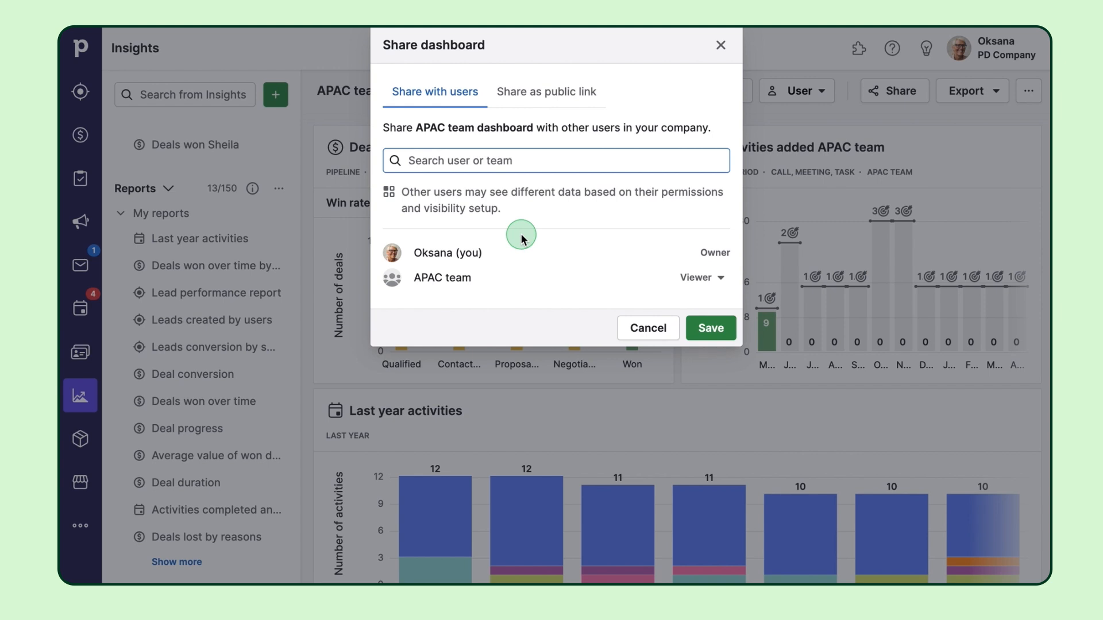
left_click(546, 92)
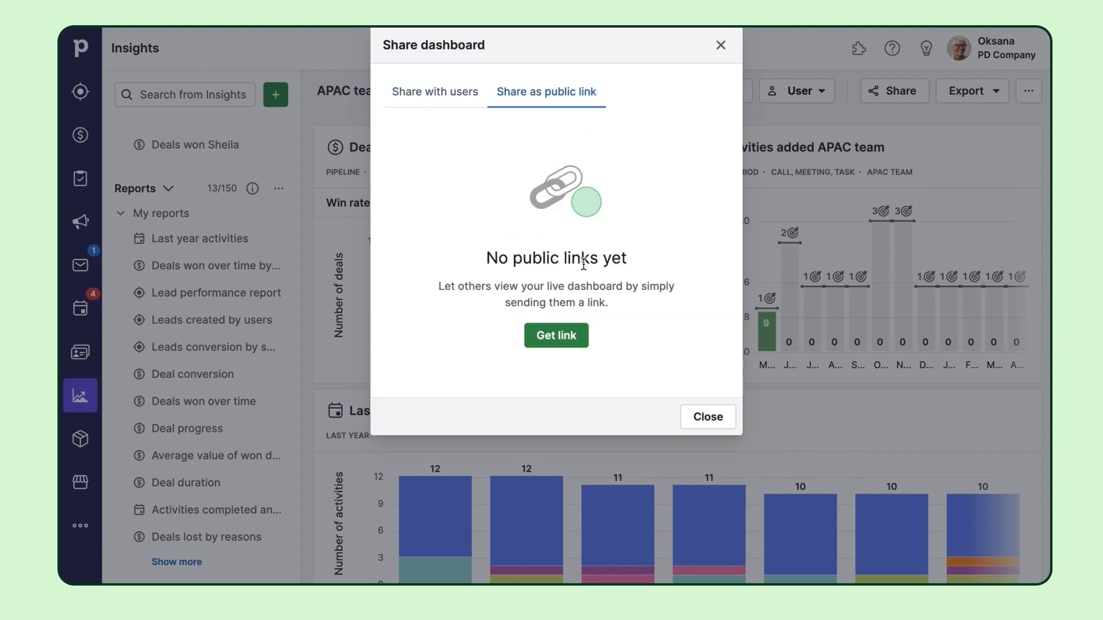
left_click(556, 334)
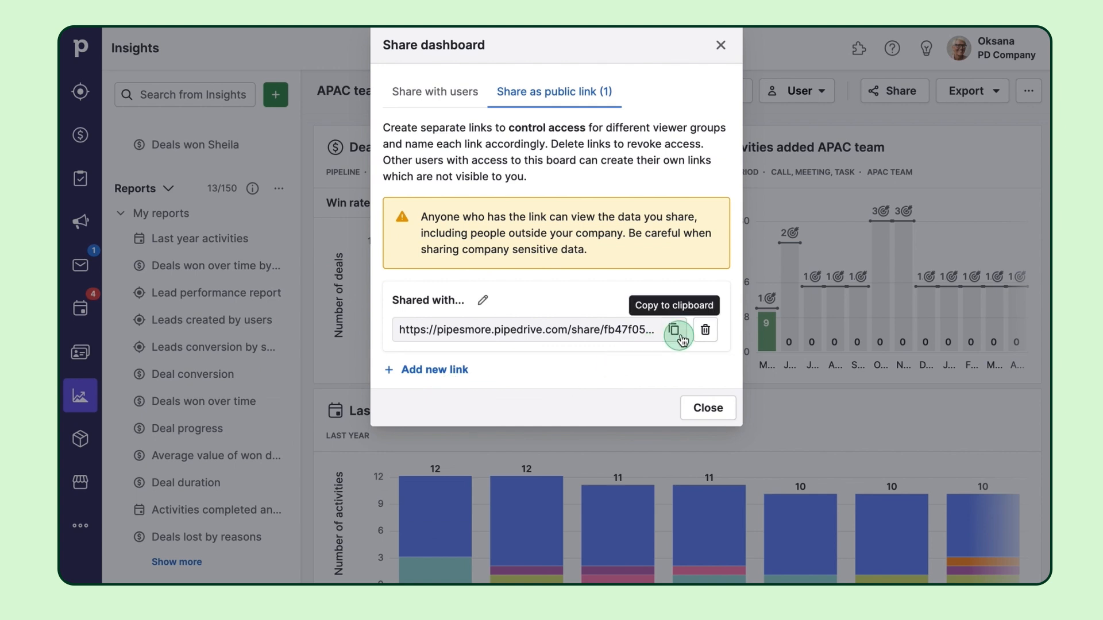
mouse_move(705, 331)
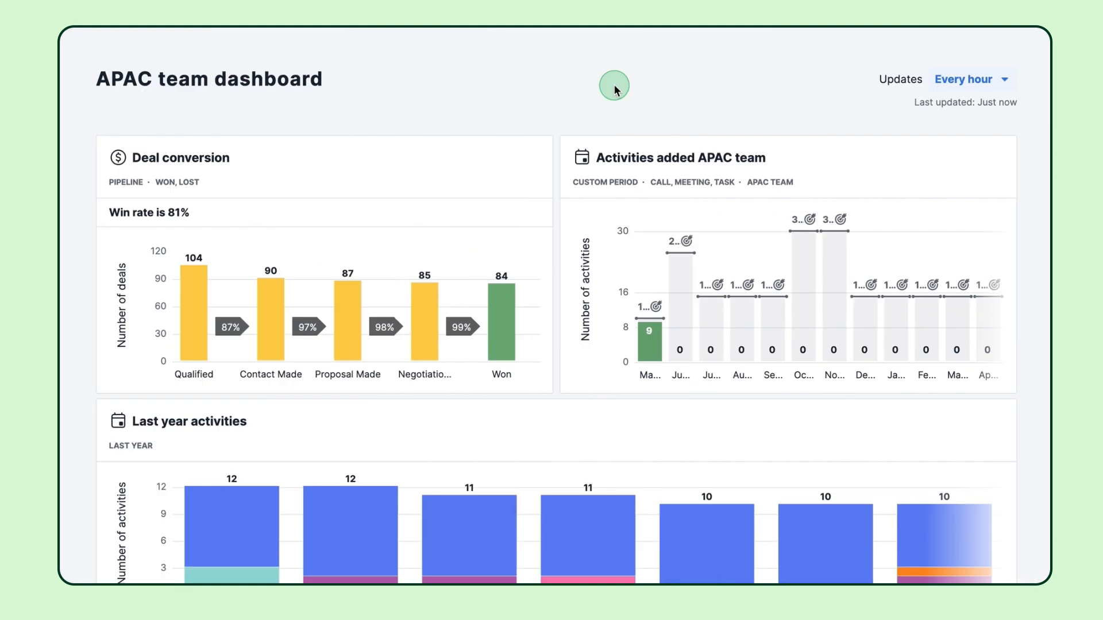
- Export the APAC team dashboard as a PNG image
scroll("down", 3)
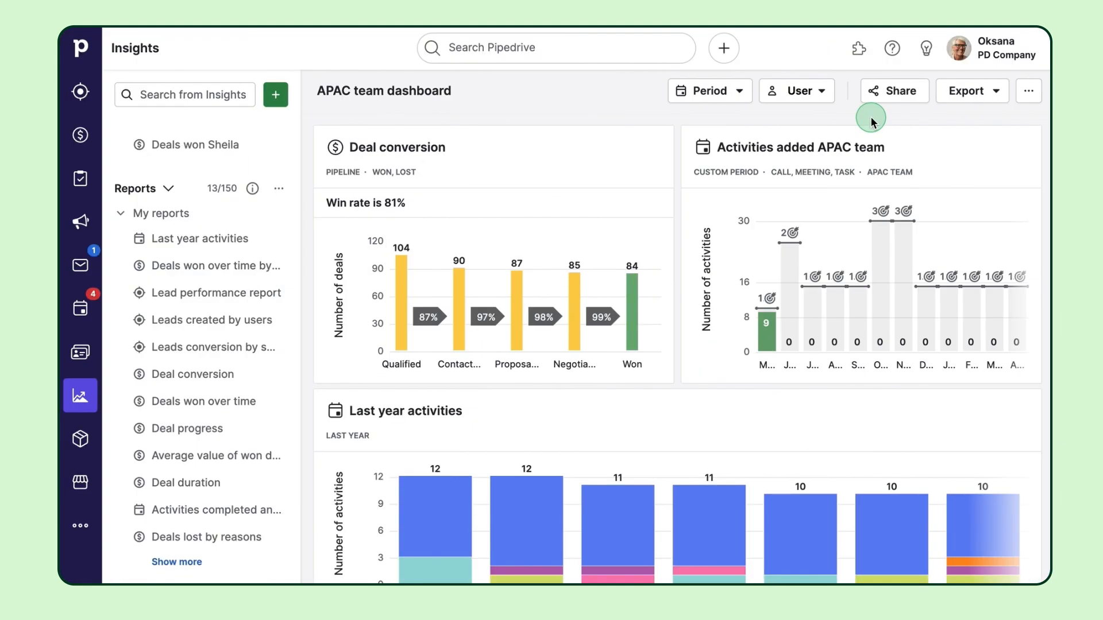
left_click(972, 91)
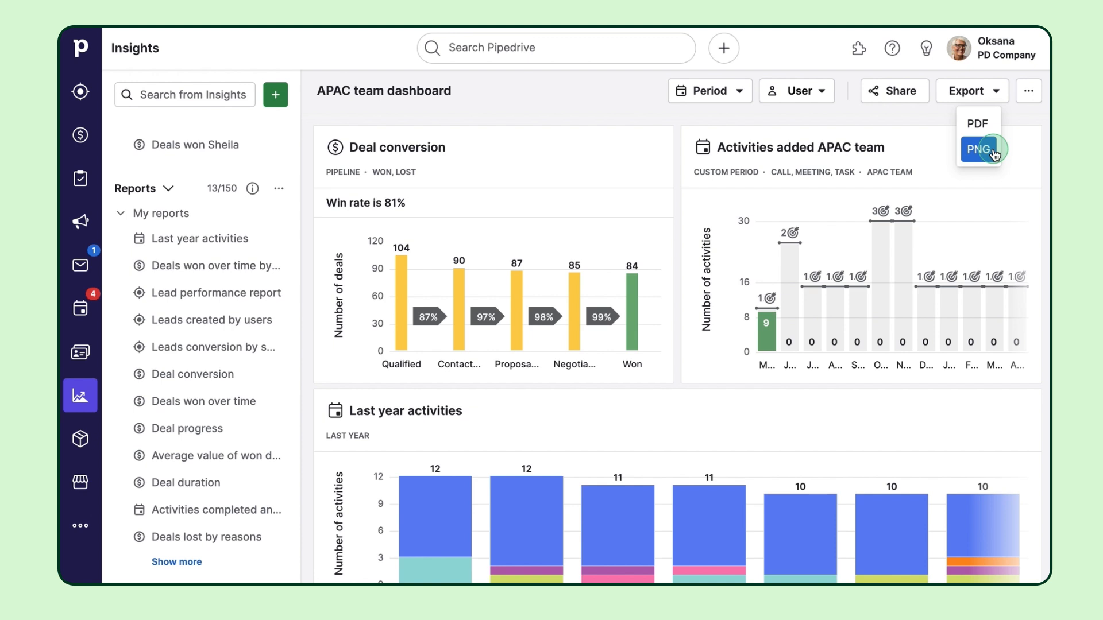
left_click(977, 149)
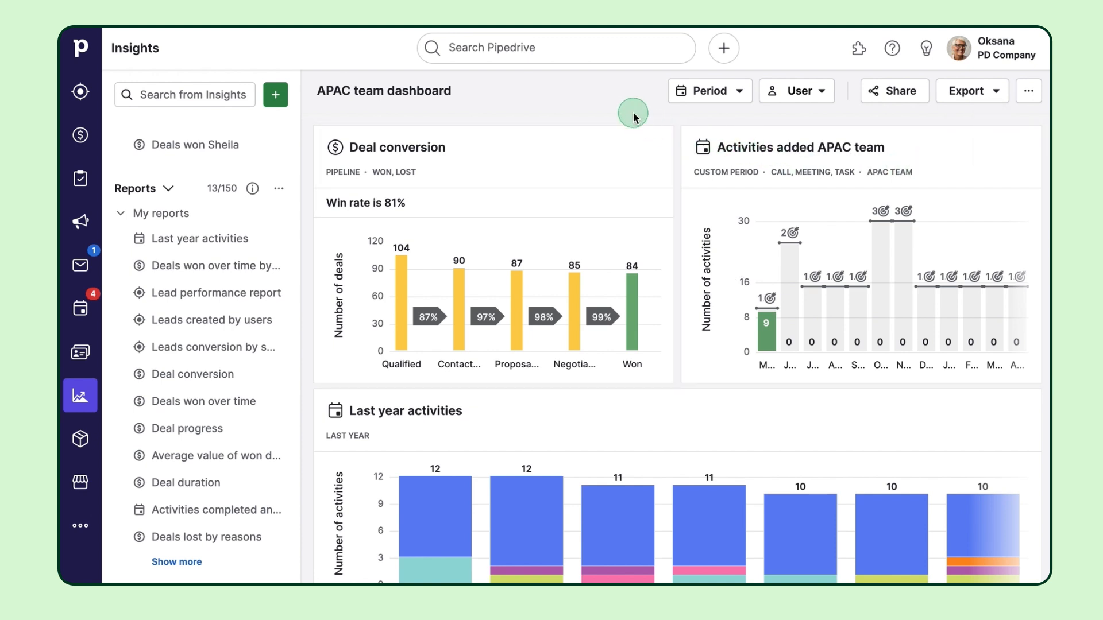